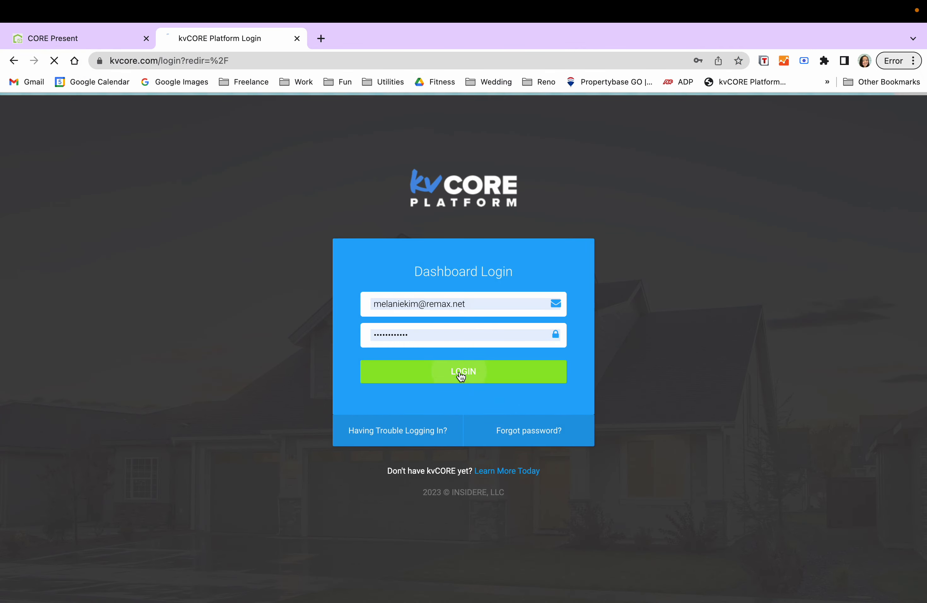
# Log in to kvCORE and launch CORE Present from the Marketing menu
pyautogui.click(464, 372)
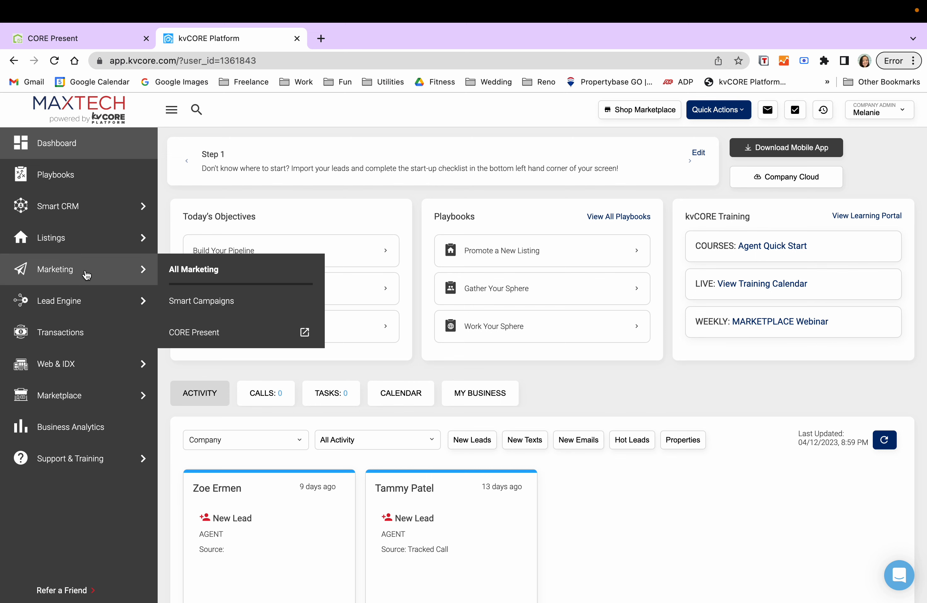
pyautogui.moveTo(238, 334)
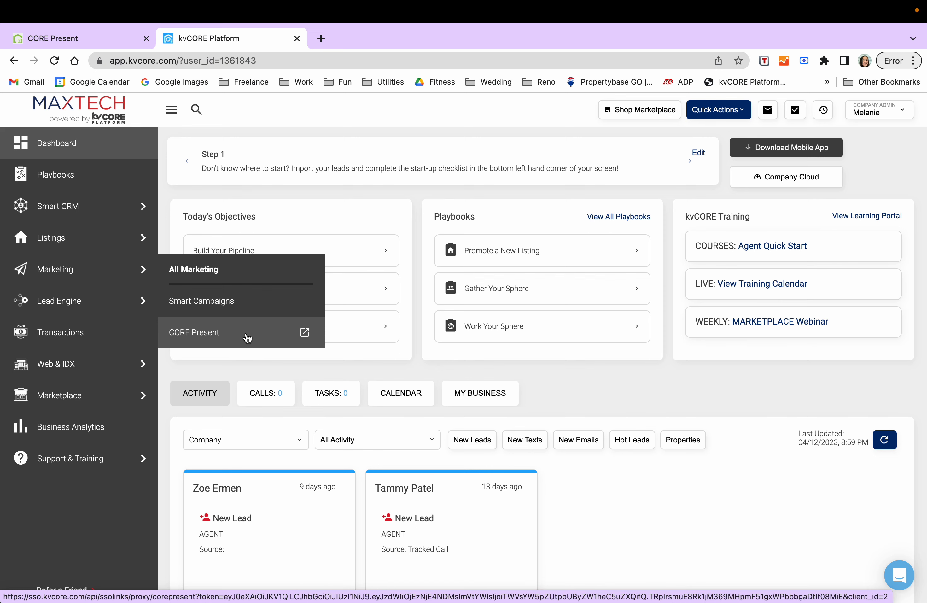
pyautogui.click(194, 333)
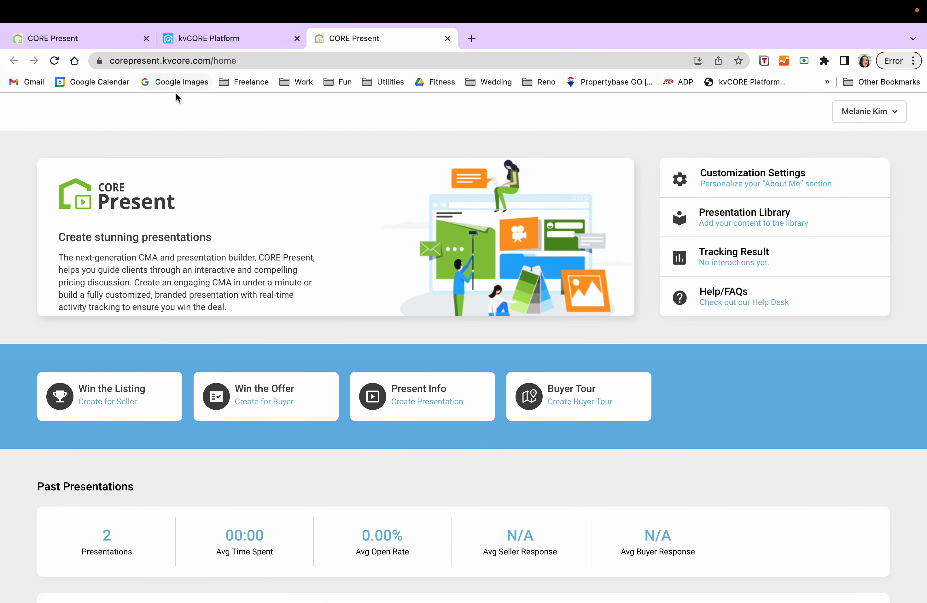
pyautogui.moveTo(217, 155)
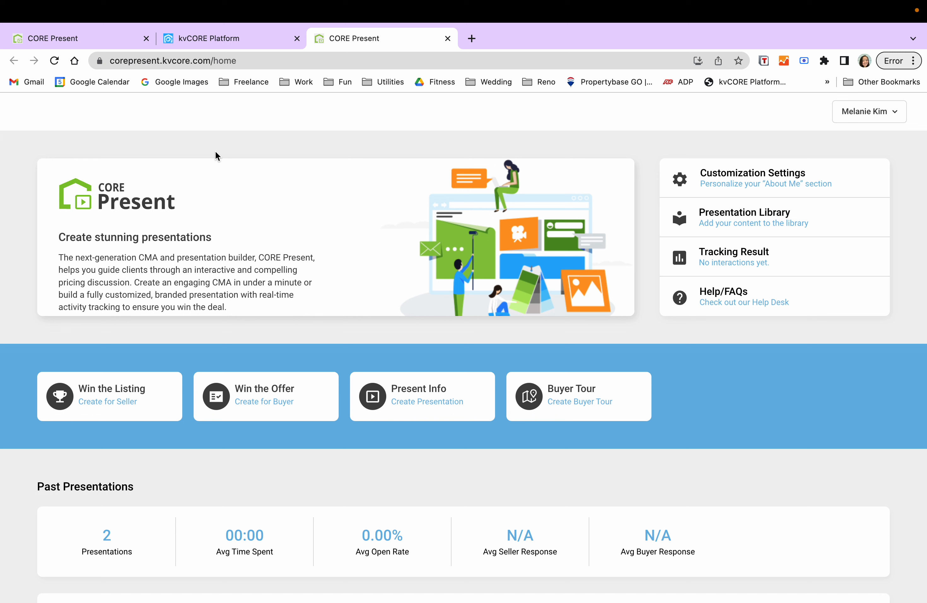
pyautogui.scroll(-3)
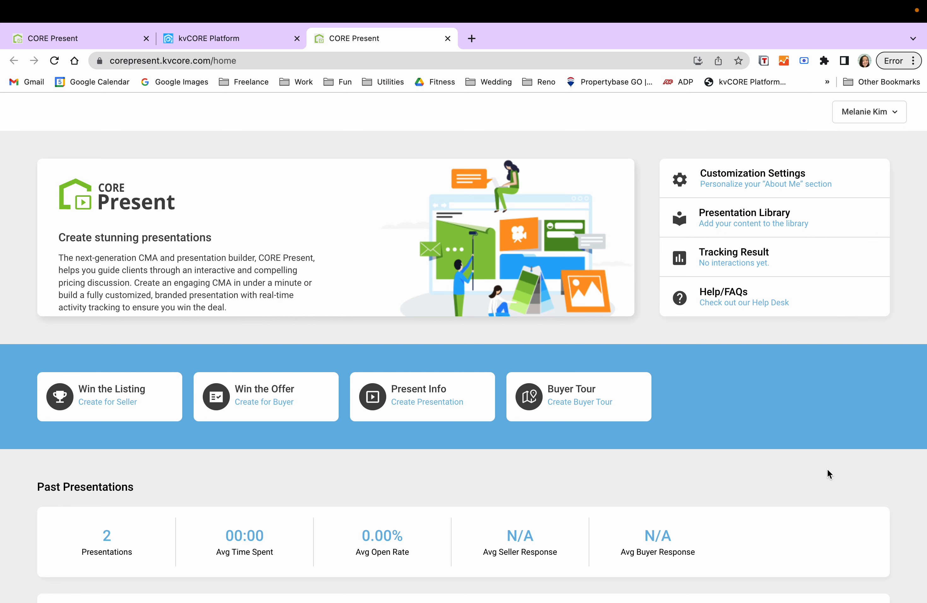
pyautogui.scroll(-3)
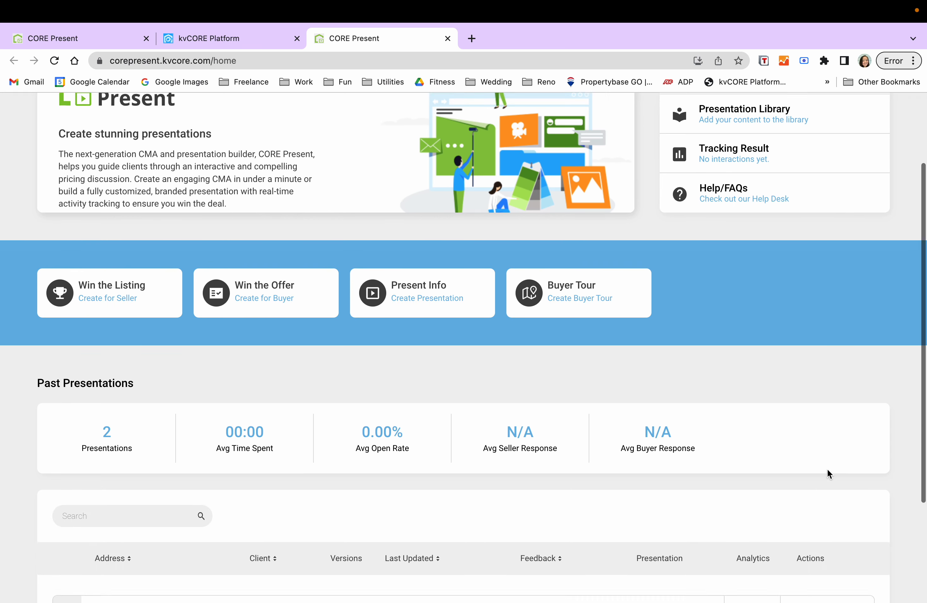
pyautogui.scroll(-3)
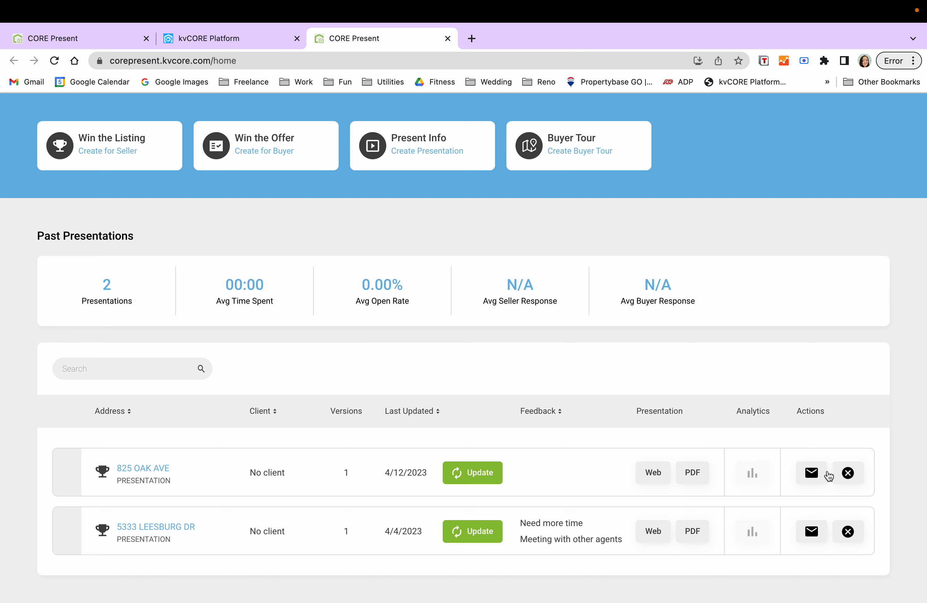
pyautogui.moveTo(788, 373)
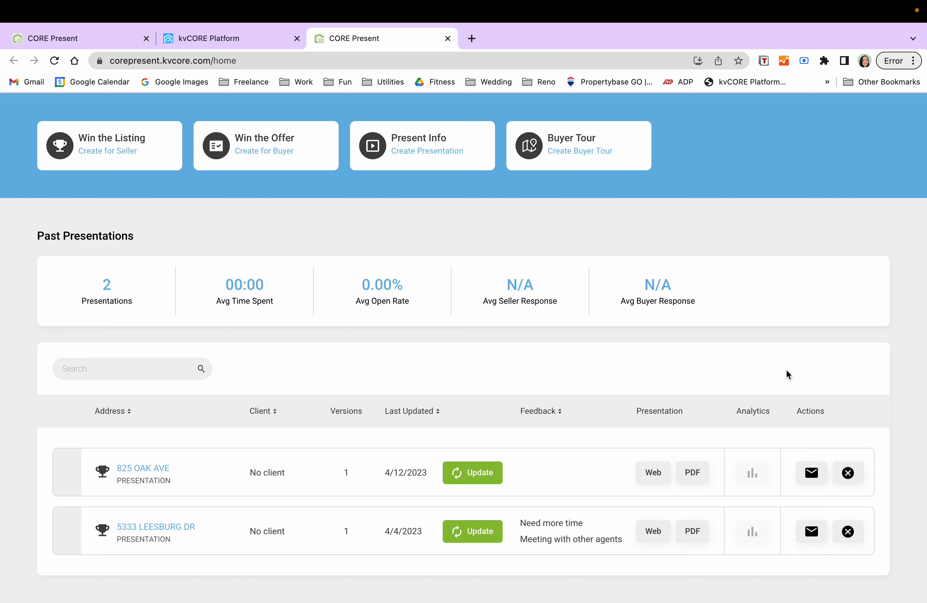
pyautogui.scroll(3)
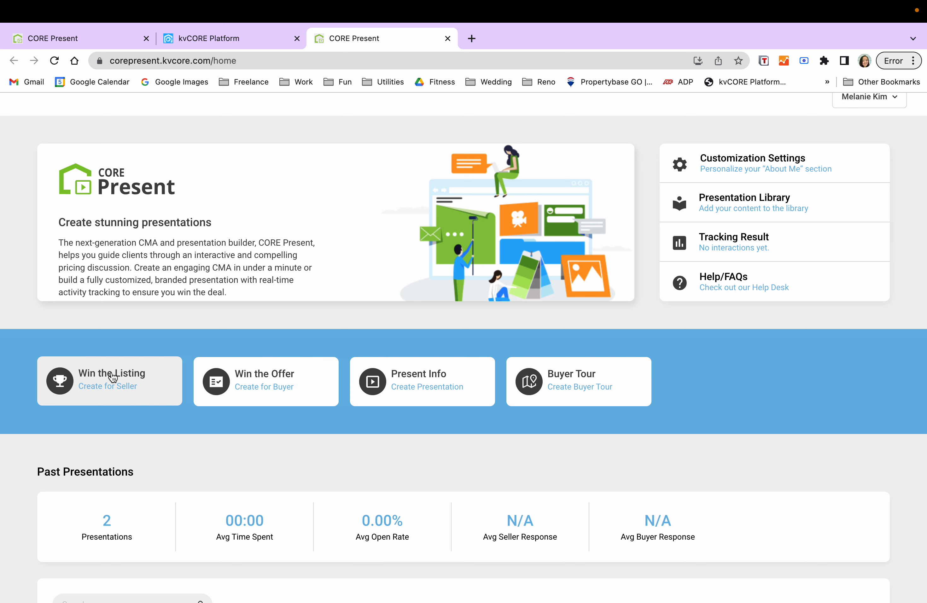
pyautogui.moveTo(497, 401)
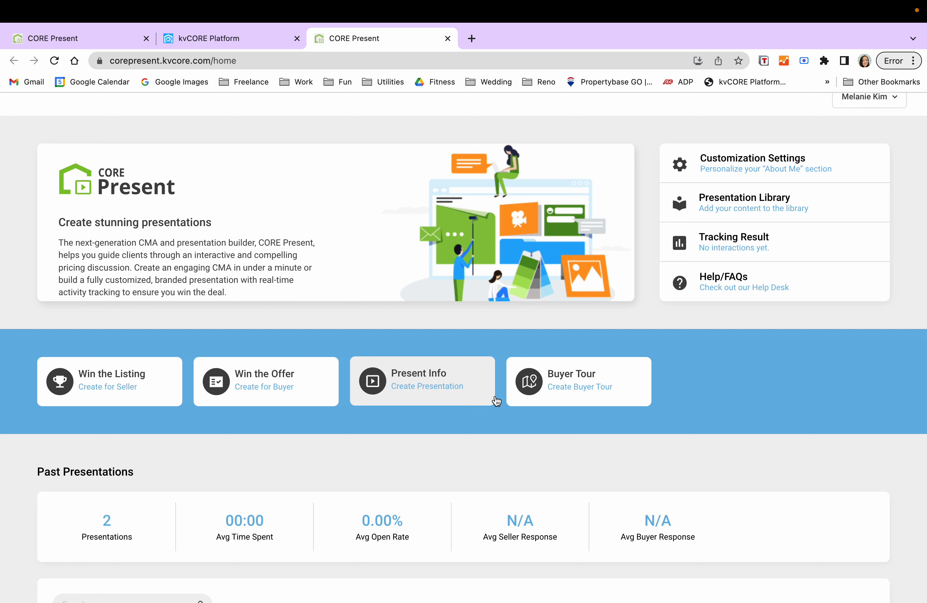
pyautogui.moveTo(311, 508)
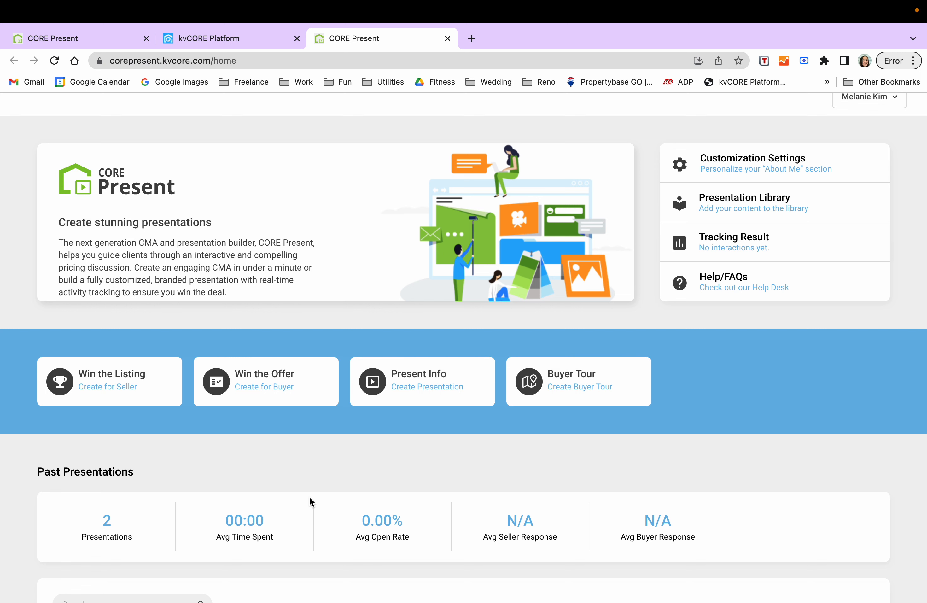
pyautogui.moveTo(377, 448)
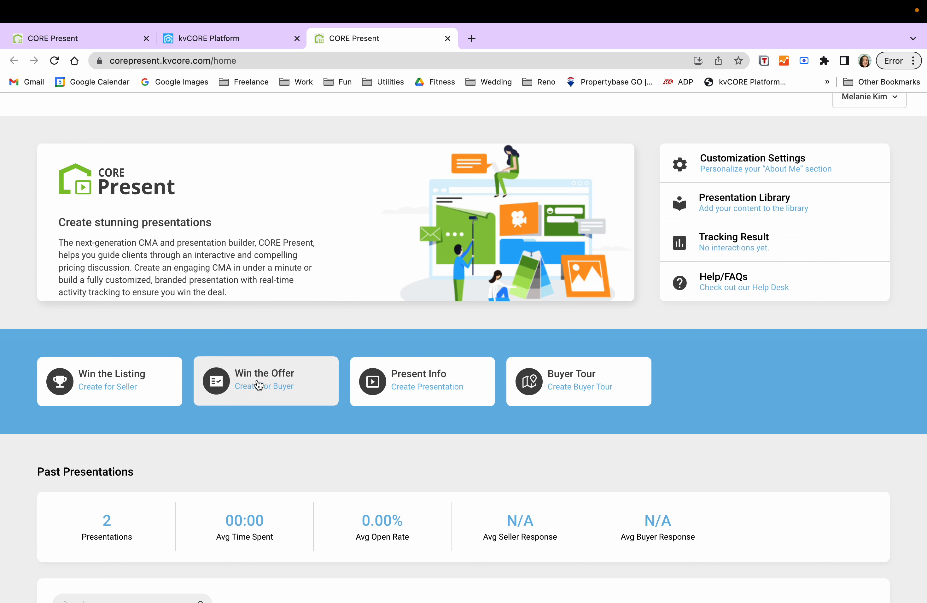
pyautogui.click(259, 385)
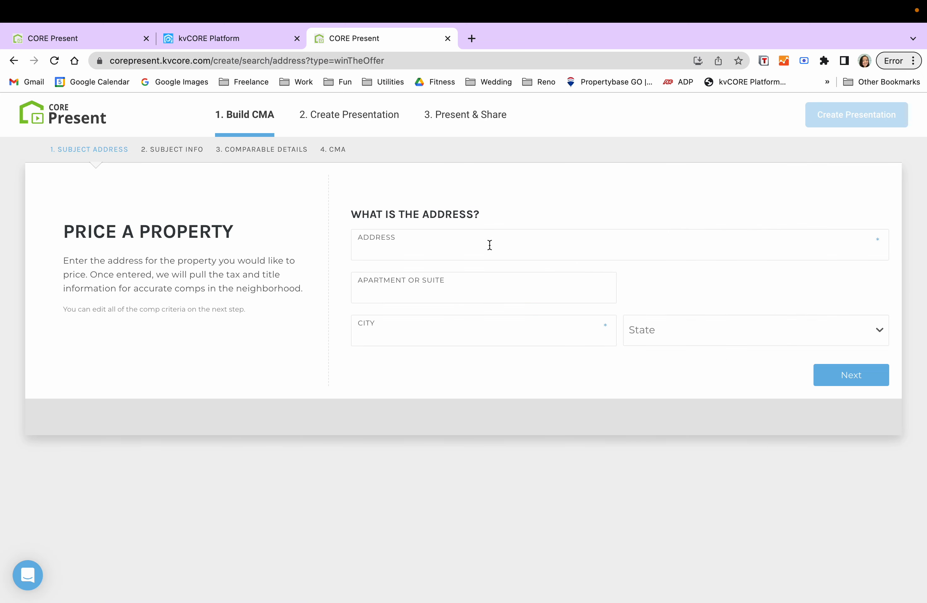
pyautogui.write('533')
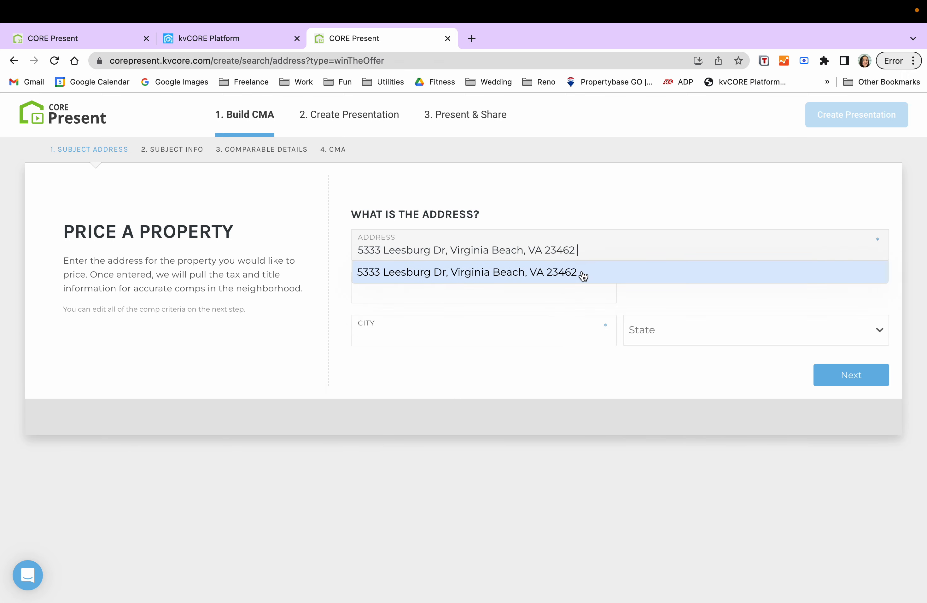
pyautogui.click(468, 272)
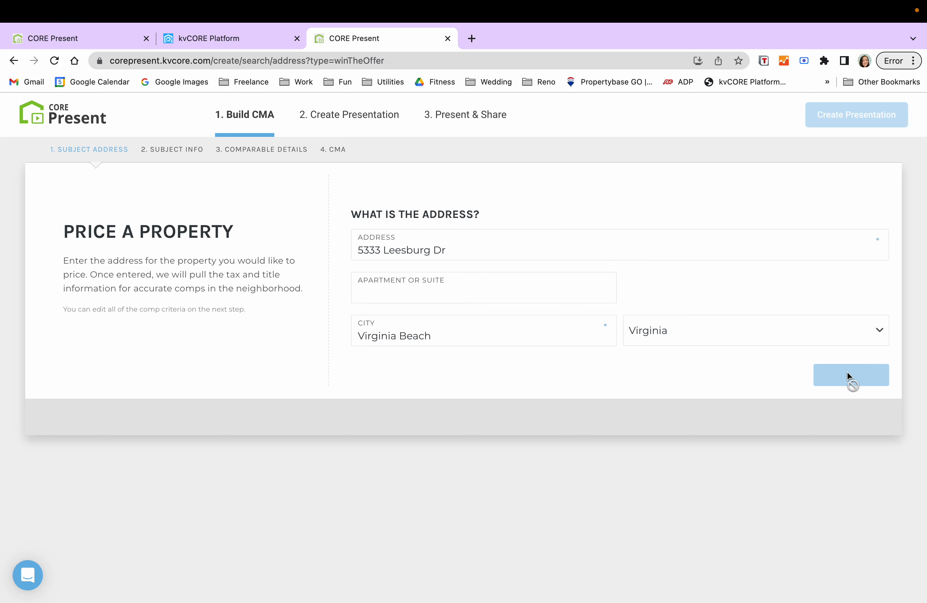
# Confirm the subject property's public record details and proceed to comparable details
pyautogui.click(852, 375)
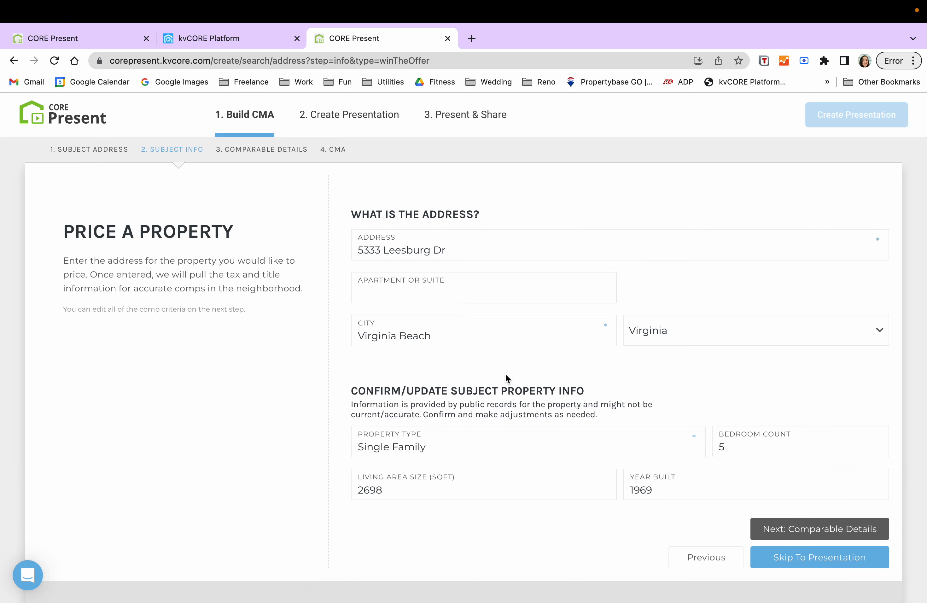
pyautogui.scroll(-3)
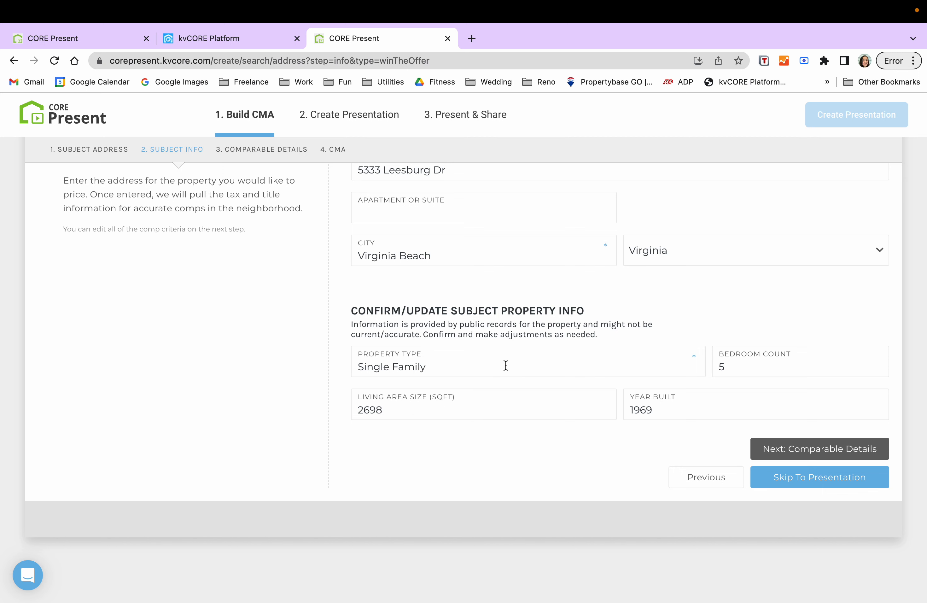
pyautogui.moveTo(477, 431)
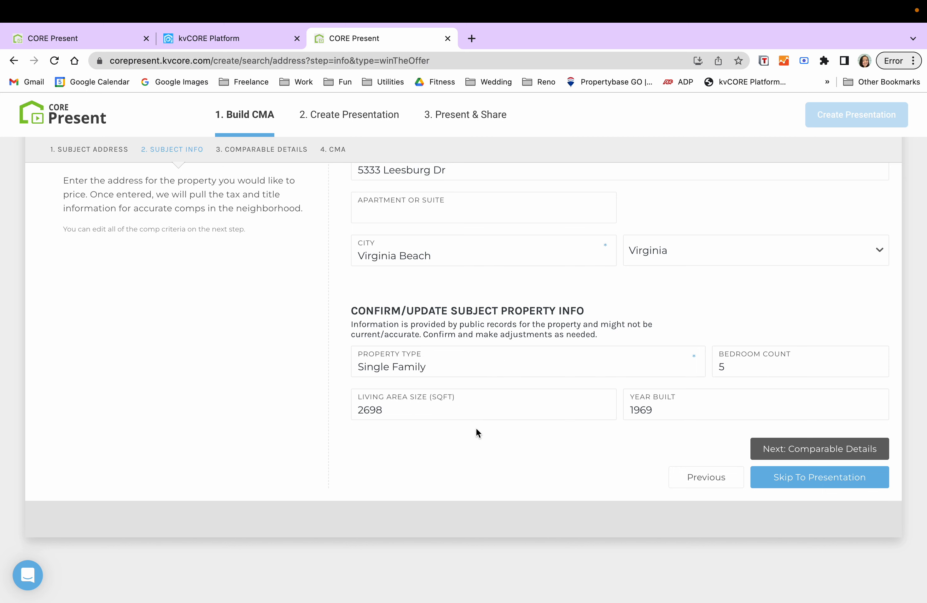
pyautogui.moveTo(727, 508)
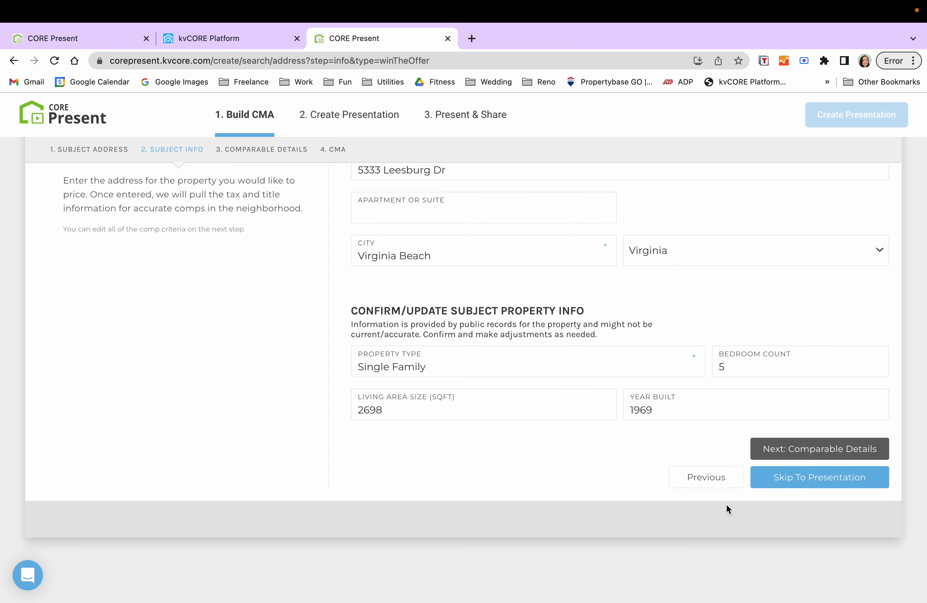
pyautogui.click(820, 449)
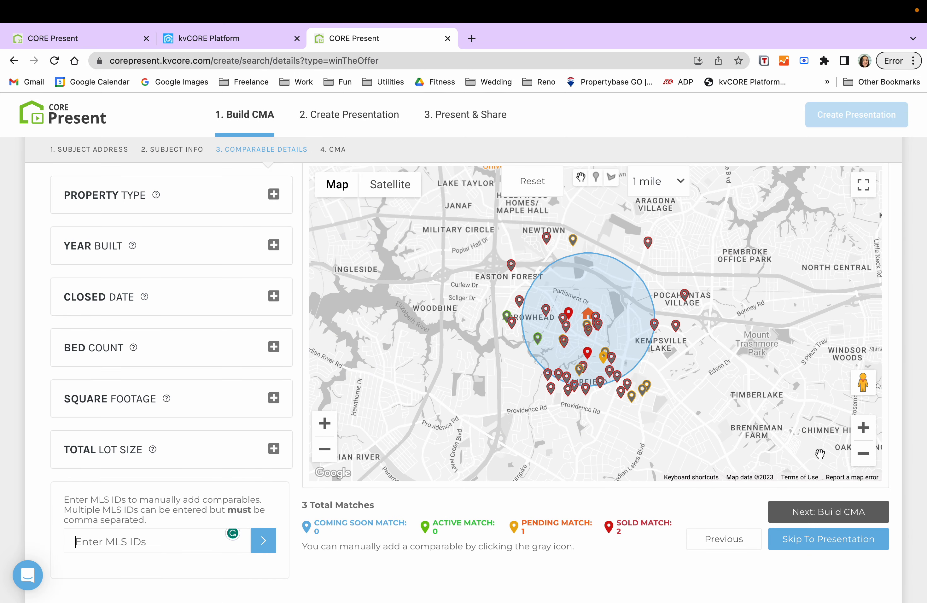
pyautogui.moveTo(670, 320)
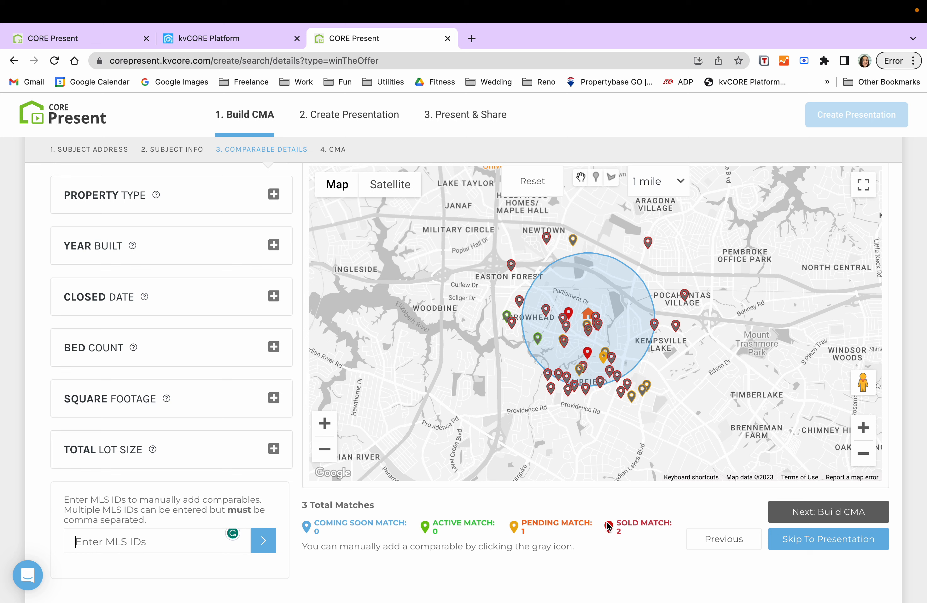
pyautogui.moveTo(247, 206)
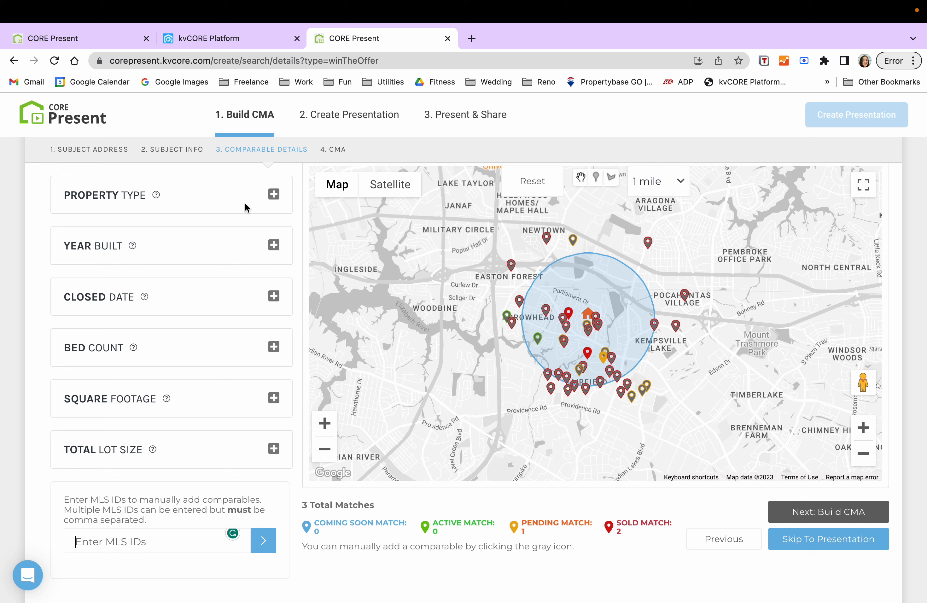
pyautogui.moveTo(435, 299)
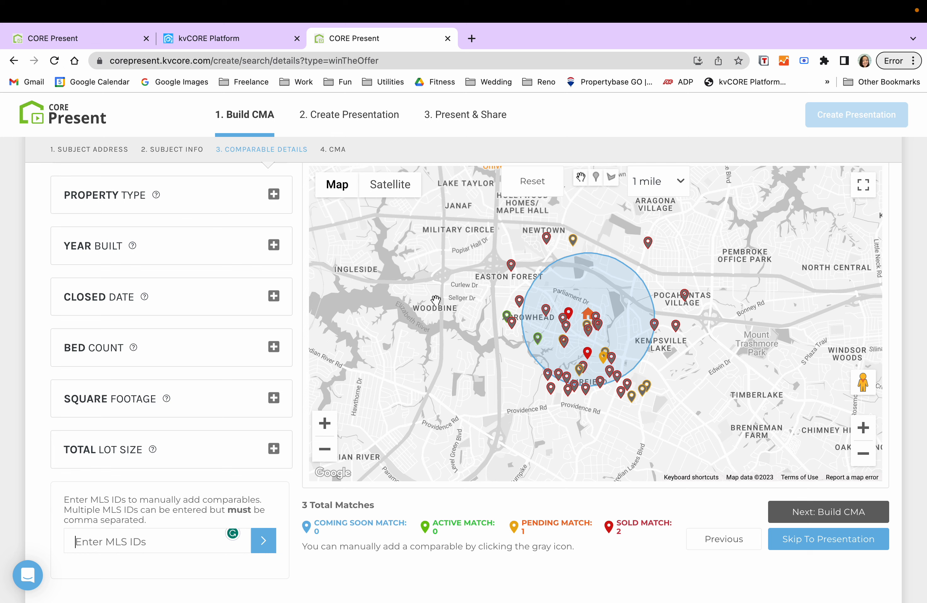
pyautogui.moveTo(435, 361)
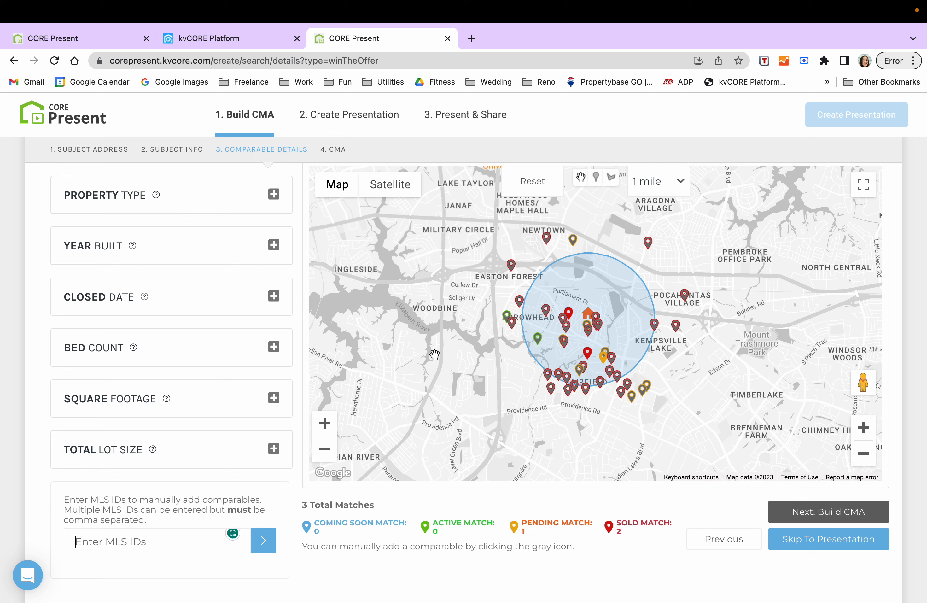
# Set the comparable search radius to 4 miles, then reduce it to 0.75 mile
pyautogui.click(658, 181)
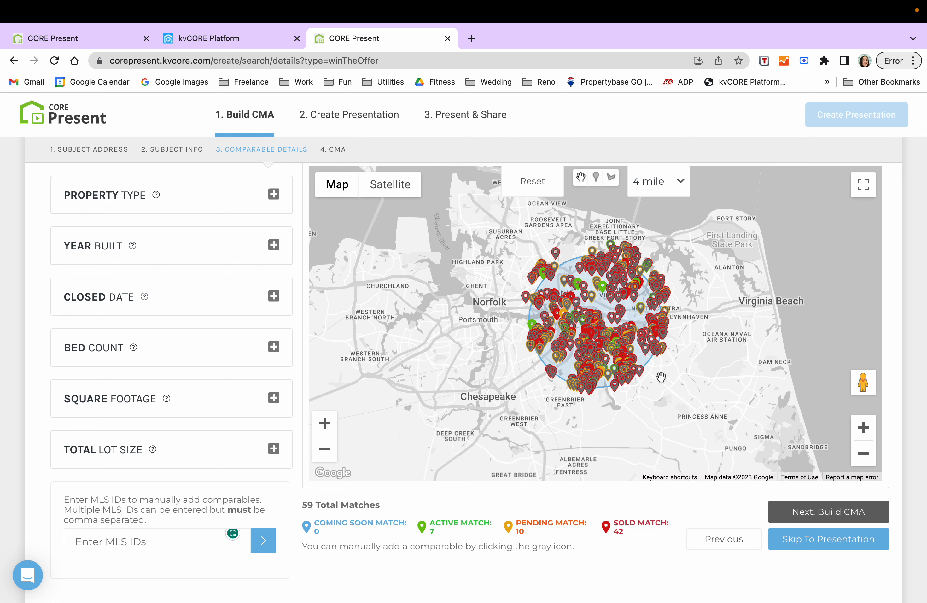
pyautogui.moveTo(658, 200)
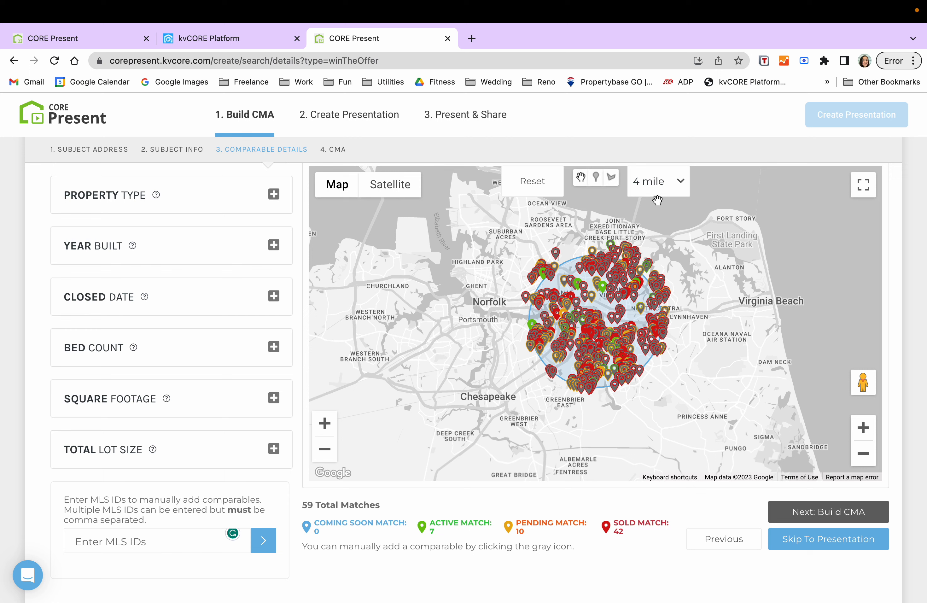
pyautogui.moveTo(679, 190)
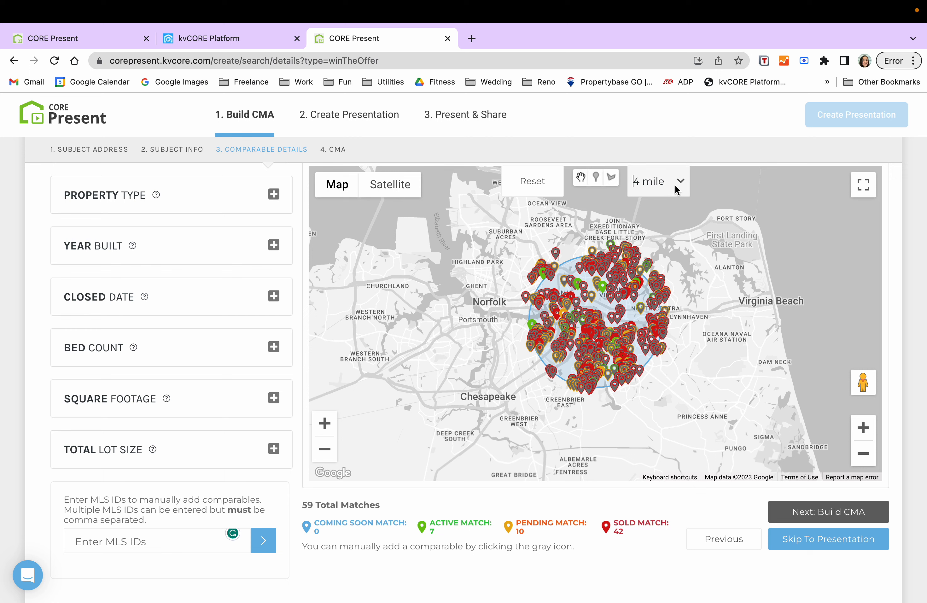
pyautogui.click(659, 181)
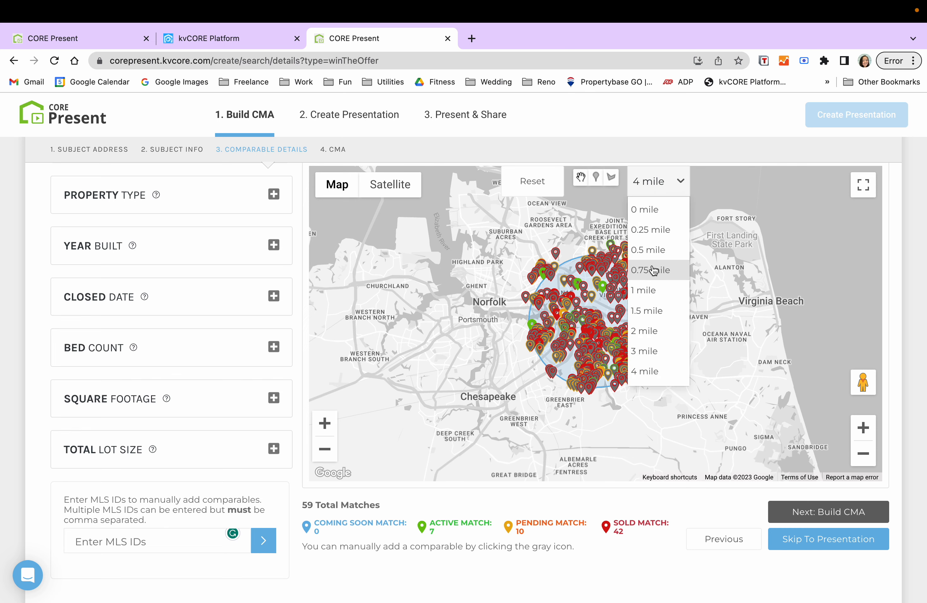
pyautogui.click(651, 270)
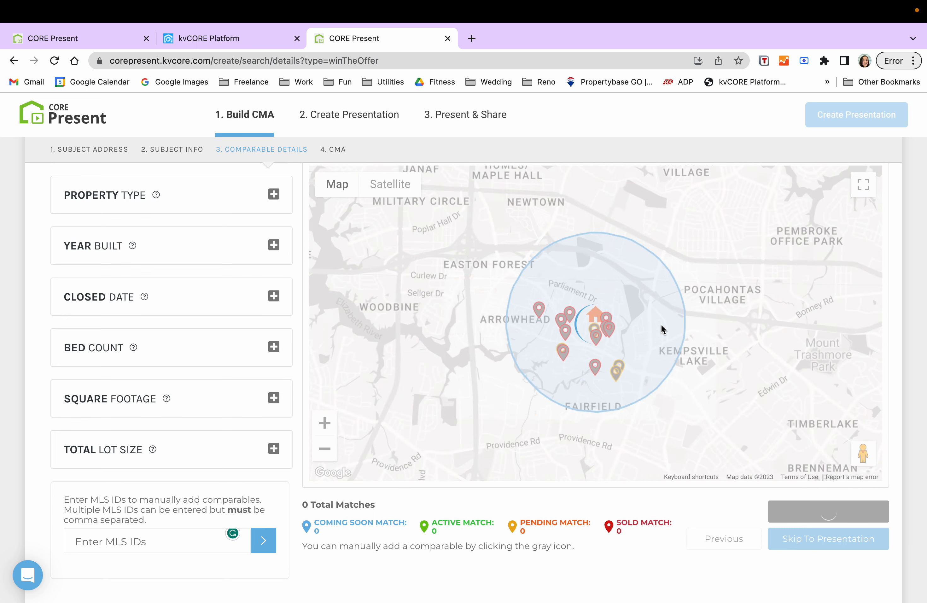
pyautogui.click(274, 194)
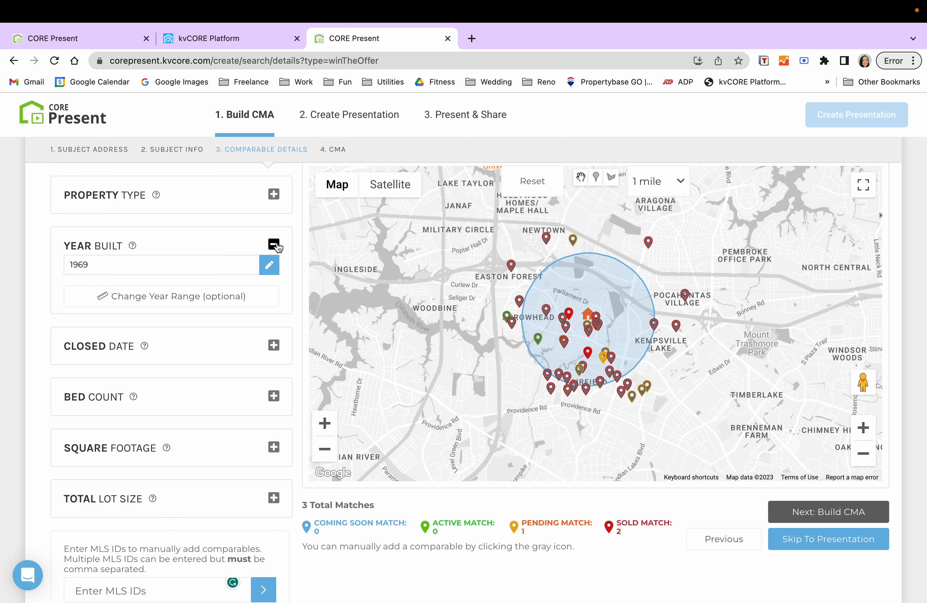
pyautogui.click(273, 244)
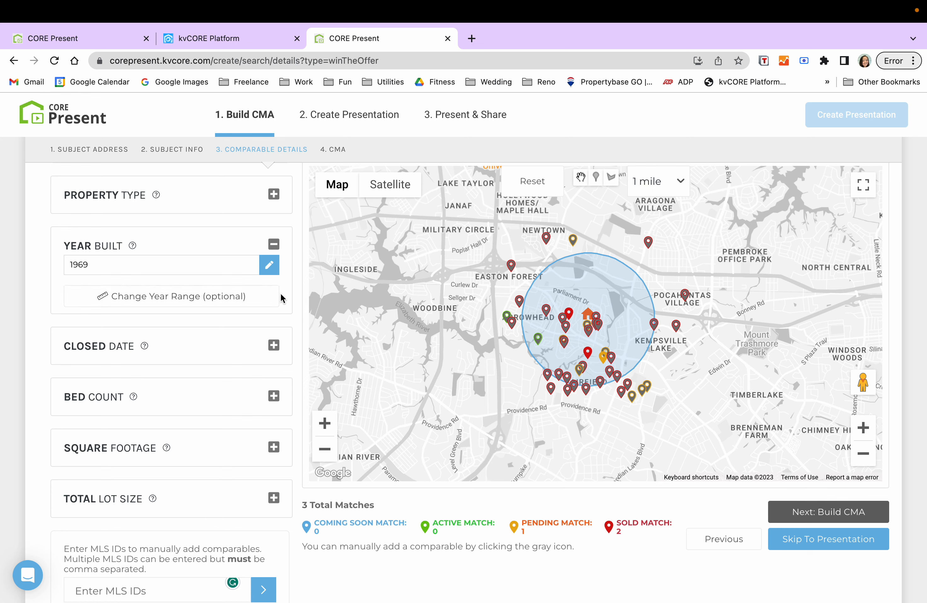
pyautogui.click(274, 244)
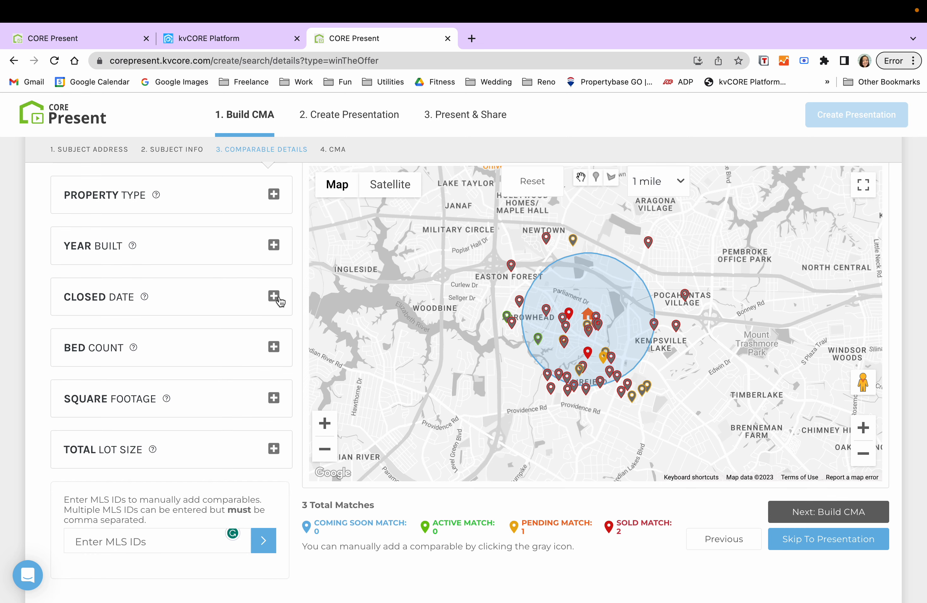
pyautogui.click(274, 296)
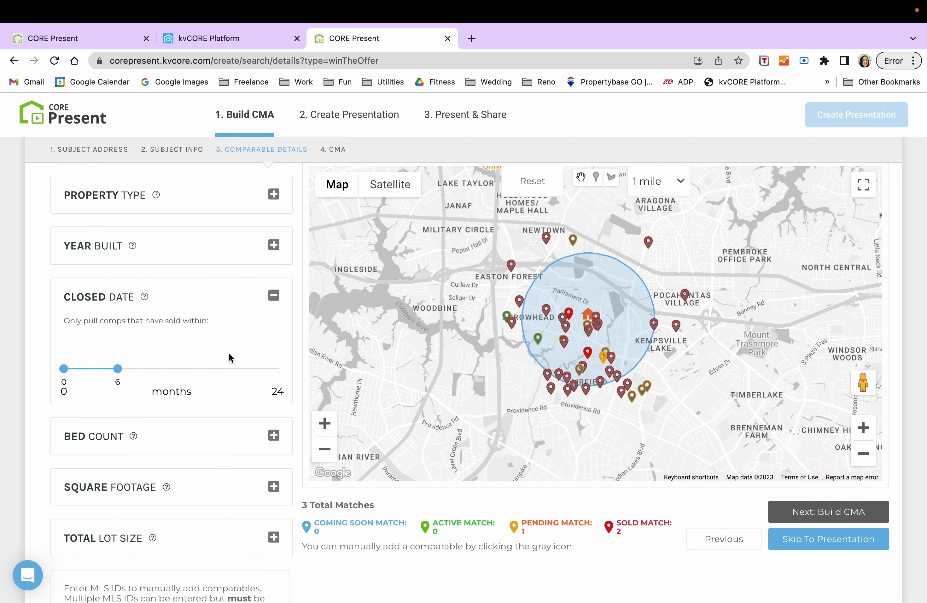
pyautogui.scroll(-3)
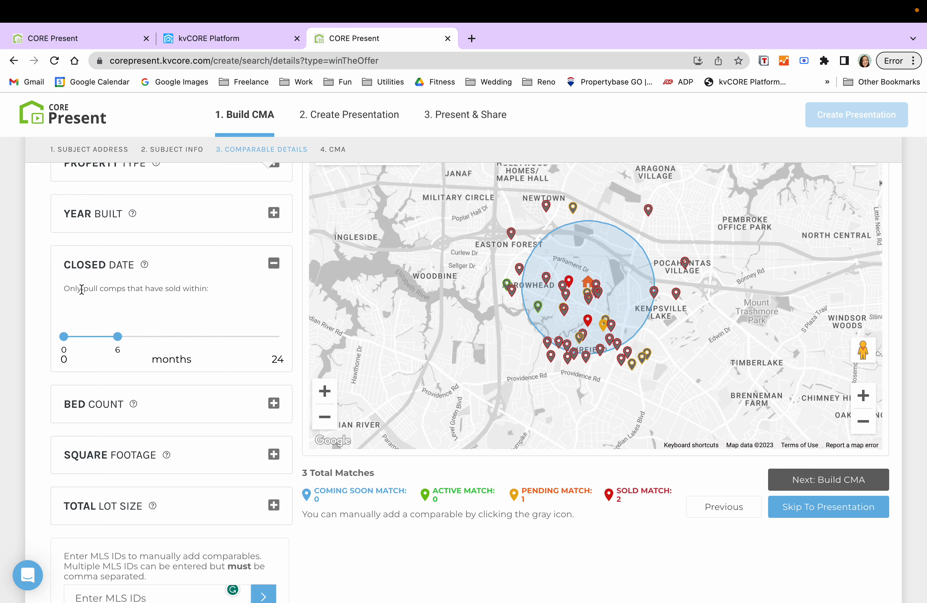
pyautogui.moveTo(149, 345)
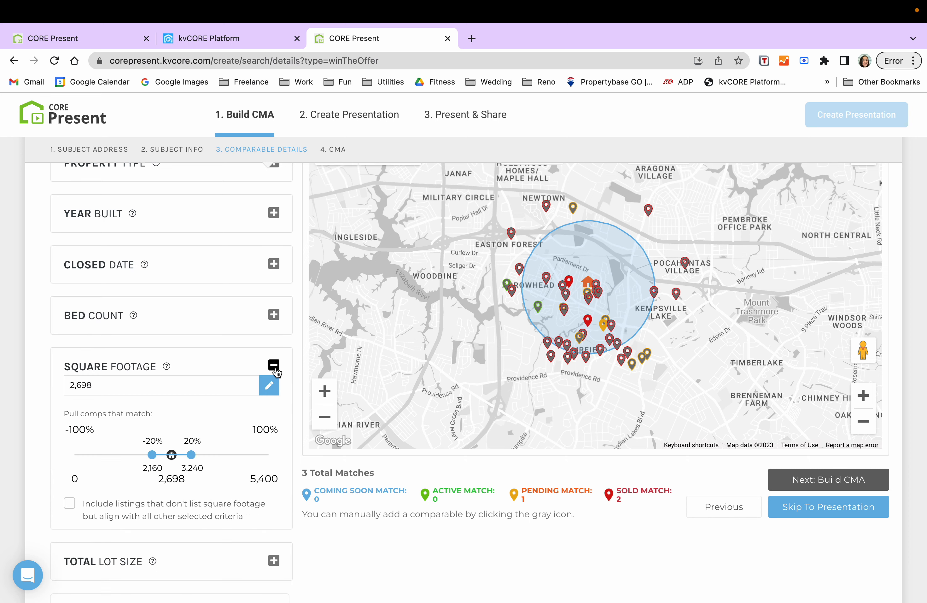
pyautogui.moveTo(232, 489)
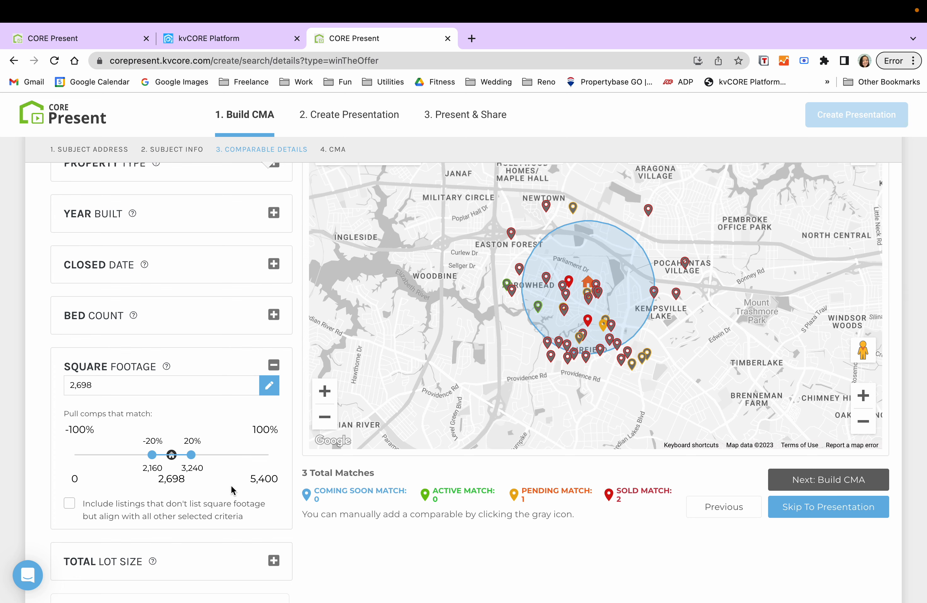
pyautogui.scroll(-3)
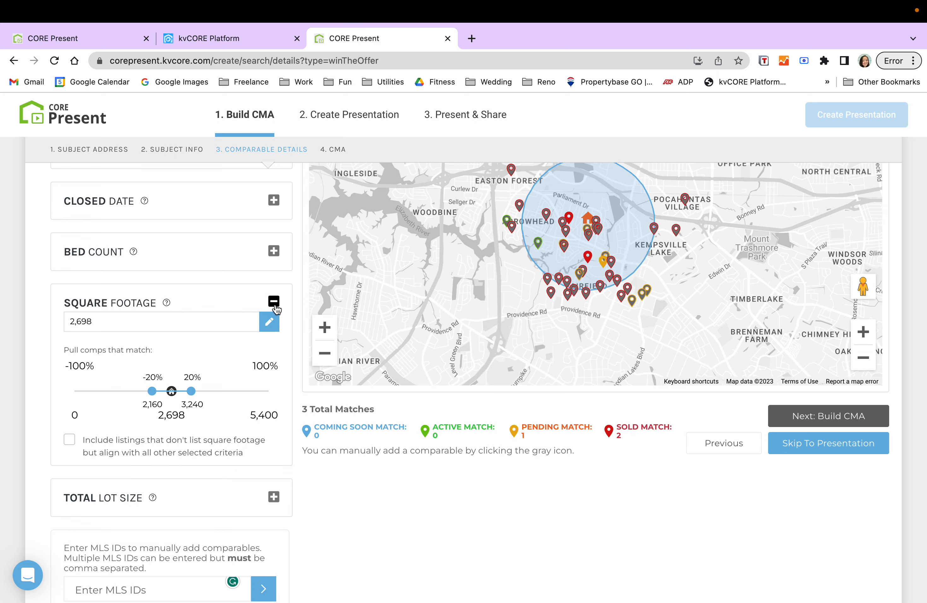
pyautogui.click(274, 301)
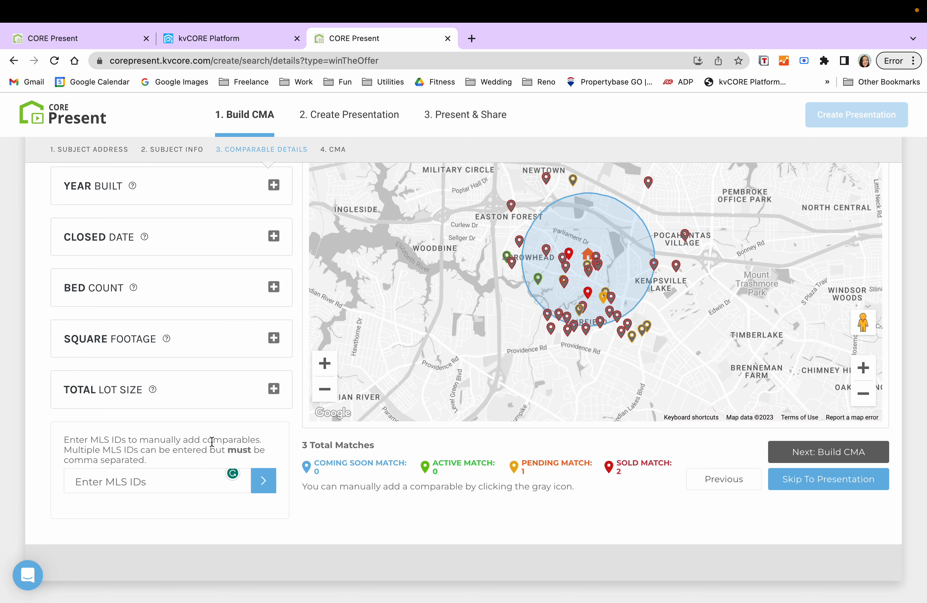
pyautogui.moveTo(174, 451)
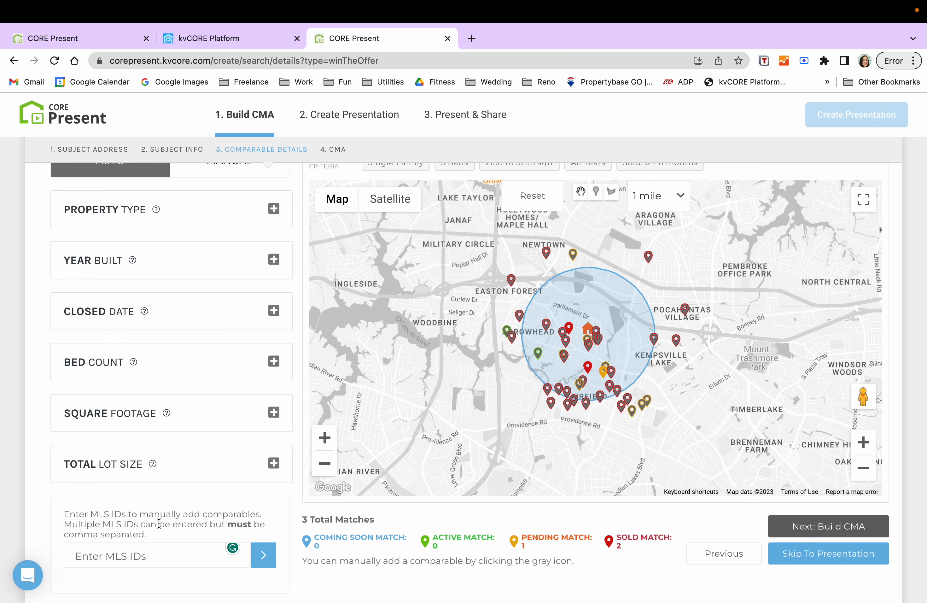
pyautogui.moveTo(580, 586)
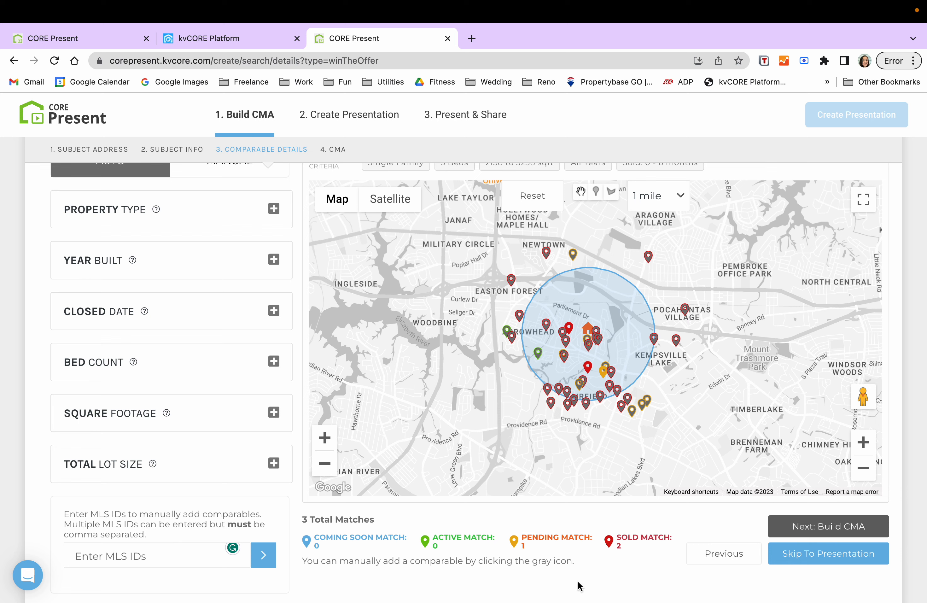
pyautogui.moveTo(822, 532)
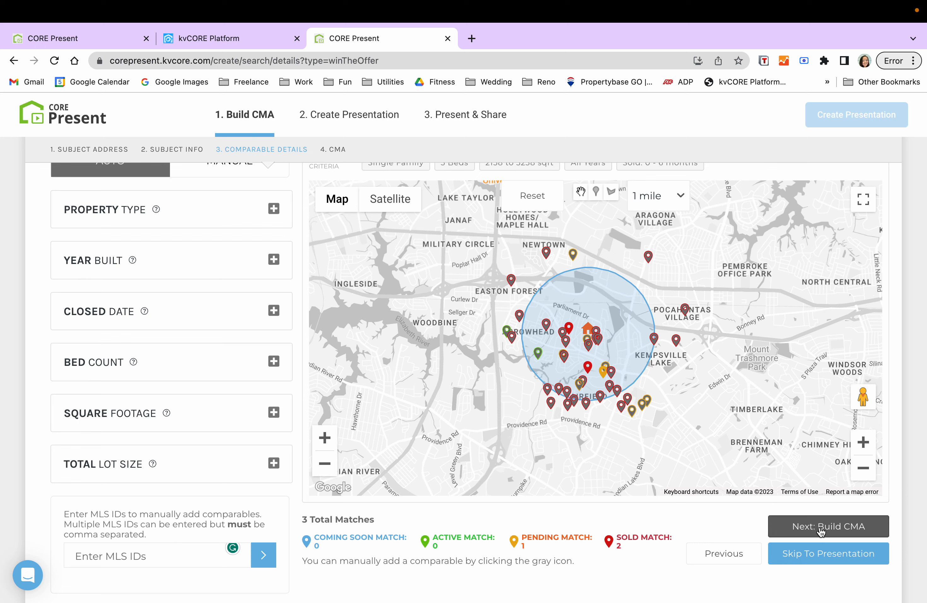
# Build the CMA from the matched comparables and show the pricing line as $/SQFT
pyautogui.click(829, 526)
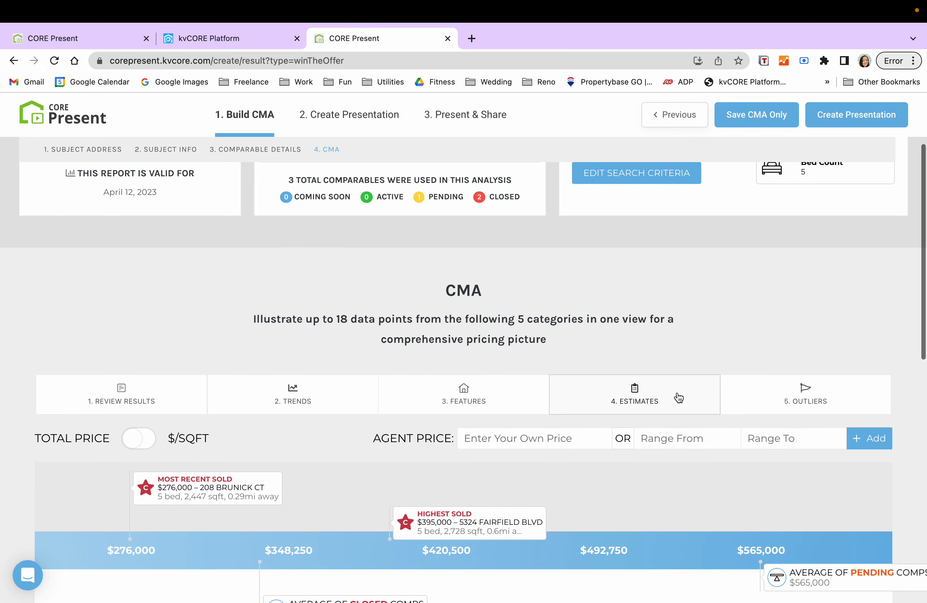
pyautogui.scroll(-3)
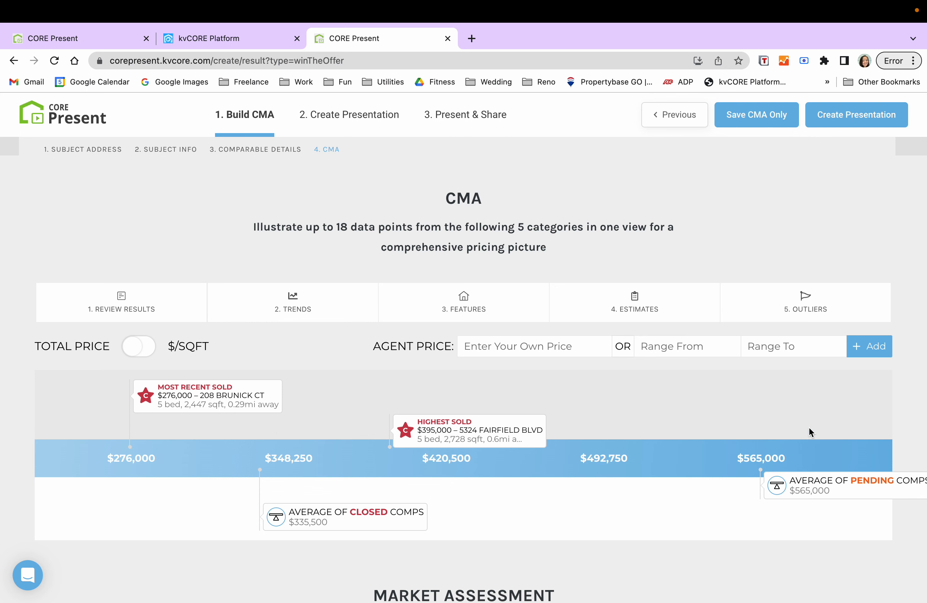
pyautogui.moveTo(295, 344)
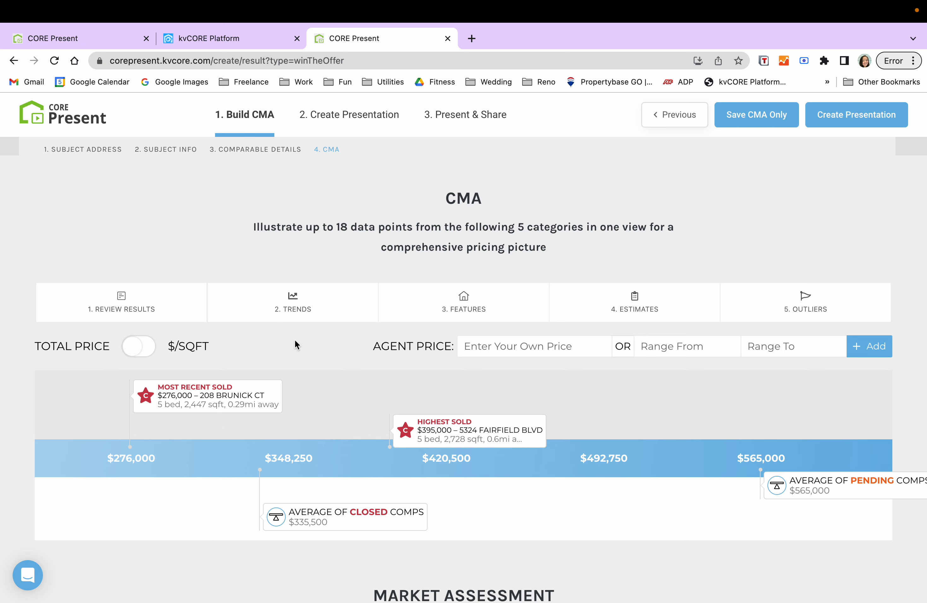
pyautogui.moveTo(326, 454)
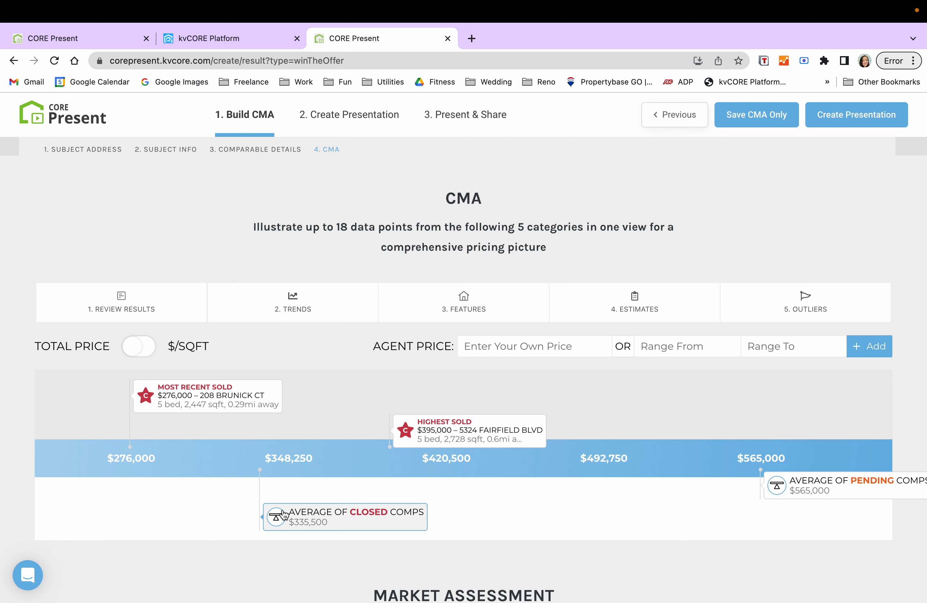
pyautogui.moveTo(458, 516)
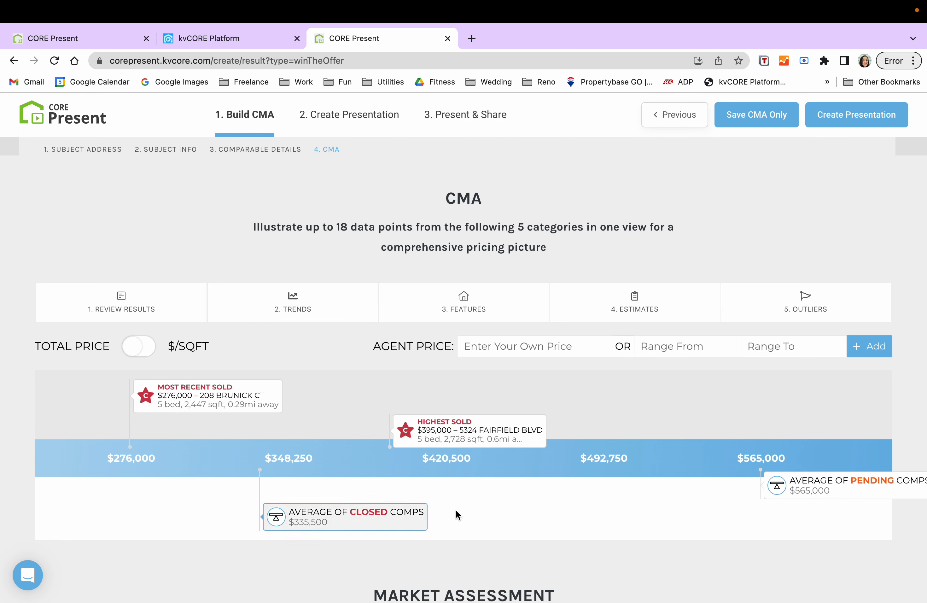
pyautogui.moveTo(827, 503)
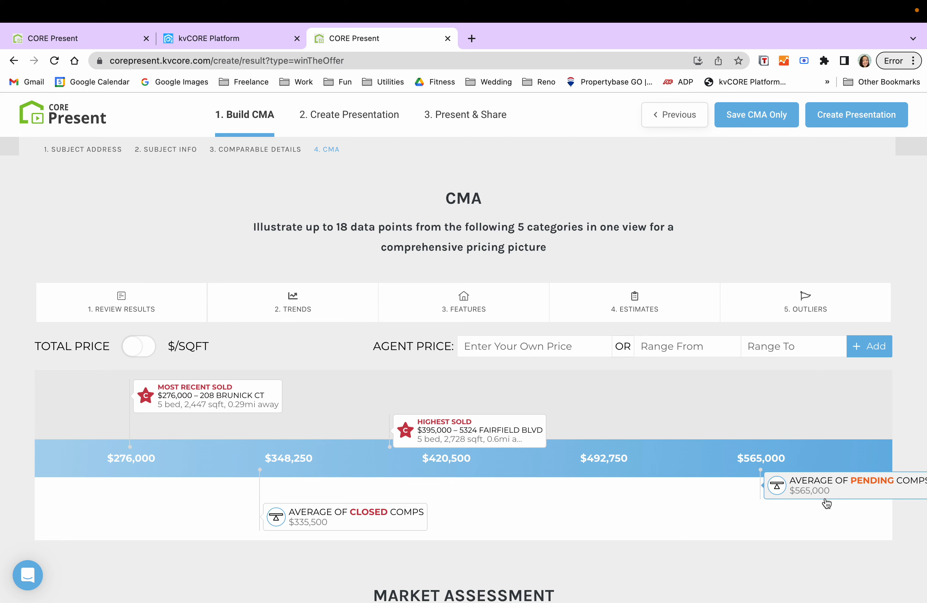
pyautogui.moveTo(788, 510)
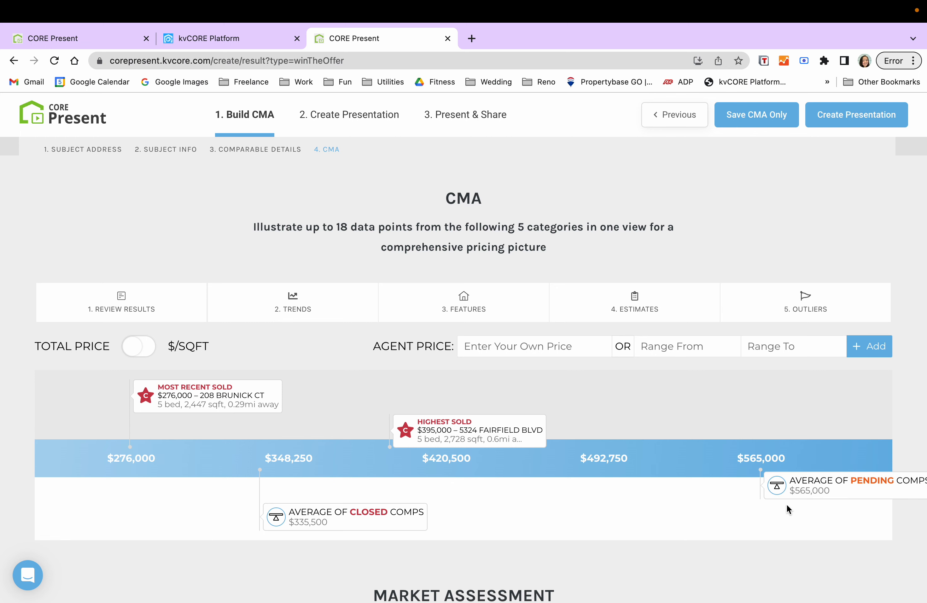
pyautogui.moveTo(643, 409)
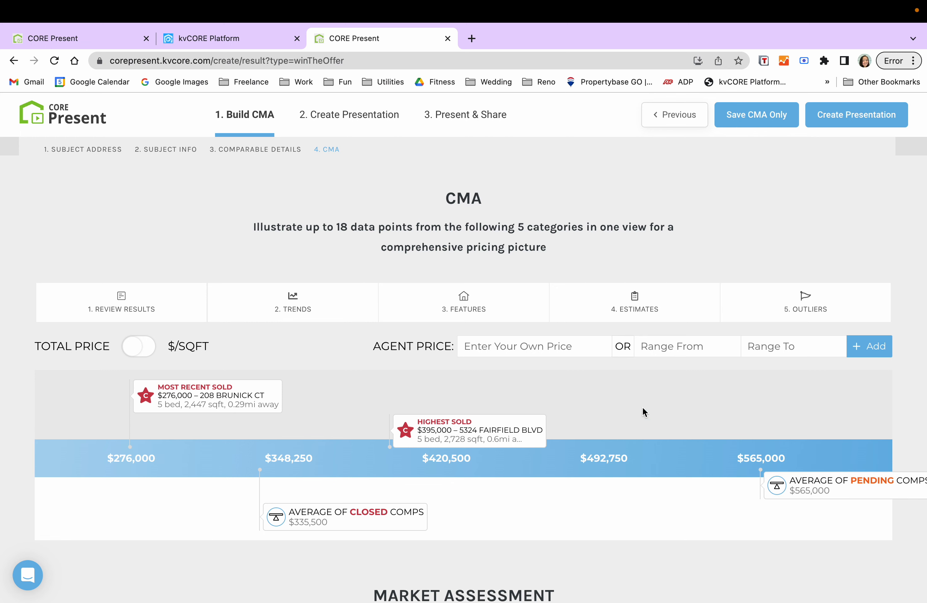
pyautogui.click(138, 346)
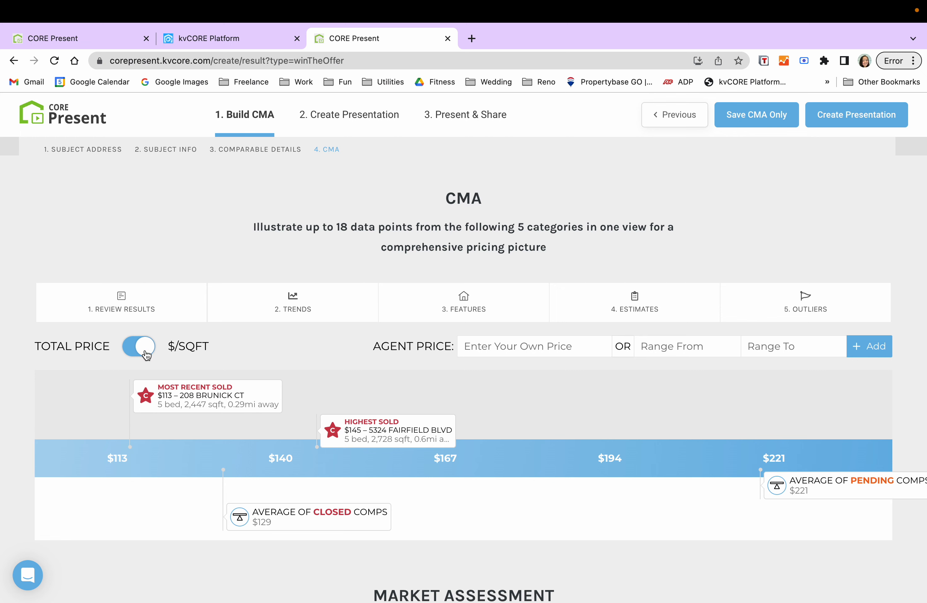
# Show the pricing line as total price again and enter a single agent price
pyautogui.click(138, 346)
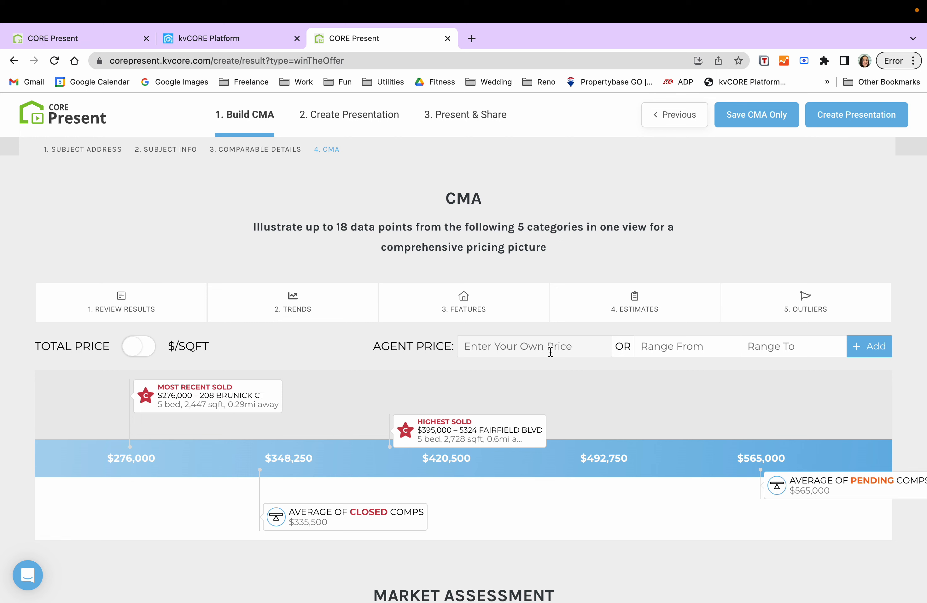
pyautogui.moveTo(573, 406)
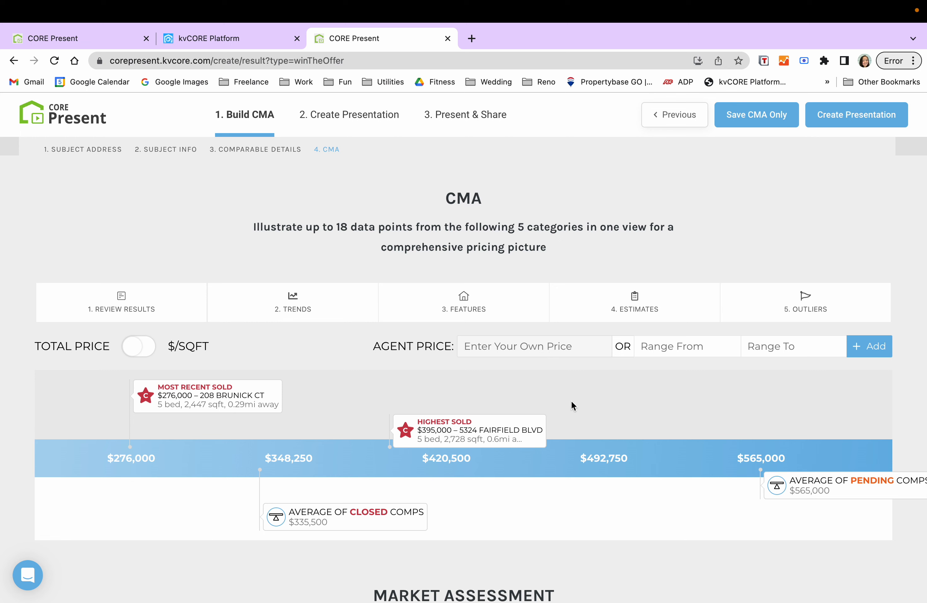
pyautogui.moveTo(591, 409)
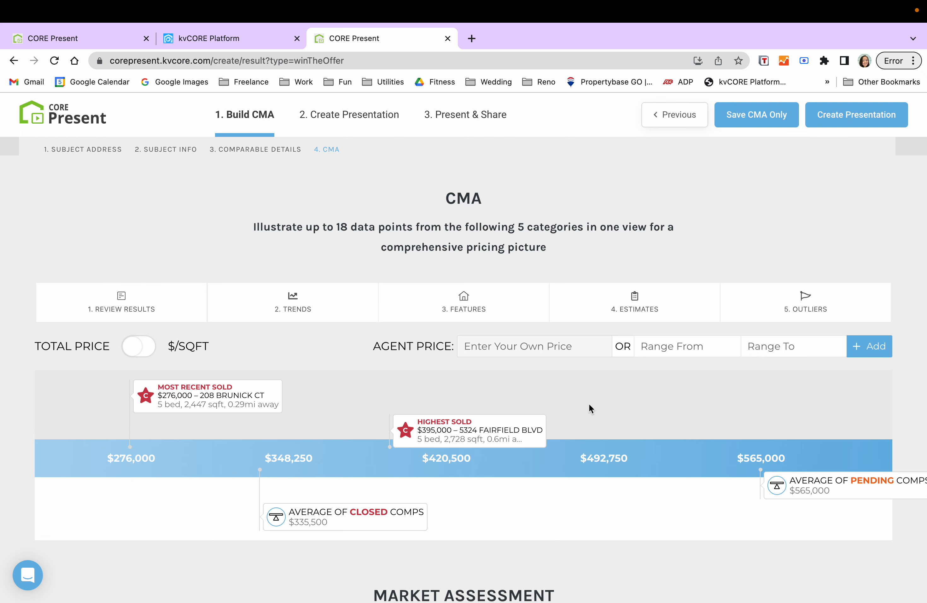
pyautogui.moveTo(512, 376)
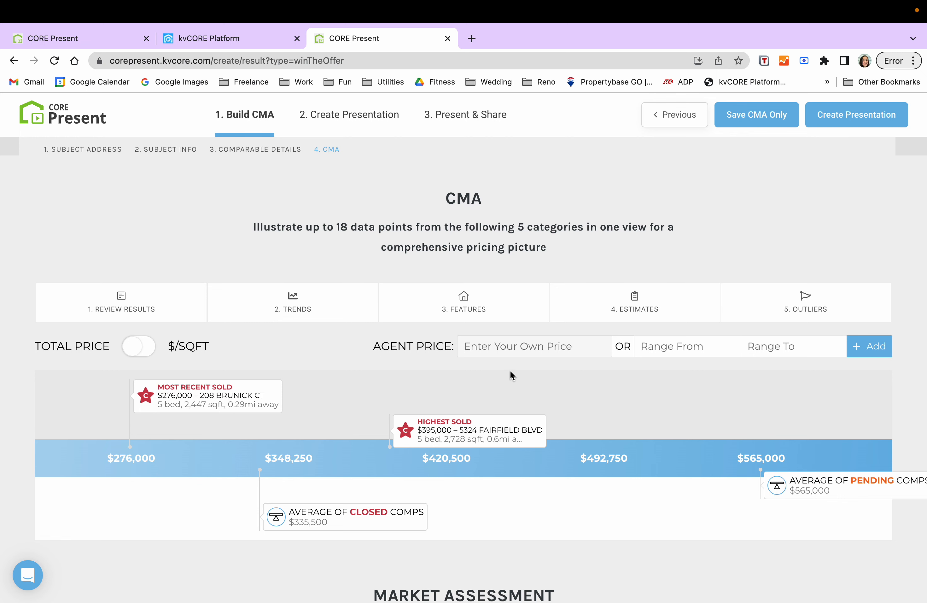
pyautogui.write('$50')
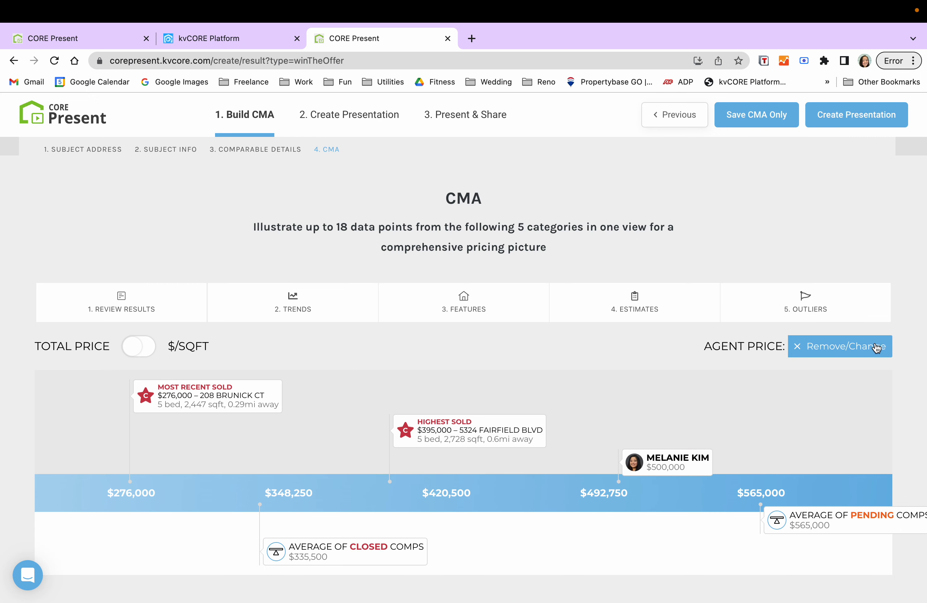
pyautogui.scroll(-3)
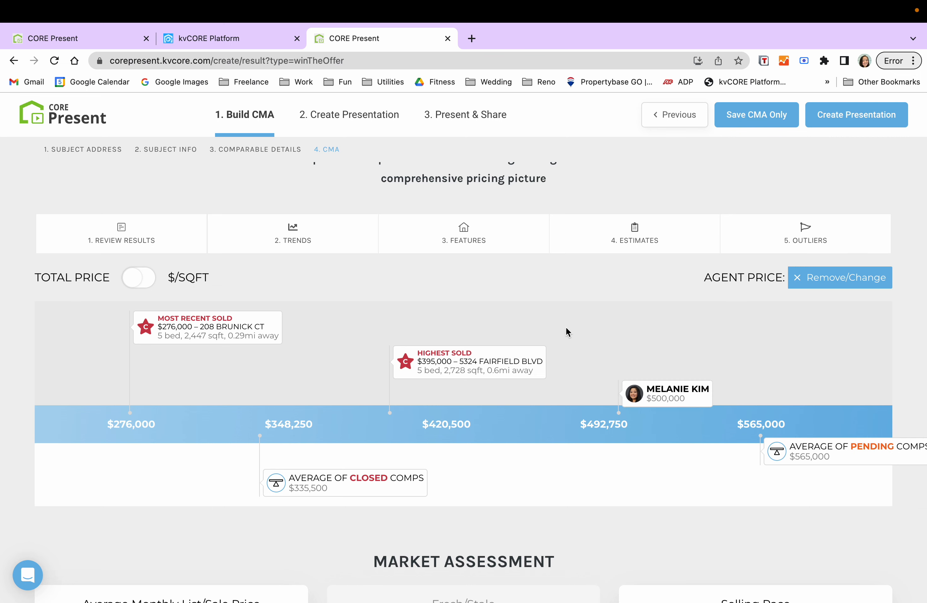
# Replace the agent price with a $450,000–$500,000 range added to the chart
pyautogui.click(840, 278)
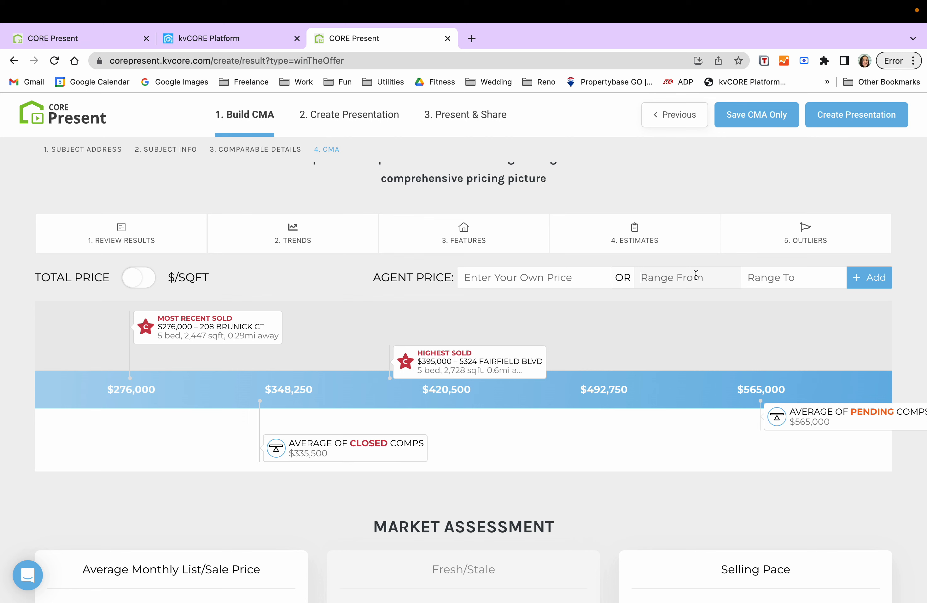
pyautogui.write('$450,000')
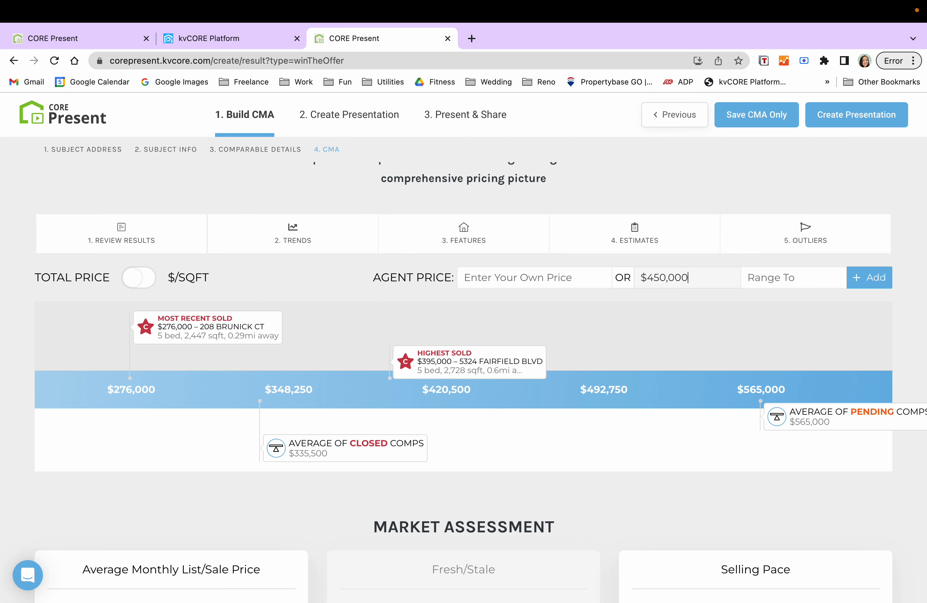
pyautogui.write('$500,000')
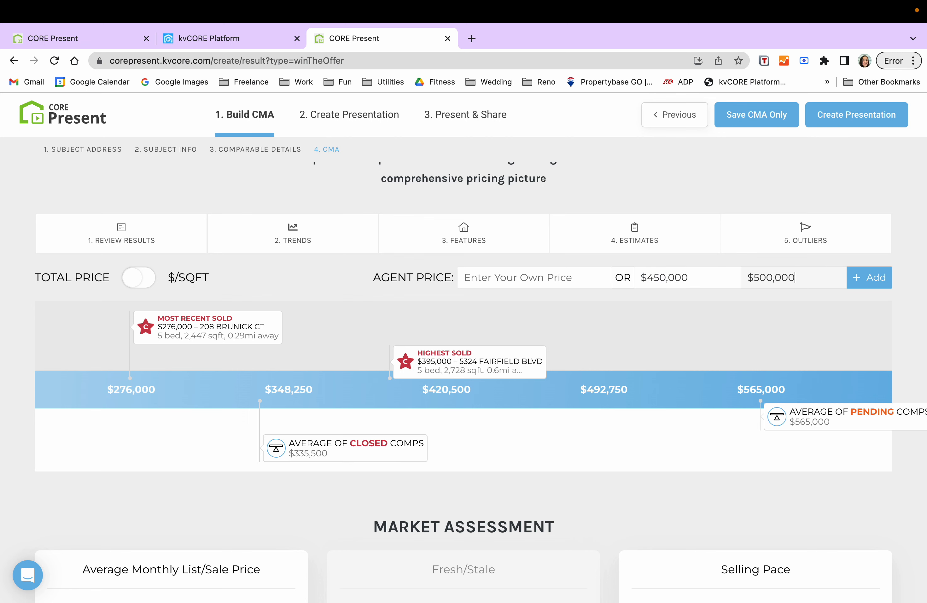
pyautogui.click(869, 278)
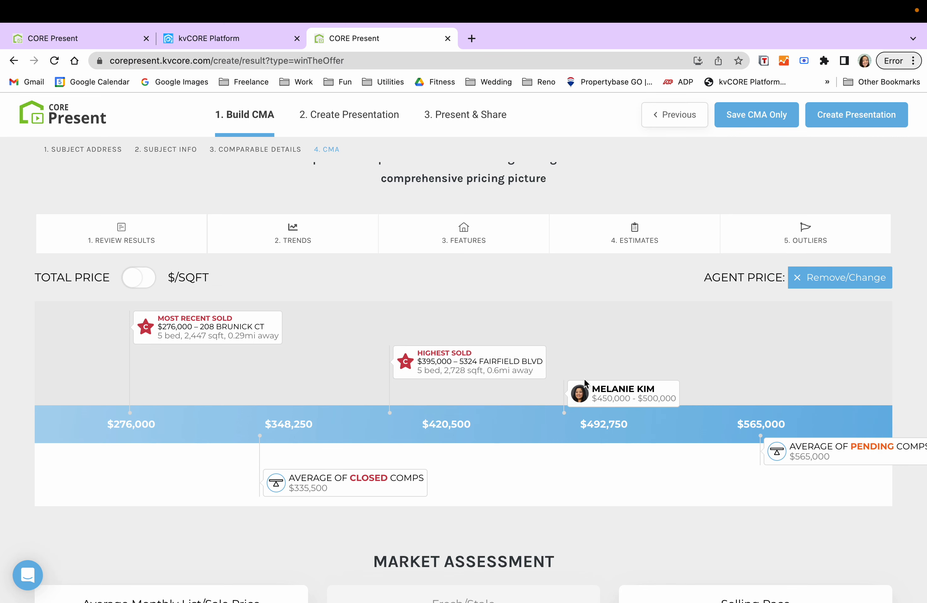
pyautogui.moveTo(565, 416)
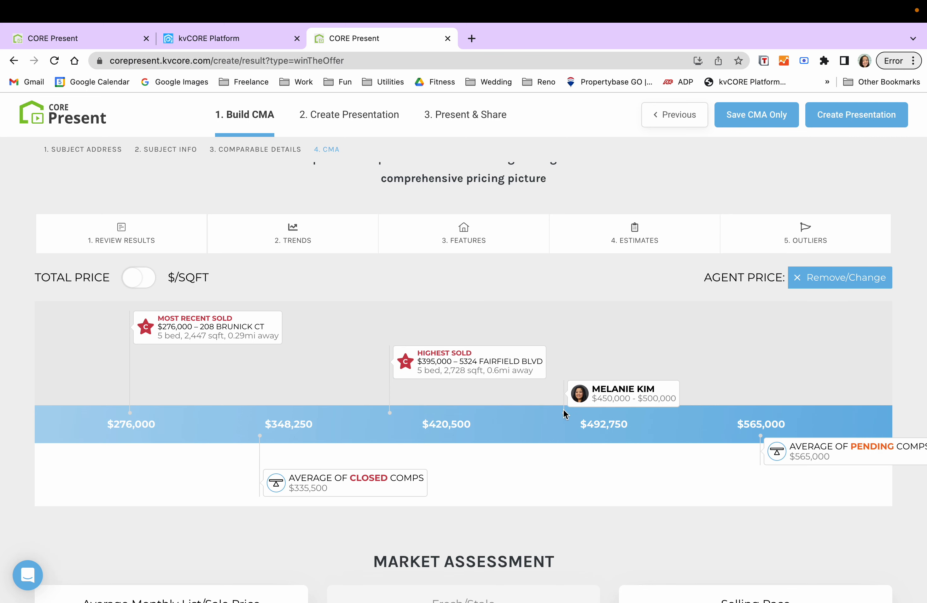
pyautogui.click(841, 278)
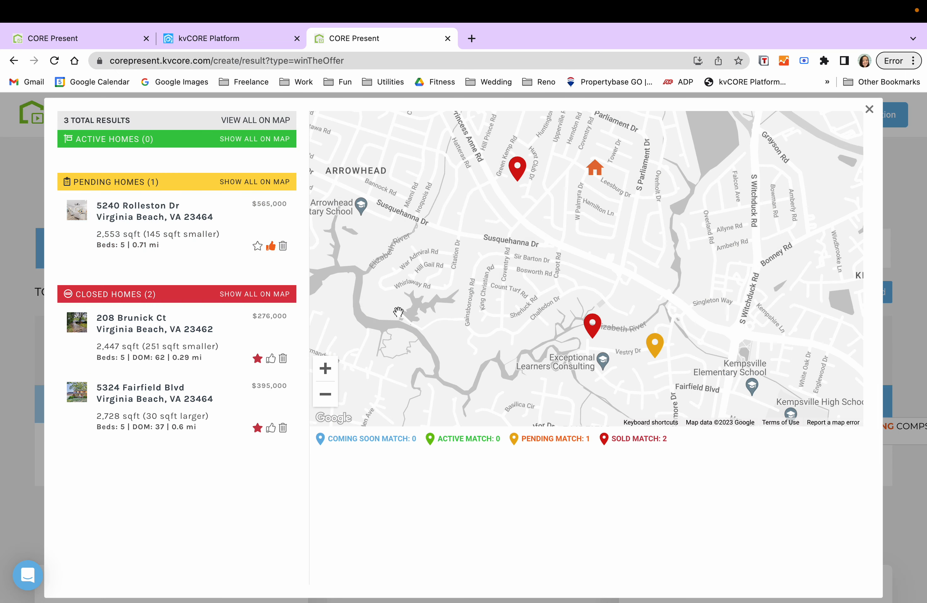
pyautogui.moveTo(26, 356)
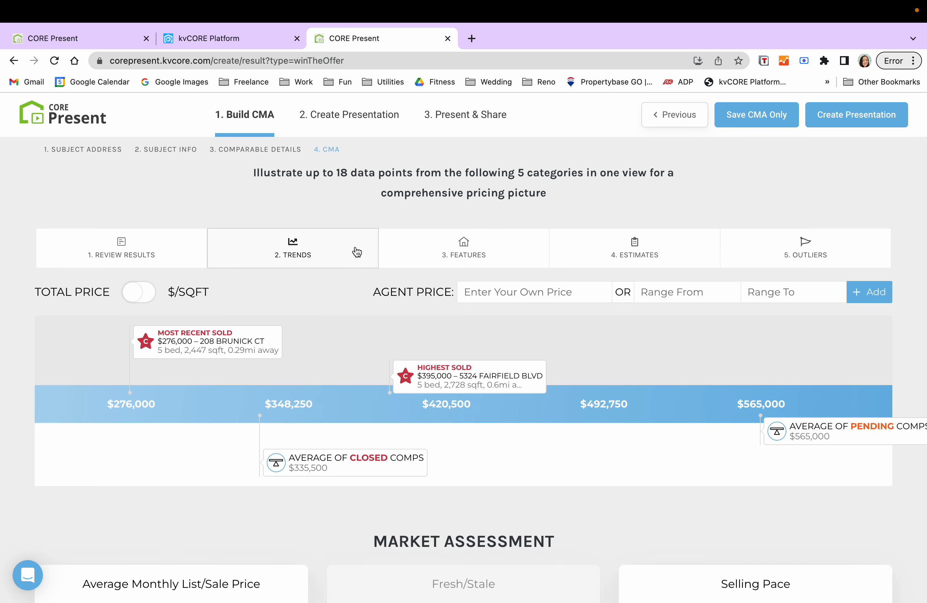
# Review the Trends options (average pending and closed price selected) for the pricing scale
pyautogui.click(292, 248)
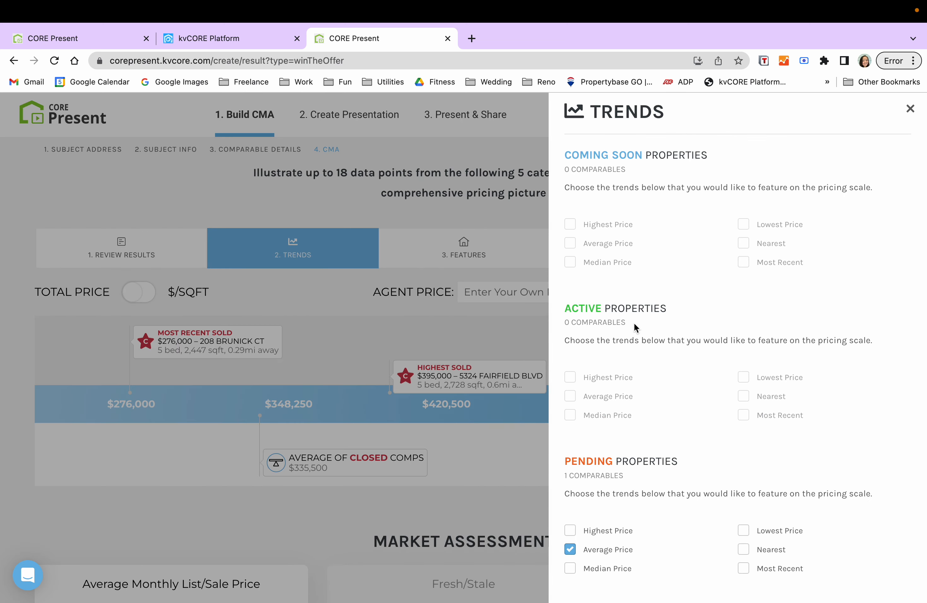
pyautogui.scroll(-3)
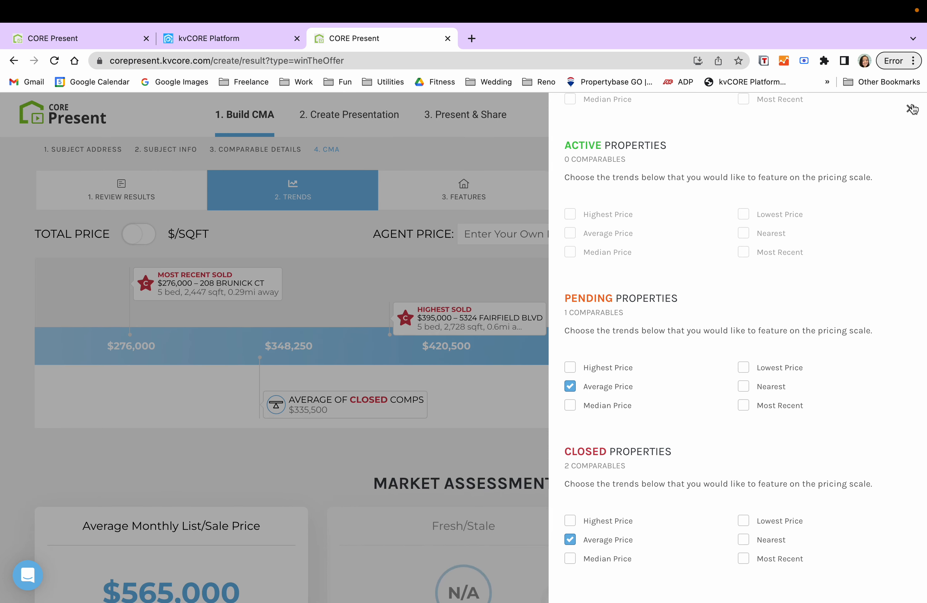
pyautogui.click(908, 108)
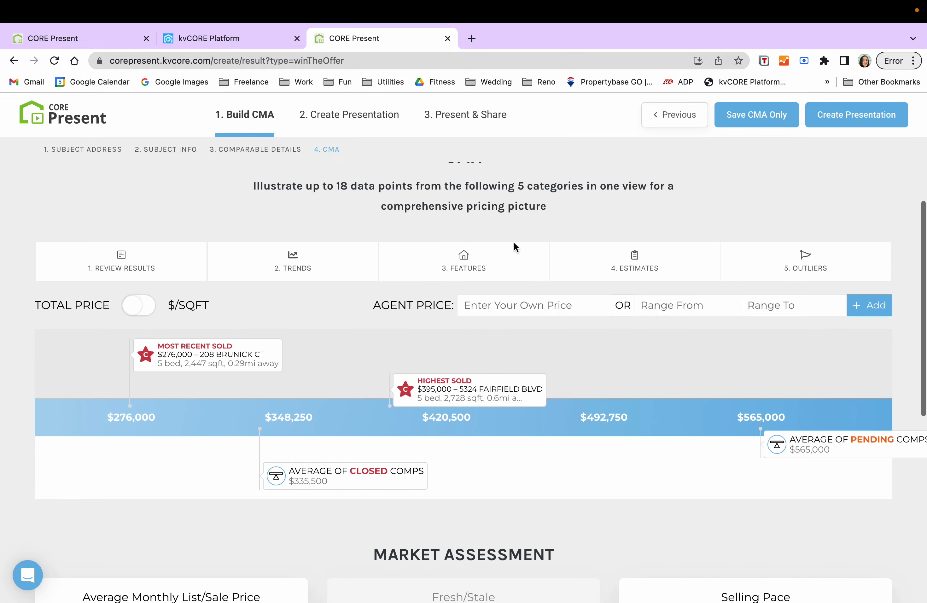
# Review the Features options with all features shown, not only comparable ones
pyautogui.click(464, 261)
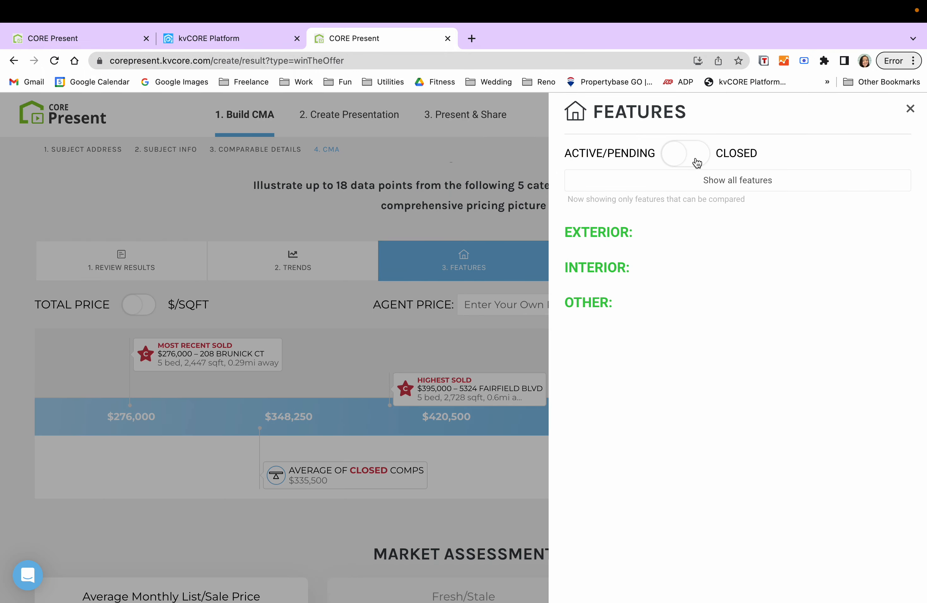
pyautogui.click(738, 179)
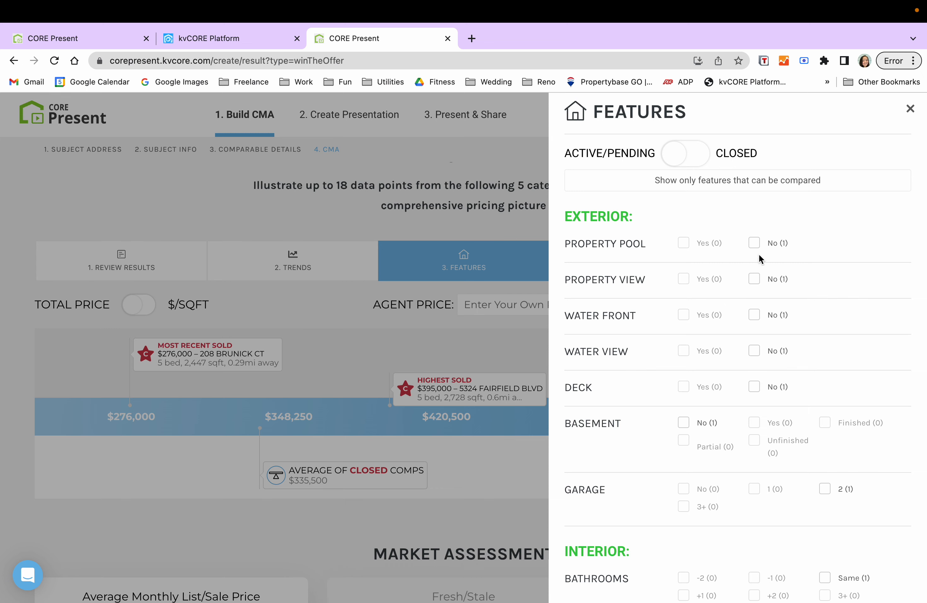
pyautogui.scroll(-3)
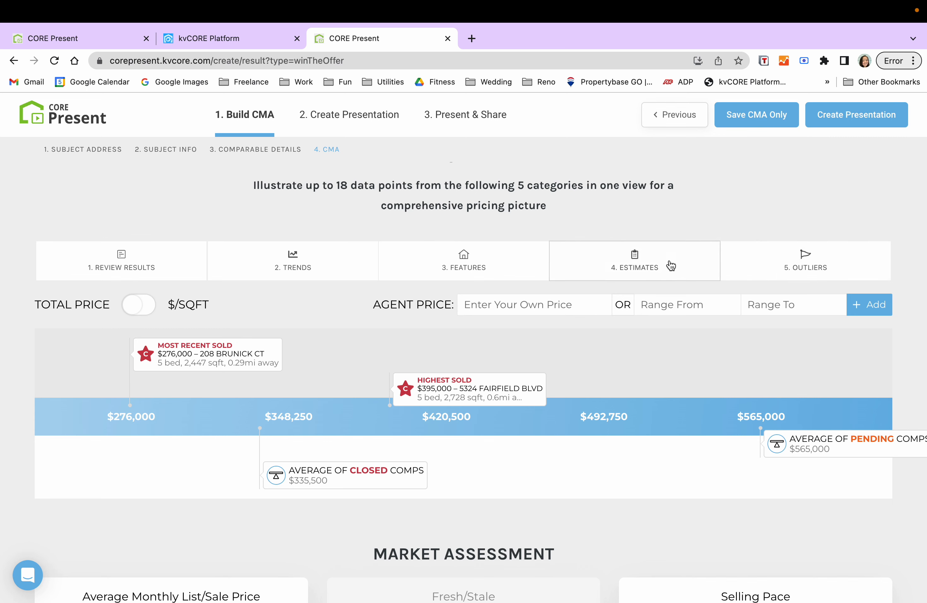
pyautogui.scroll(-3)
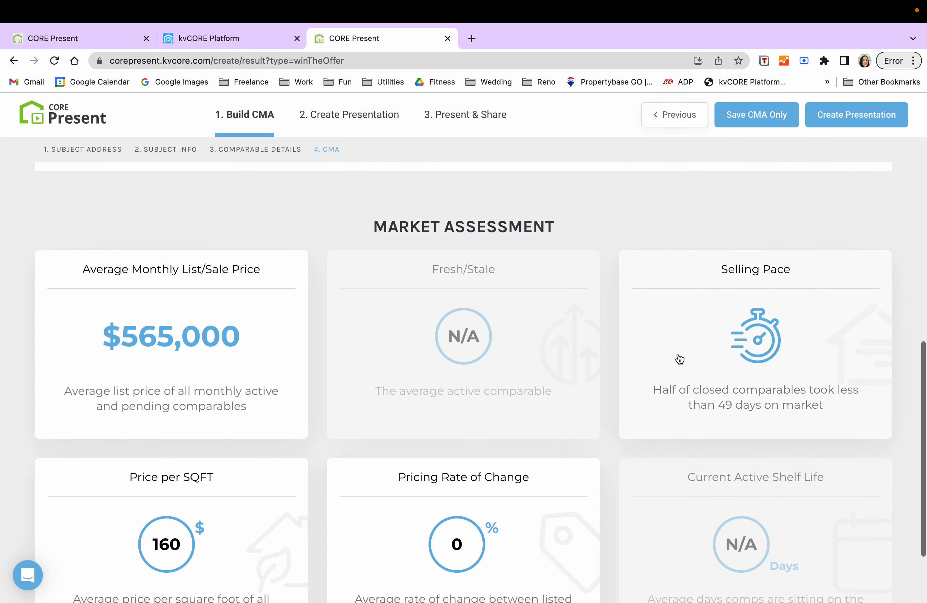
pyautogui.scroll(-3)
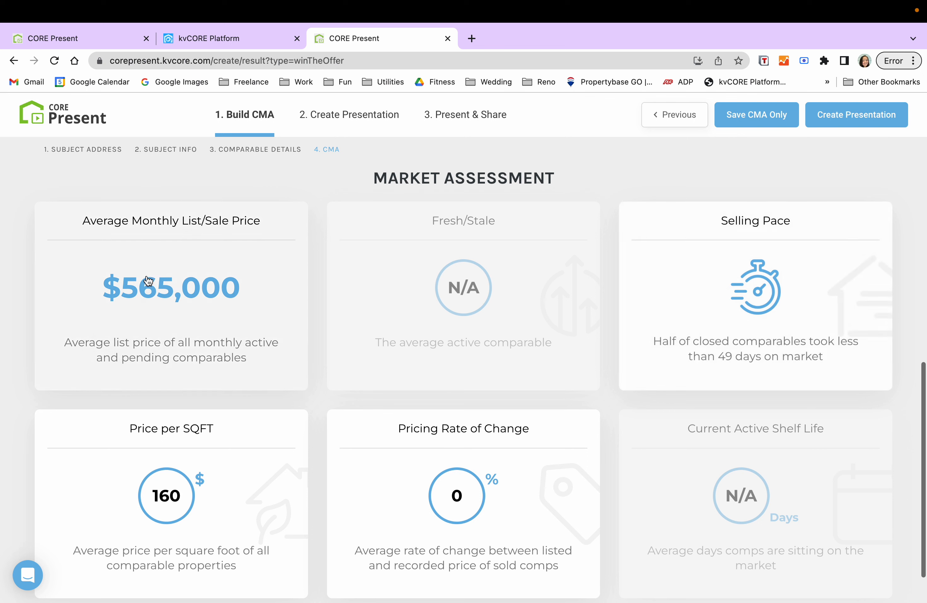
pyautogui.moveTo(315, 293)
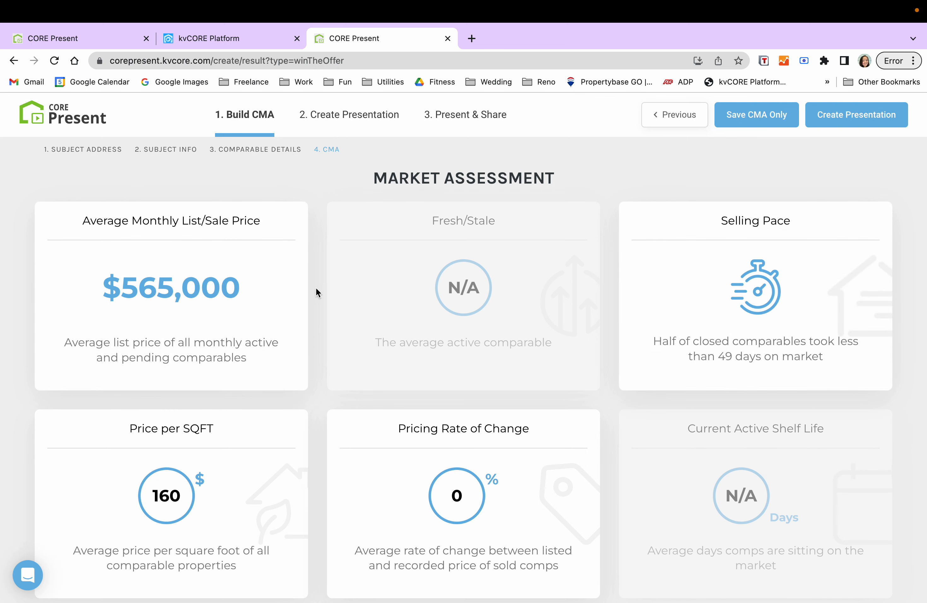
pyautogui.scroll(-3)
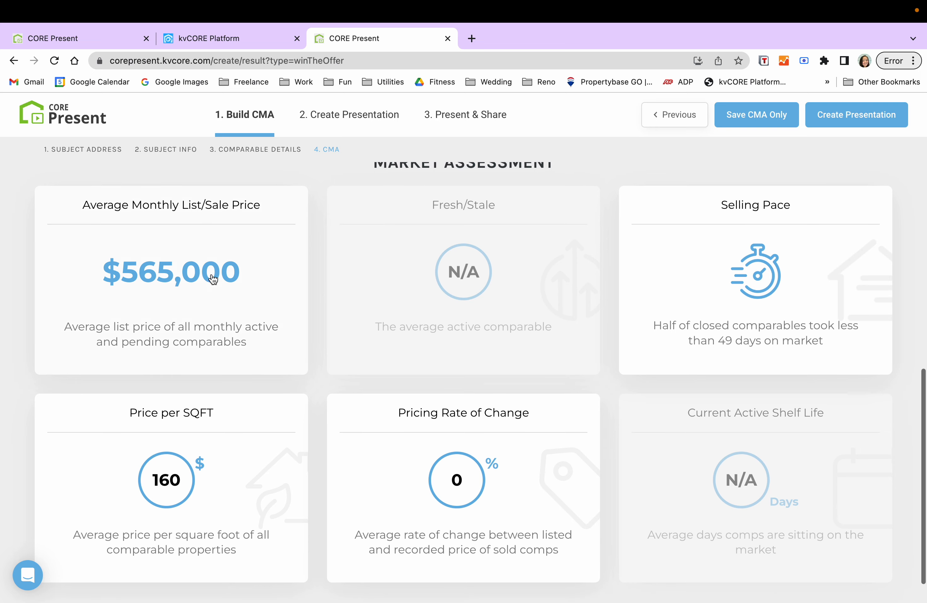
pyautogui.moveTo(639, 360)
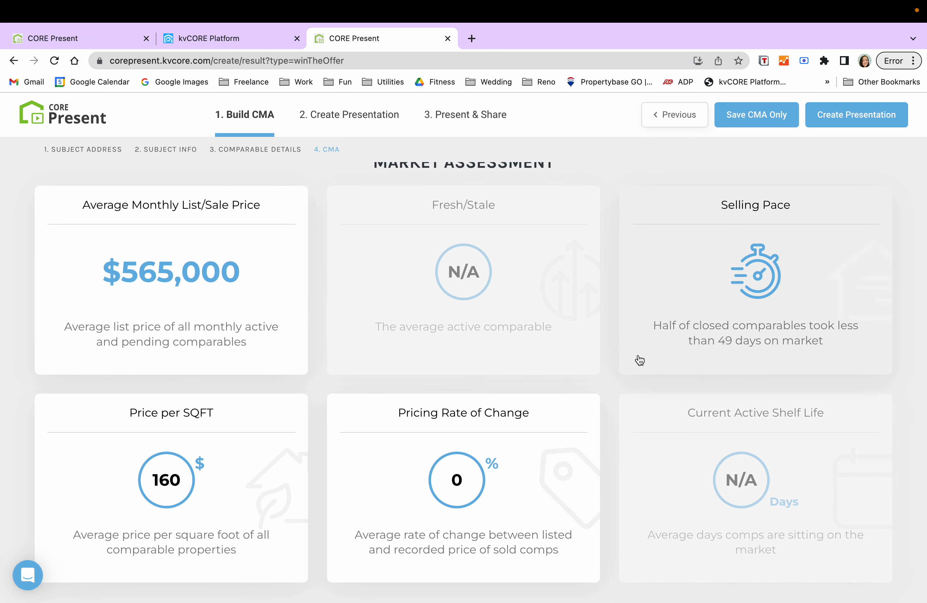
pyautogui.moveTo(612, 377)
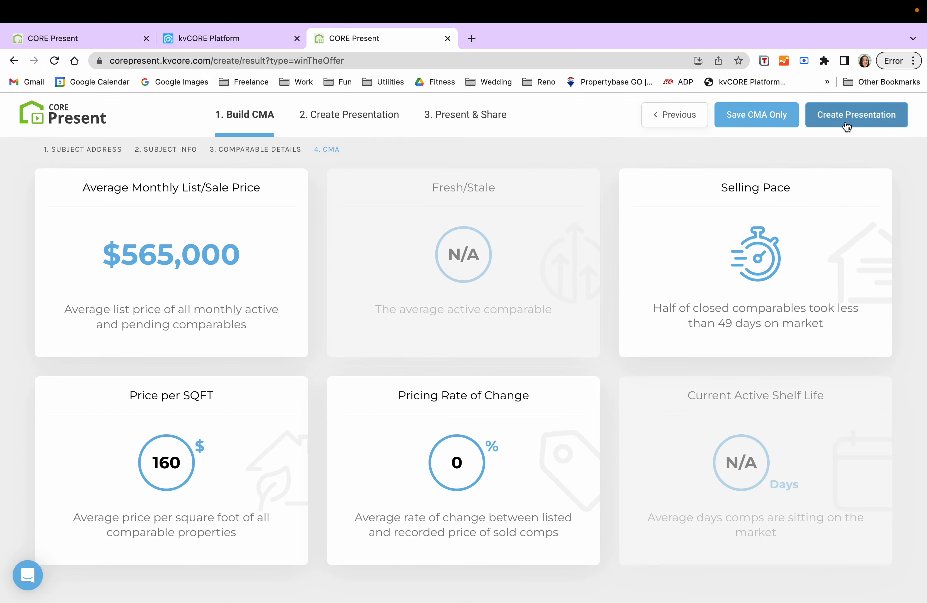
# Create the presentation from the CMA and preview the Value of an Agent slide
pyautogui.click(857, 115)
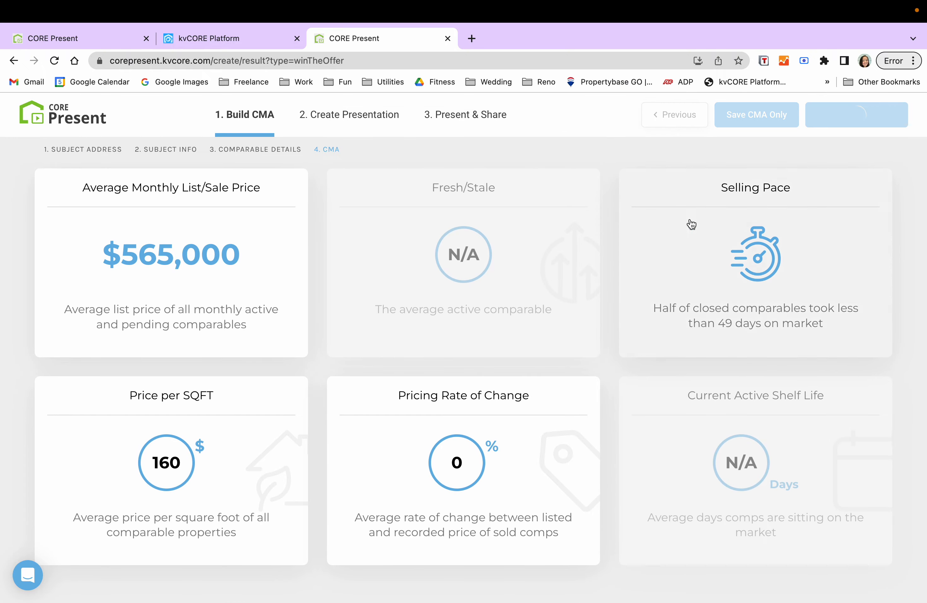
pyautogui.moveTo(650, 159)
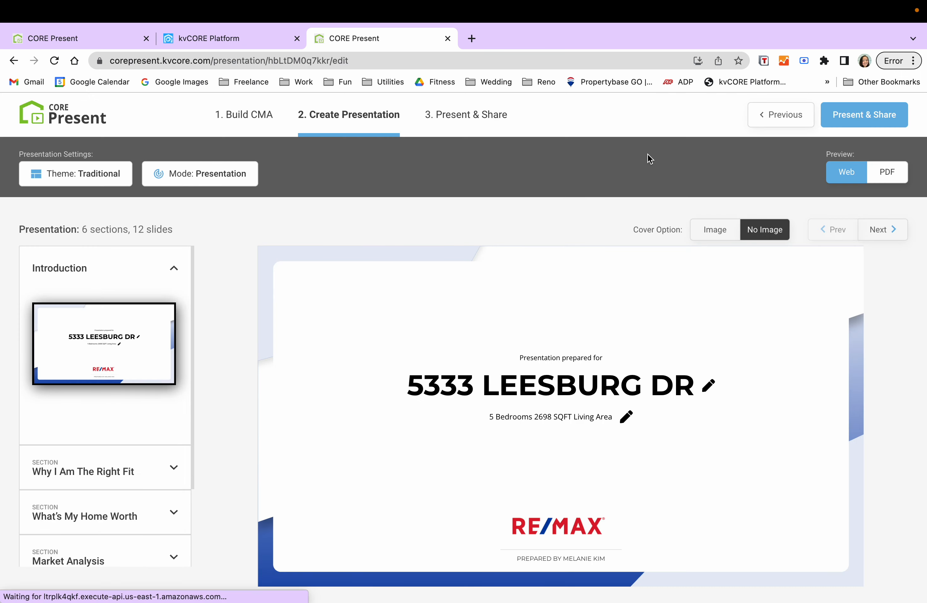
pyautogui.moveTo(838, 429)
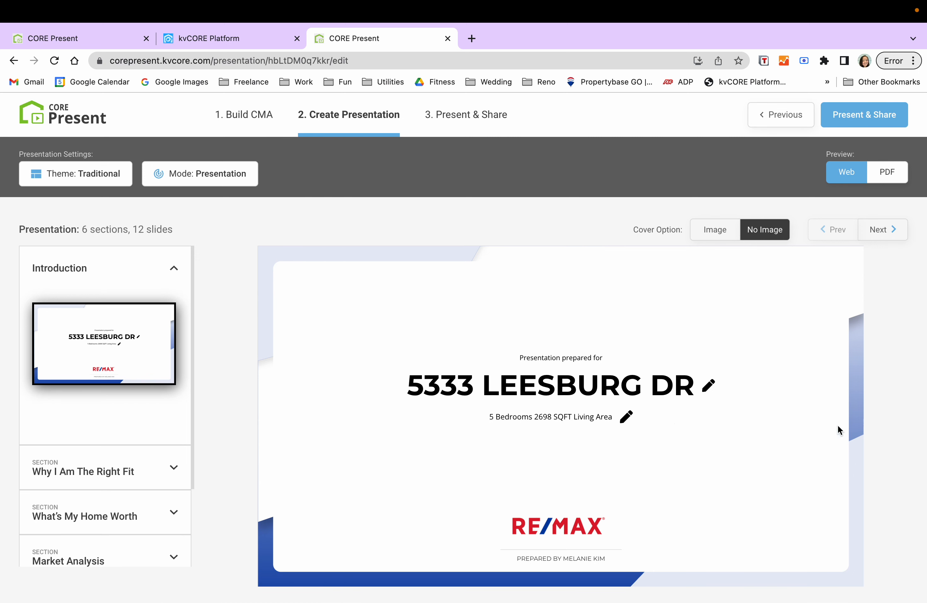
pyautogui.moveTo(377, 389)
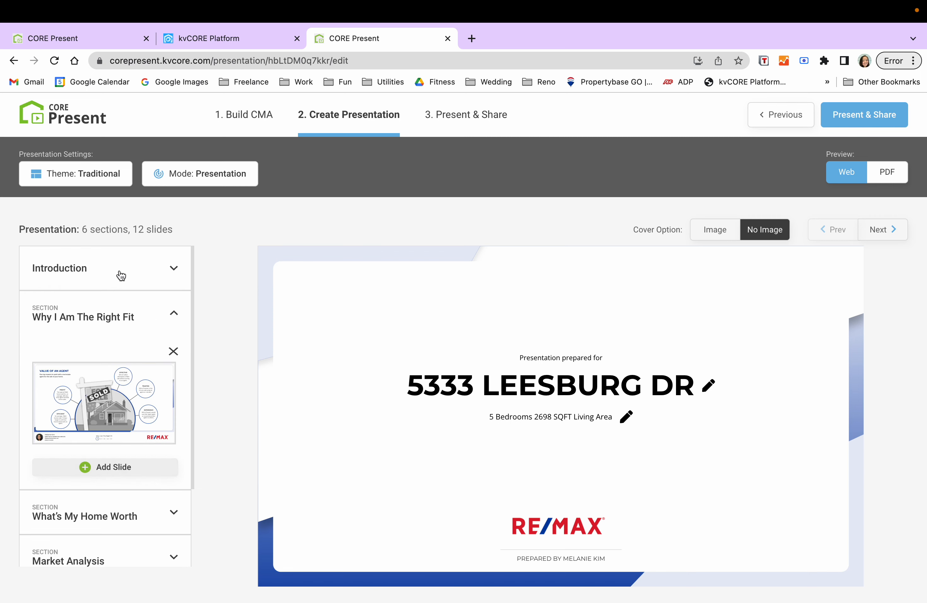
pyautogui.moveTo(110, 230)
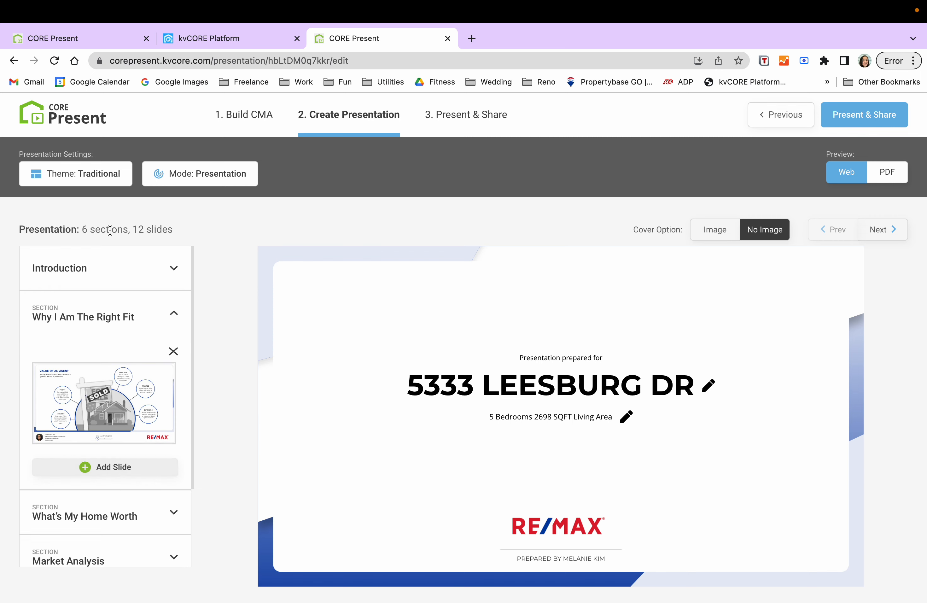
pyautogui.moveTo(116, 424)
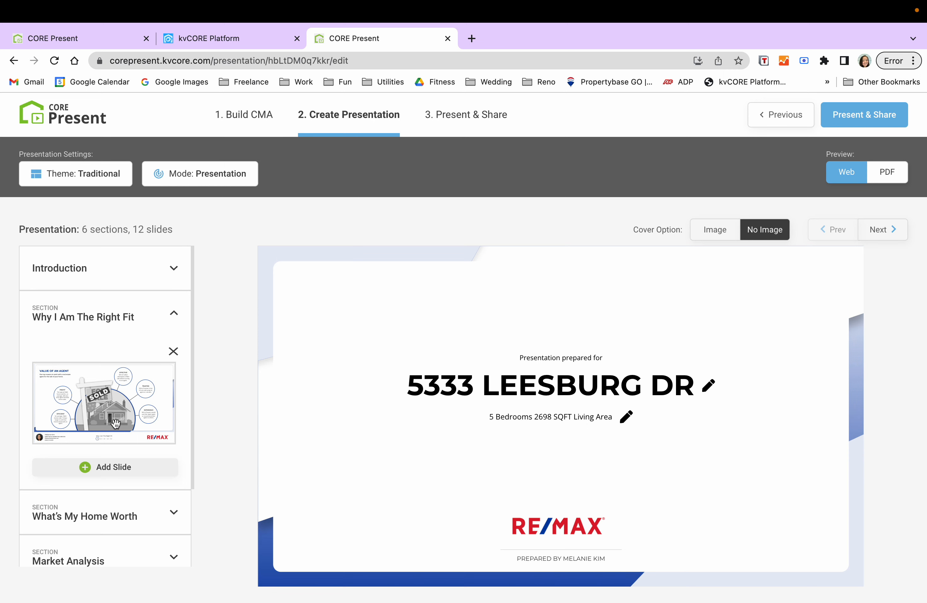
pyautogui.click(105, 403)
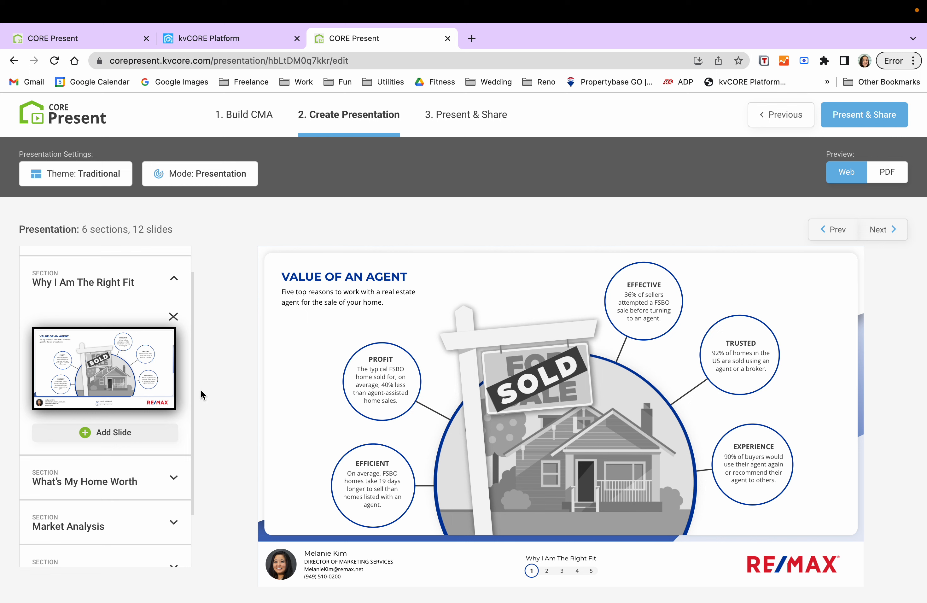
pyautogui.moveTo(227, 398)
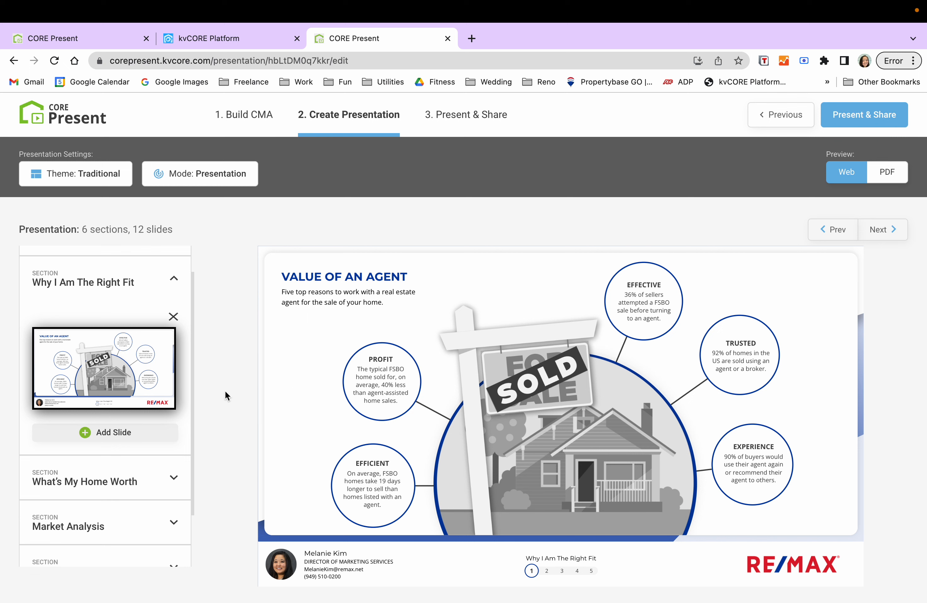
pyautogui.moveTo(230, 405)
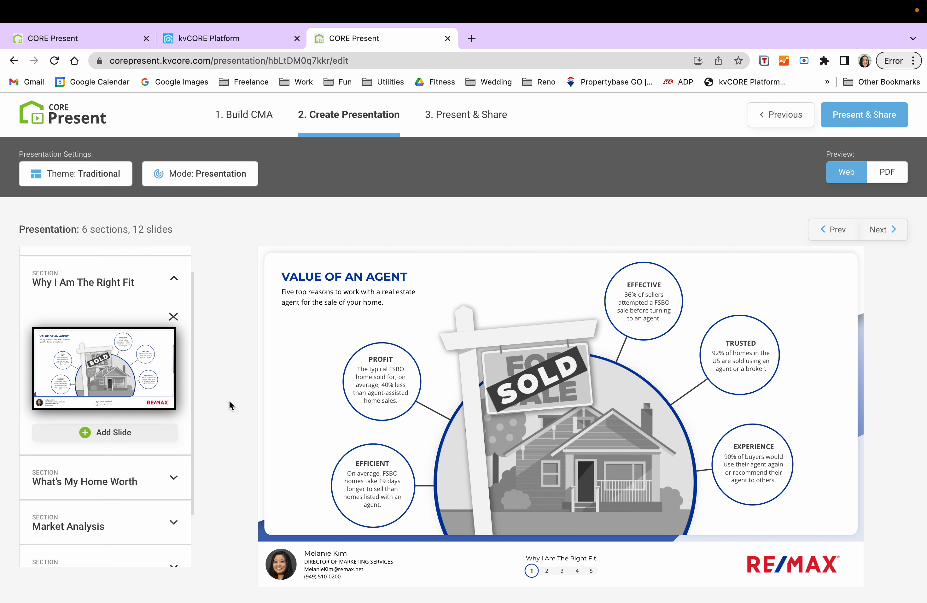
pyautogui.moveTo(222, 382)
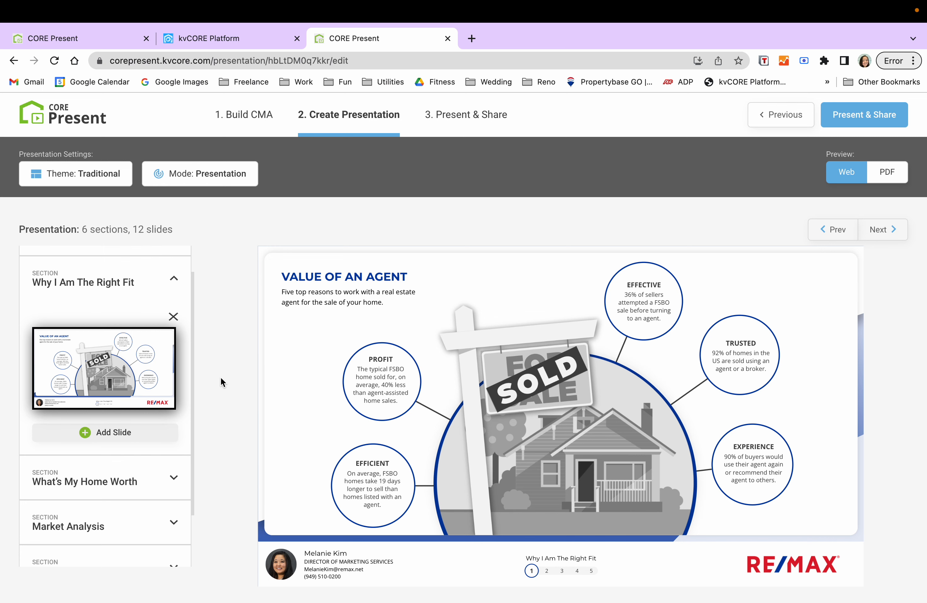
pyautogui.moveTo(536, 450)
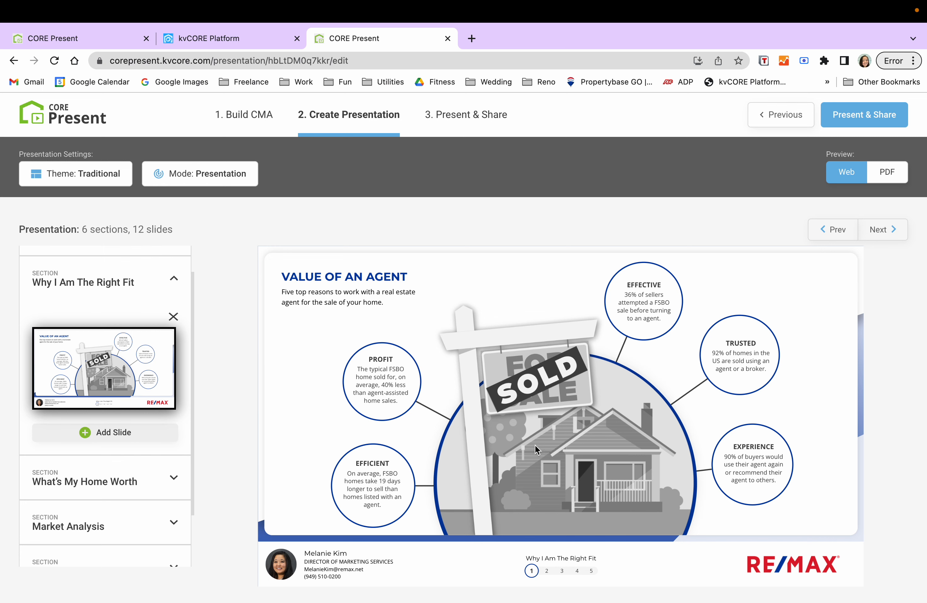
# Browse the full Add Slide library for the Why I Am The Right Fit section
pyautogui.click(105, 433)
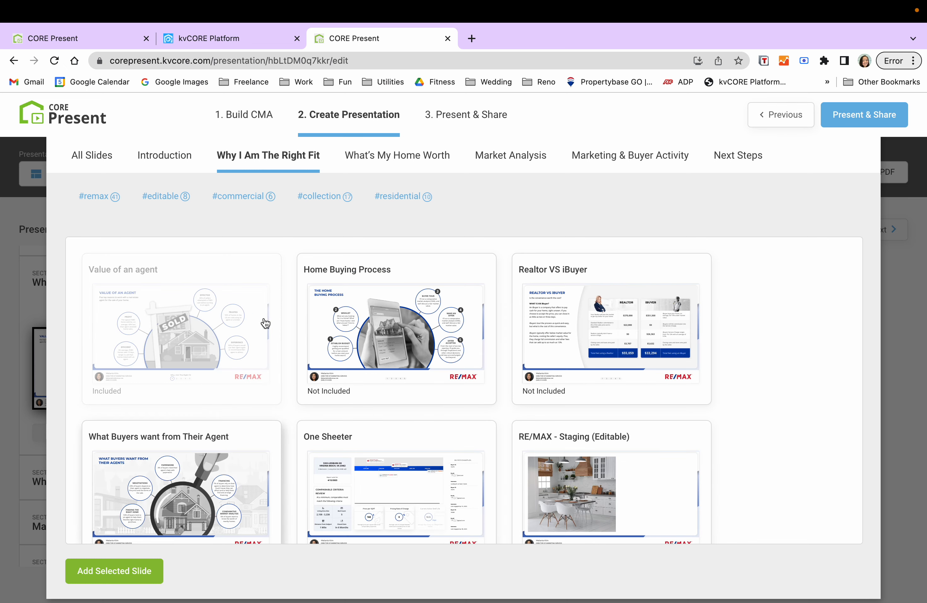
pyautogui.moveTo(370, 260)
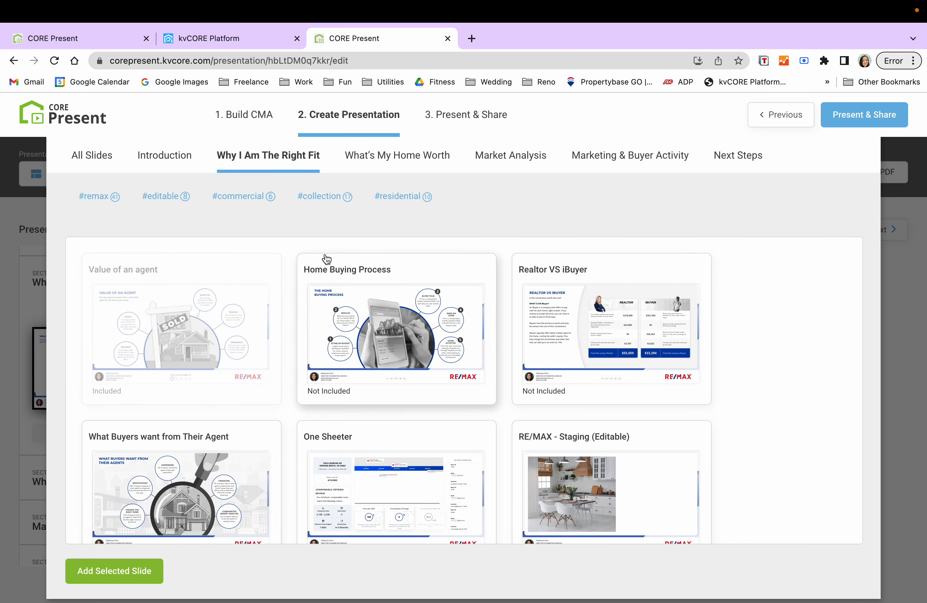
pyautogui.scroll(-3)
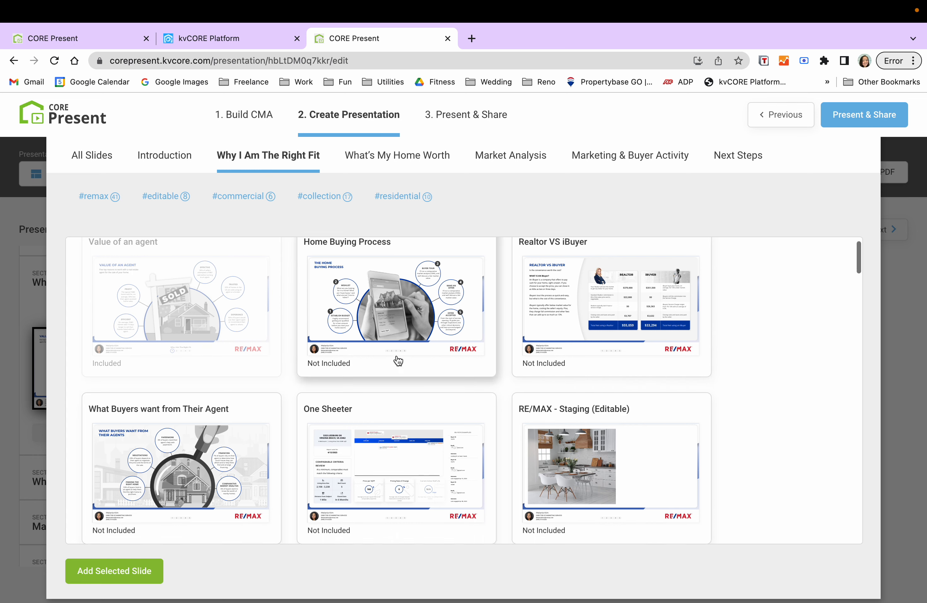
pyautogui.scroll(-3)
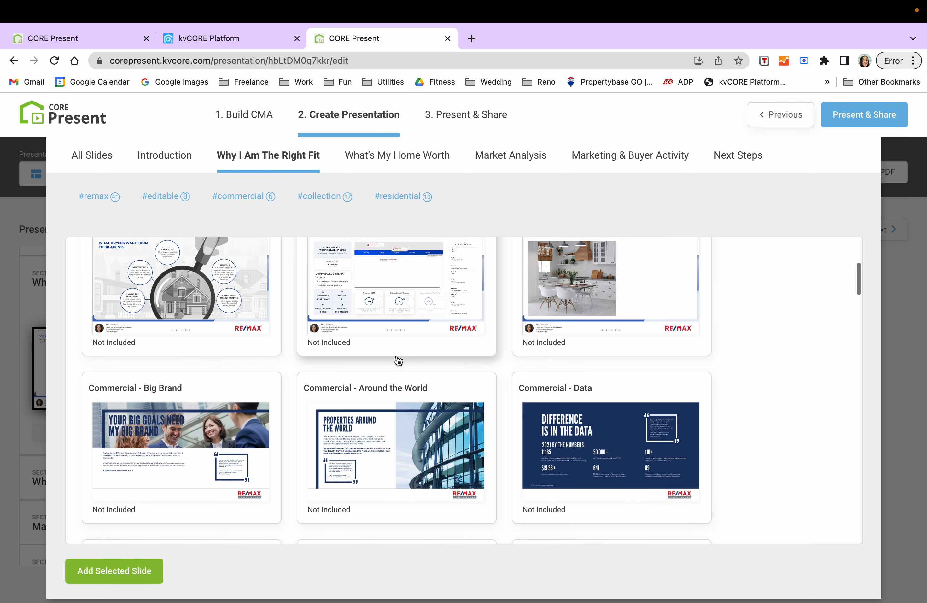
pyautogui.scroll(-3)
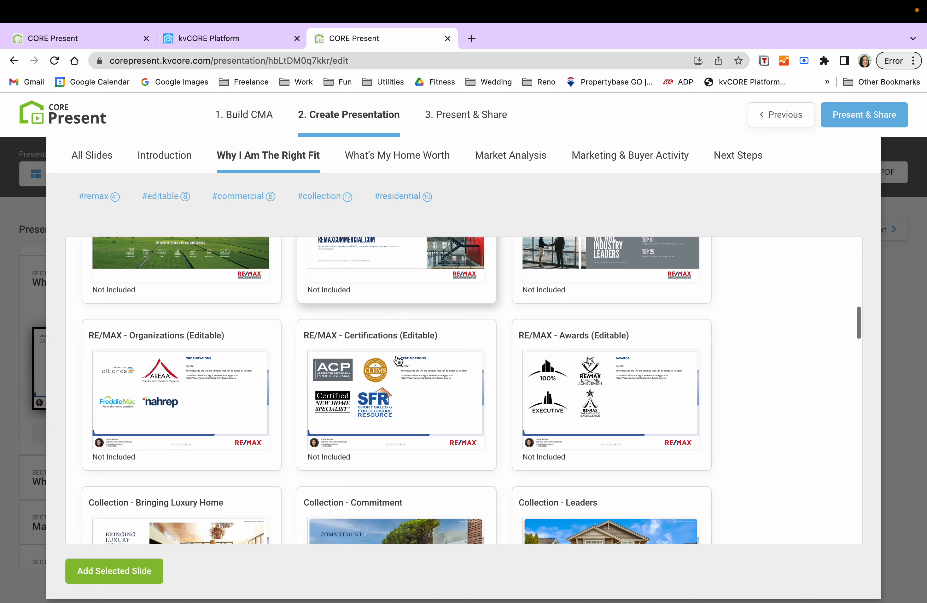
pyautogui.scroll(-3)
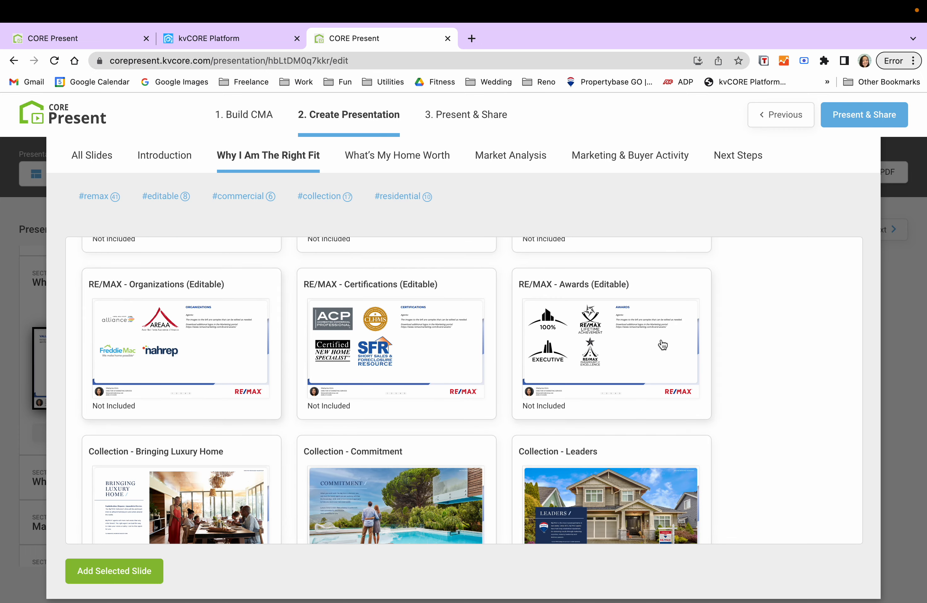
pyautogui.scroll(-3)
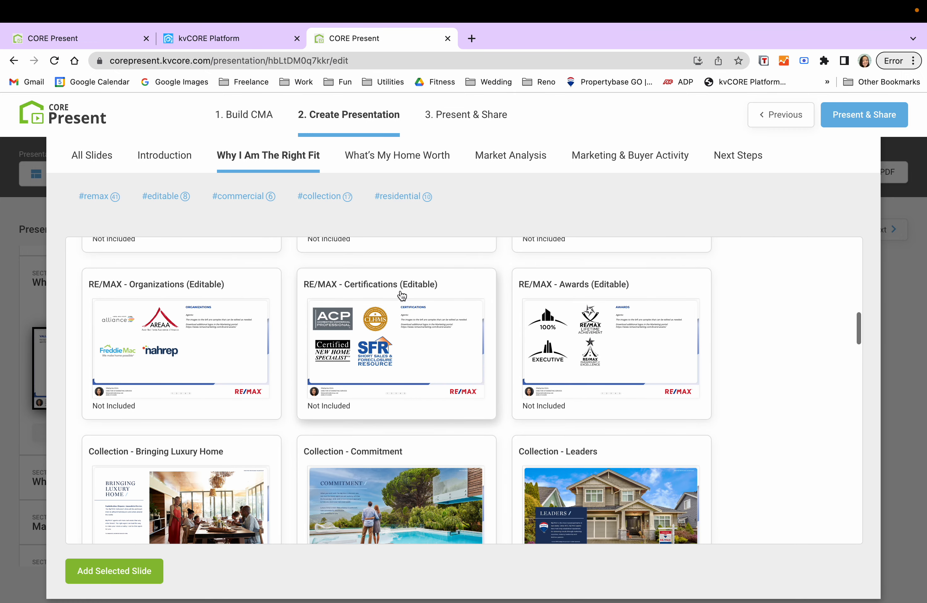
pyautogui.scroll(-3)
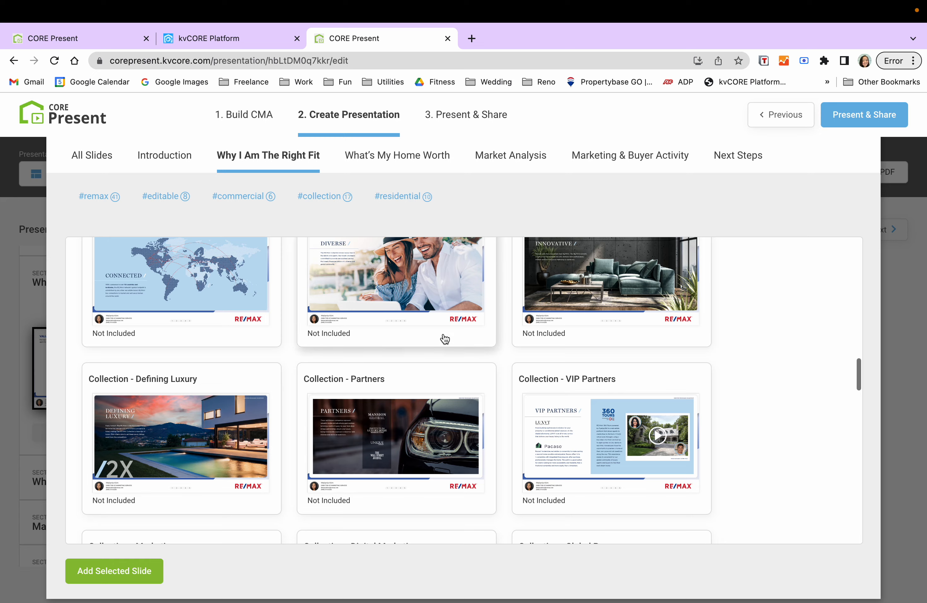
pyautogui.scroll(-3)
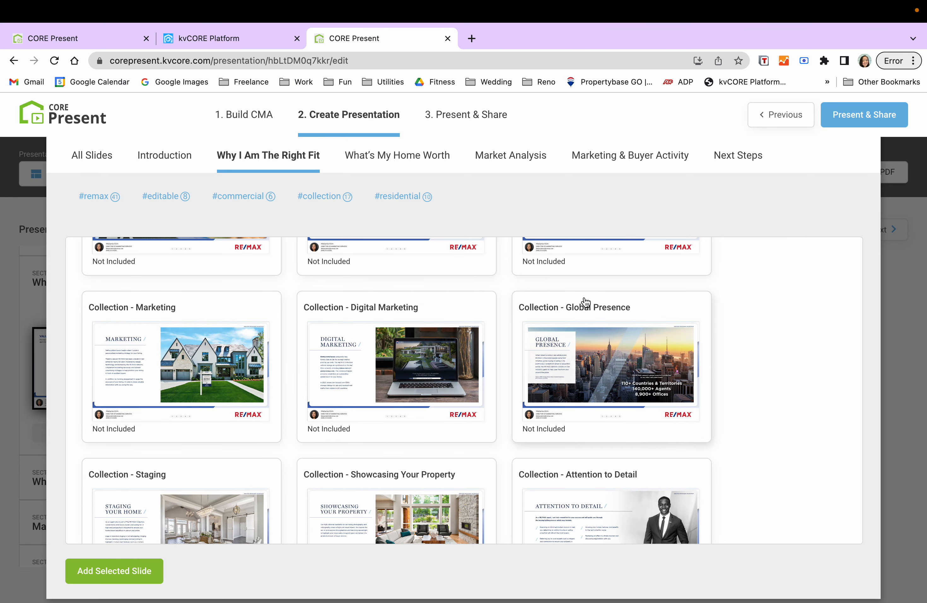
pyautogui.scroll(-3)
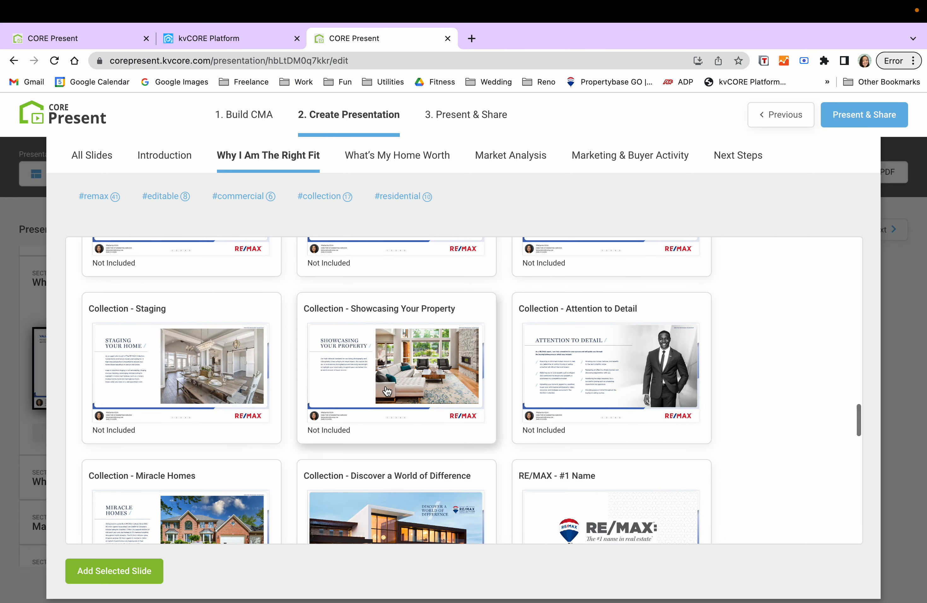
pyautogui.scroll(-3)
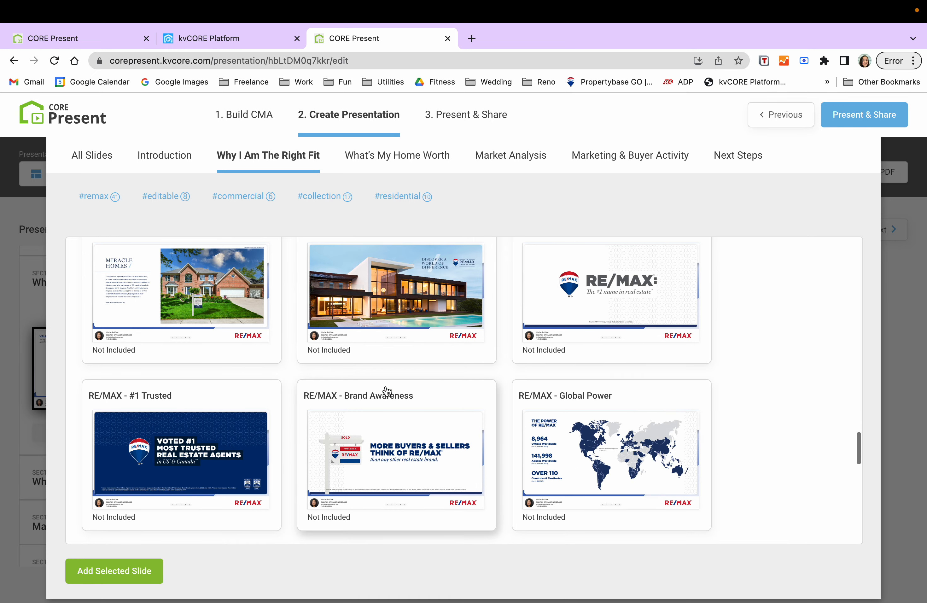
pyautogui.scroll(-3)
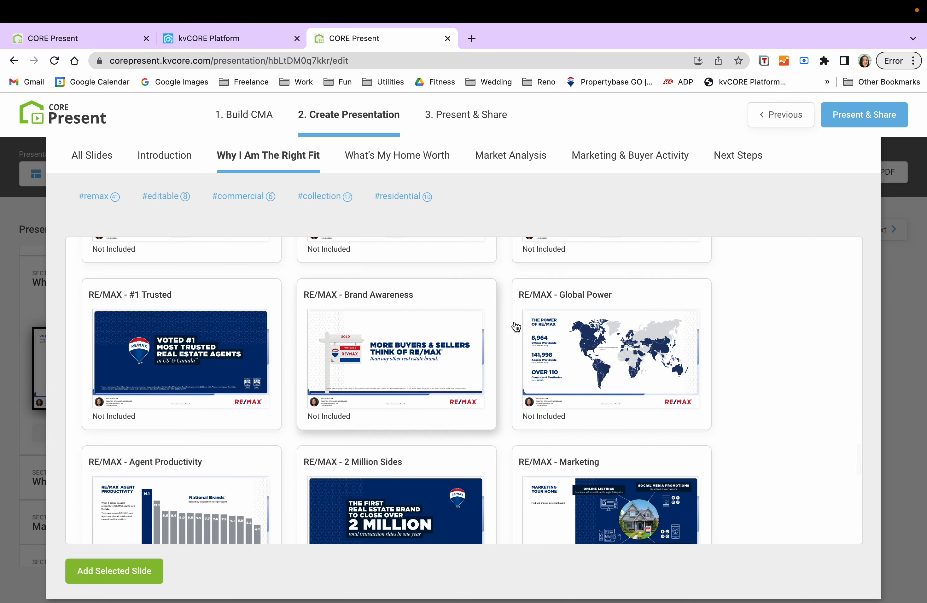
pyautogui.scroll(-3)
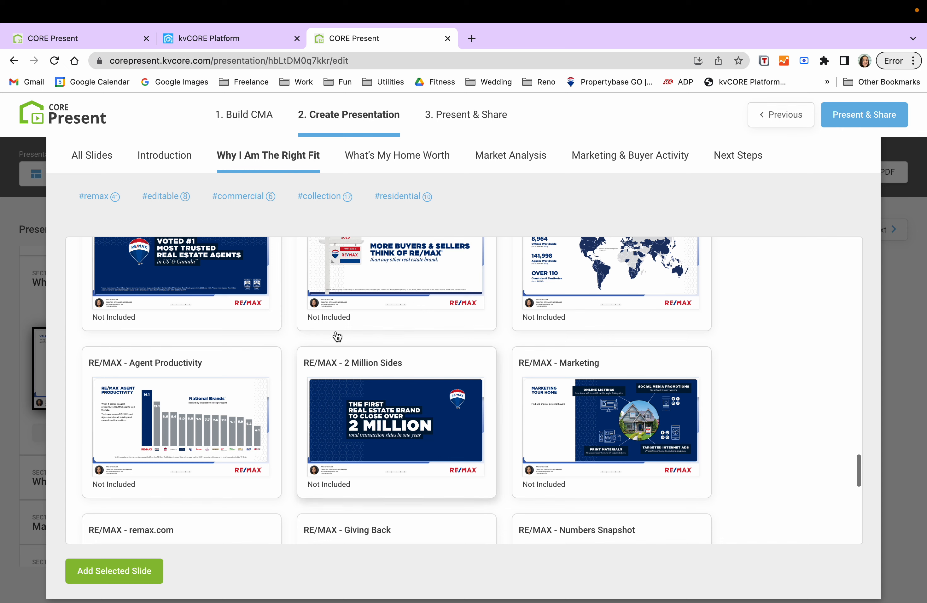
pyautogui.scroll(-3)
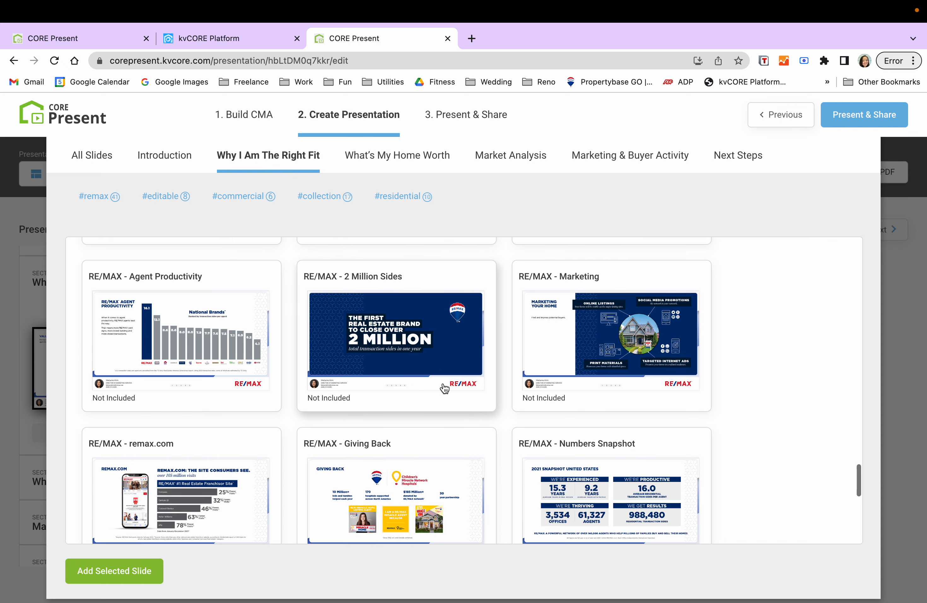
pyautogui.scroll(-3)
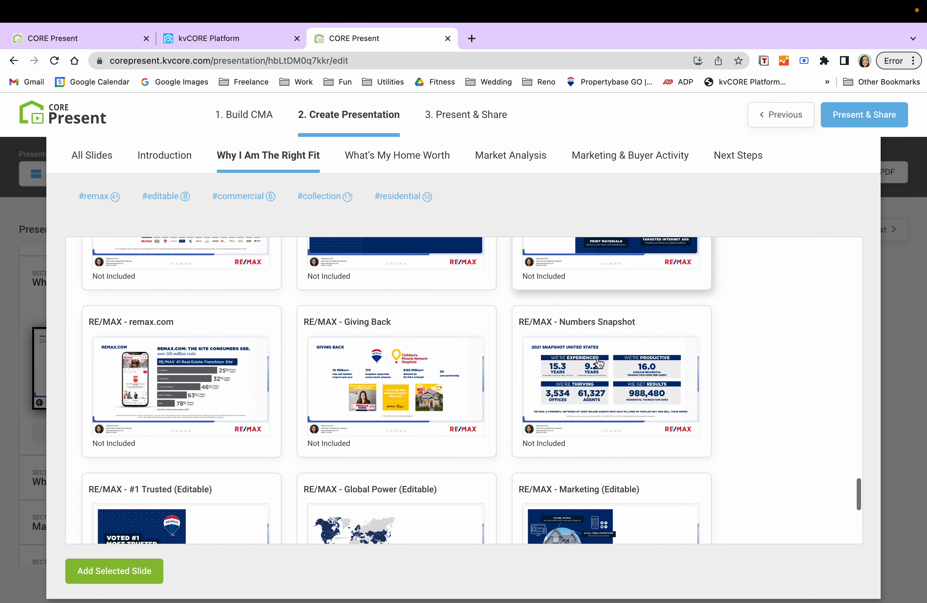
pyautogui.scroll(-3)
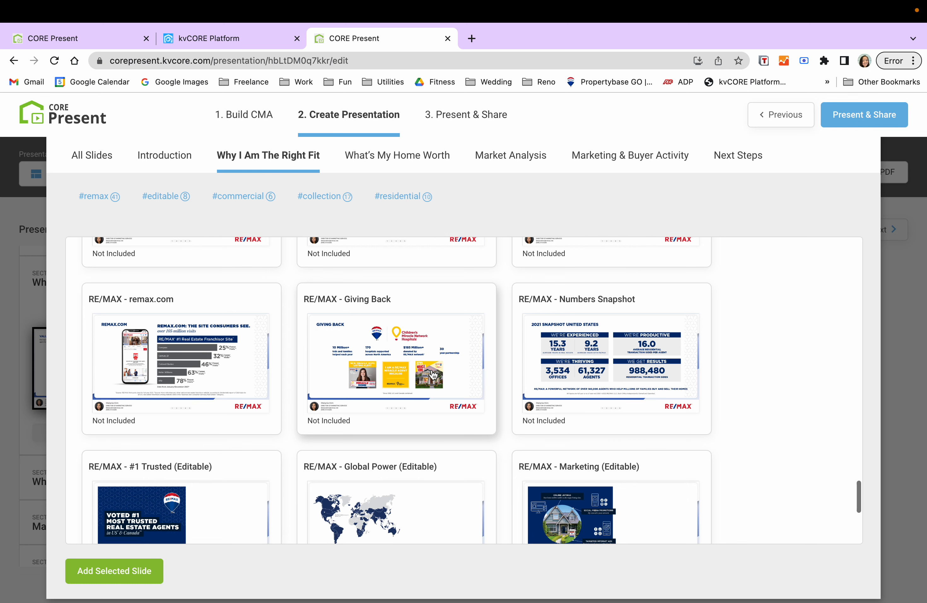
pyautogui.scroll(-3)
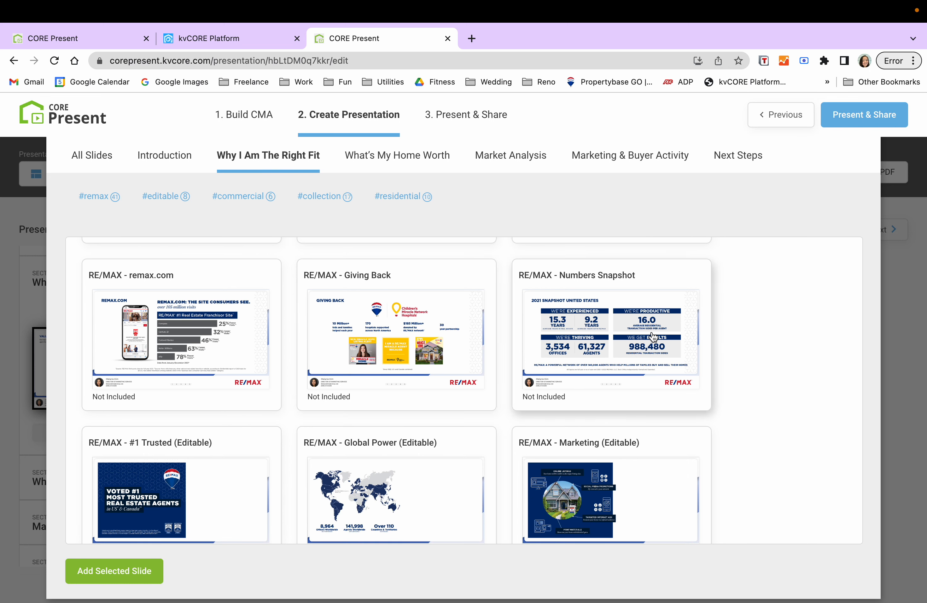
pyautogui.scroll(-3)
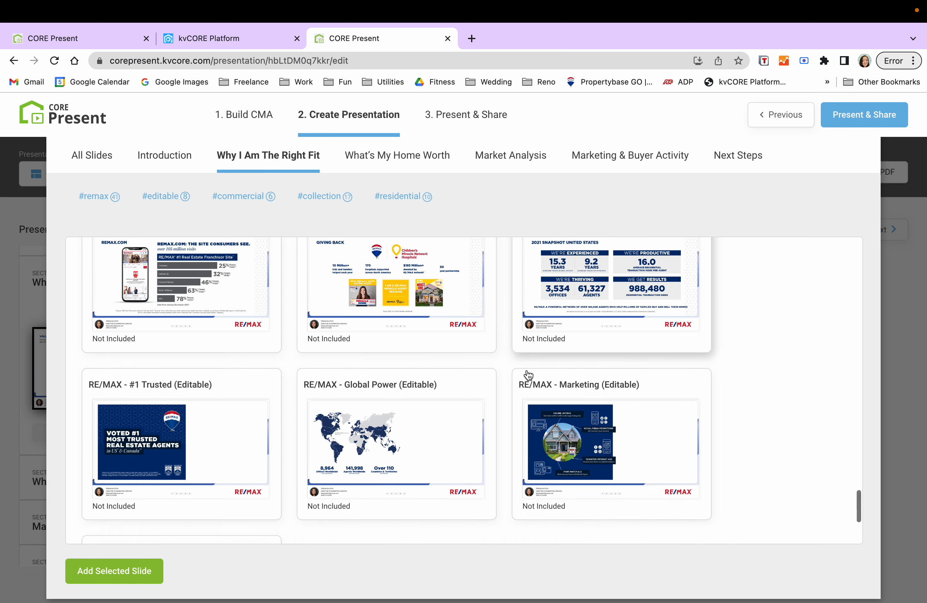
pyautogui.scroll(-3)
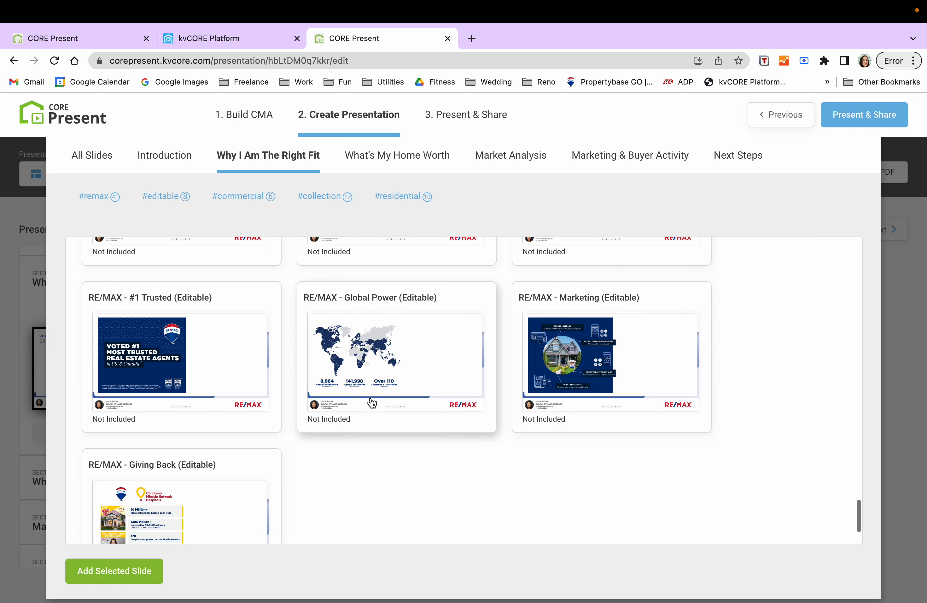
pyautogui.scroll(-3)
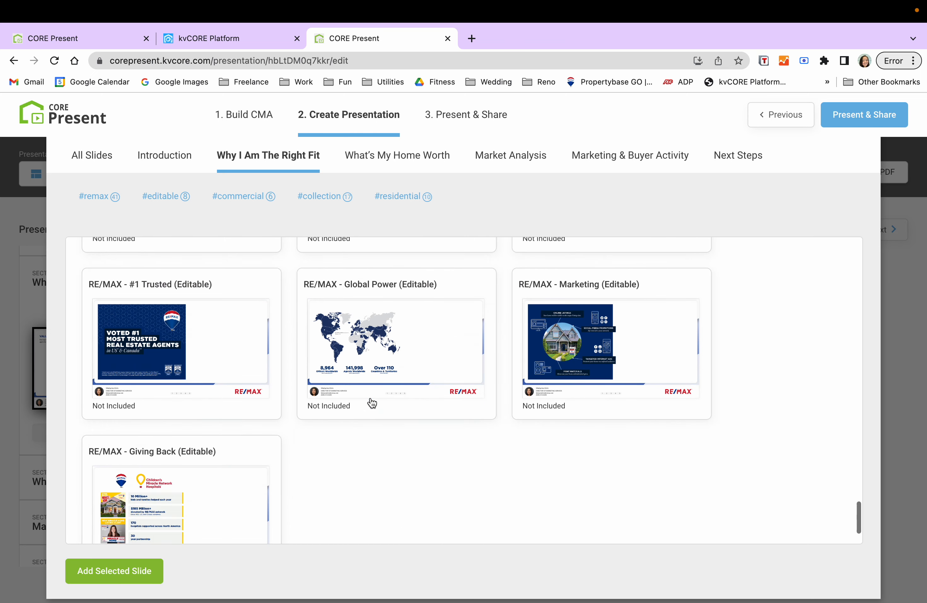
pyautogui.scroll(-3)
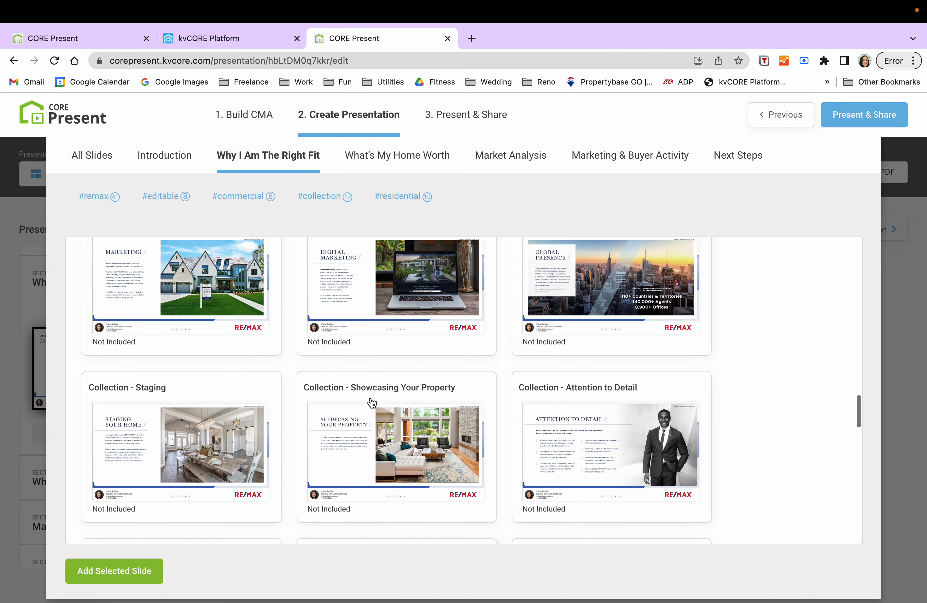
pyautogui.scroll(-3)
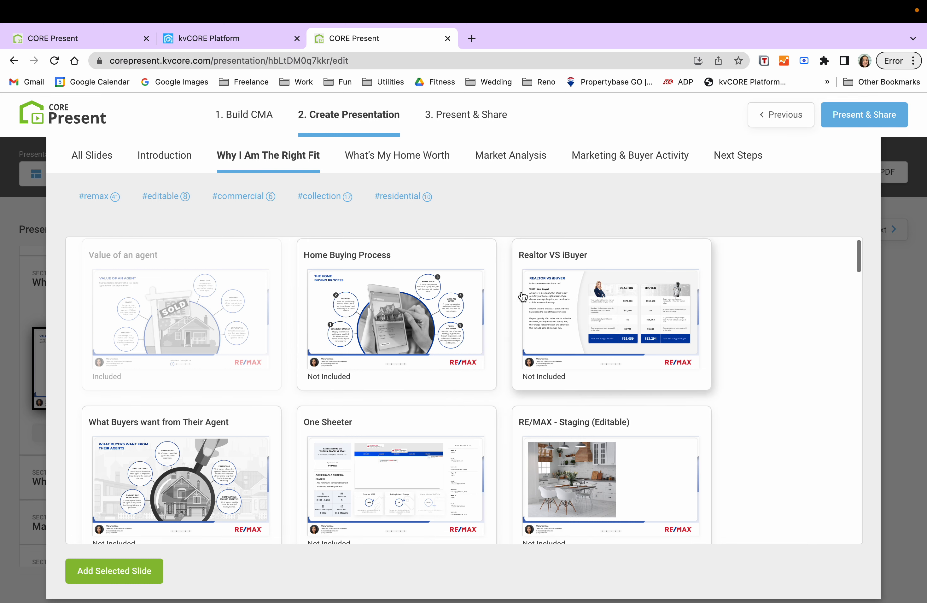
pyautogui.moveTo(141, 456)
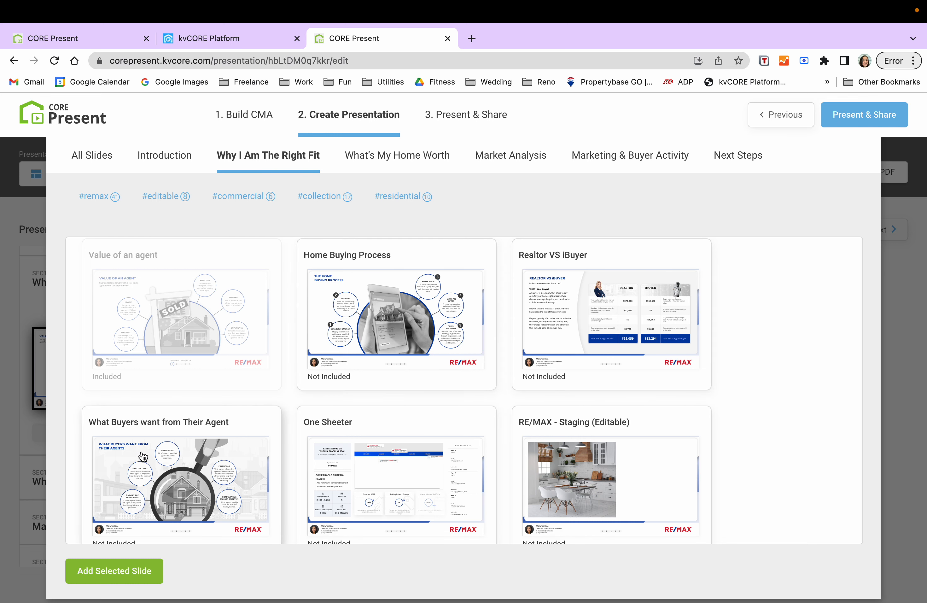
pyautogui.scroll(-3)
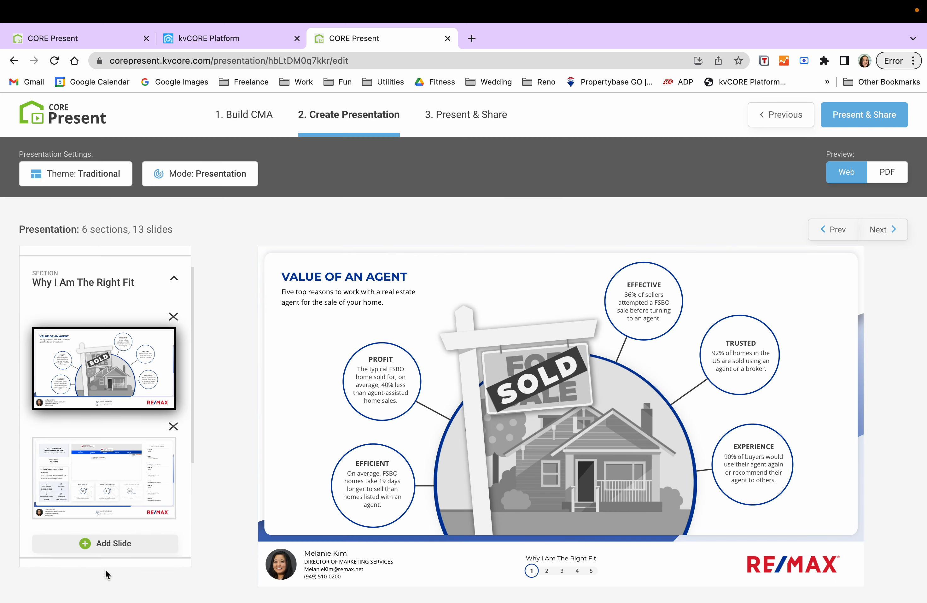
# Preview the One Sheeter slide with comparable criteria, pricing line and buyer examples
pyautogui.click(104, 478)
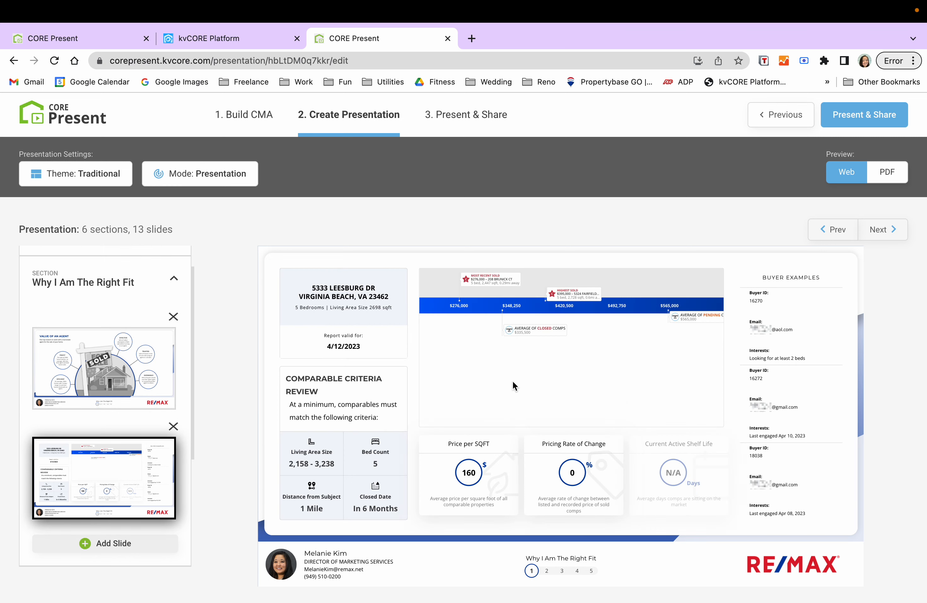
pyautogui.moveTo(566, 465)
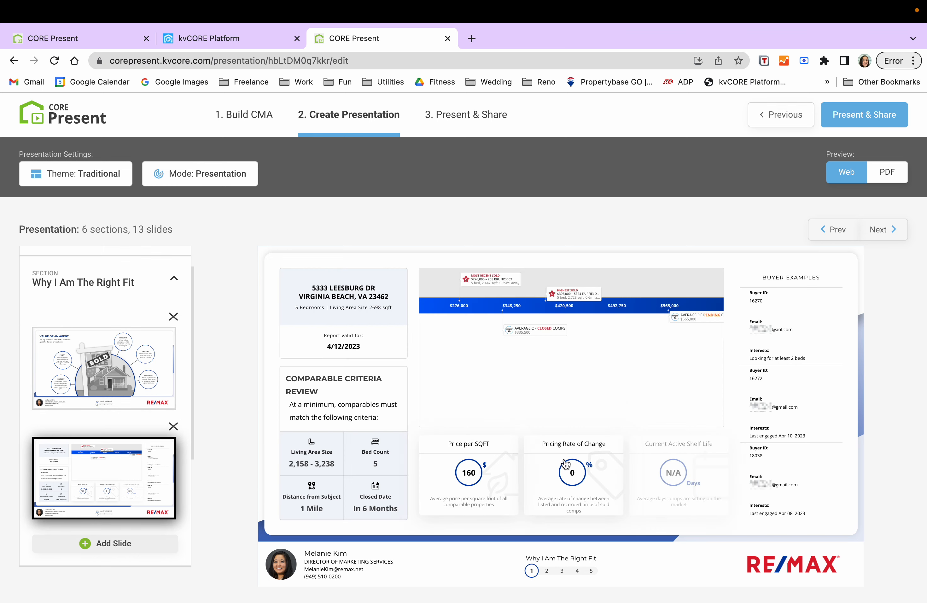
pyautogui.moveTo(519, 341)
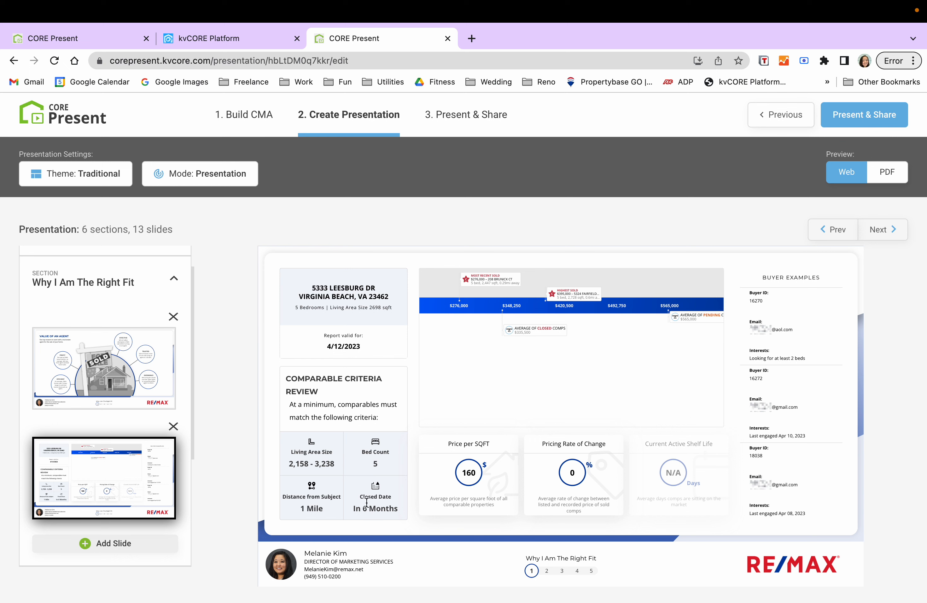
pyautogui.moveTo(649, 315)
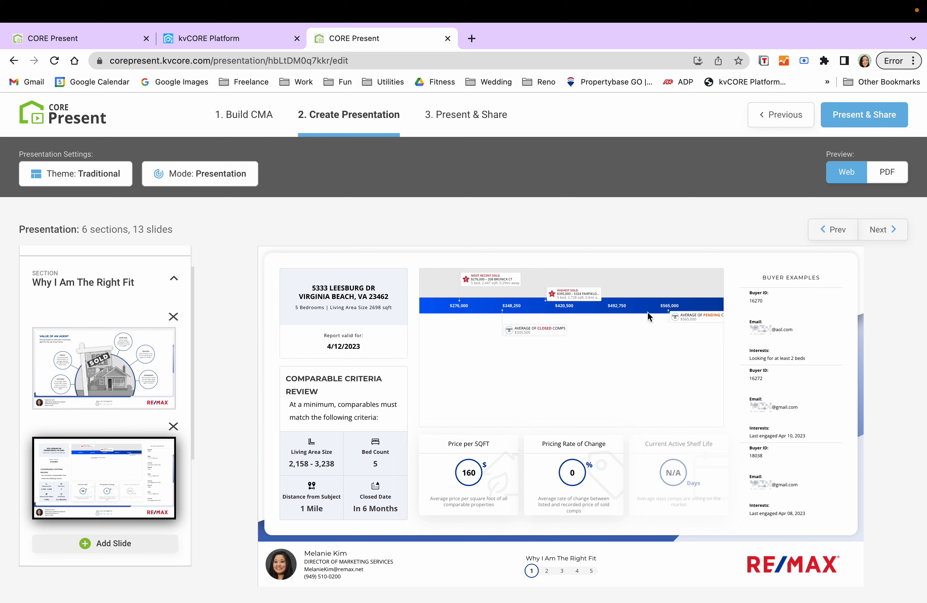
pyautogui.moveTo(456, 357)
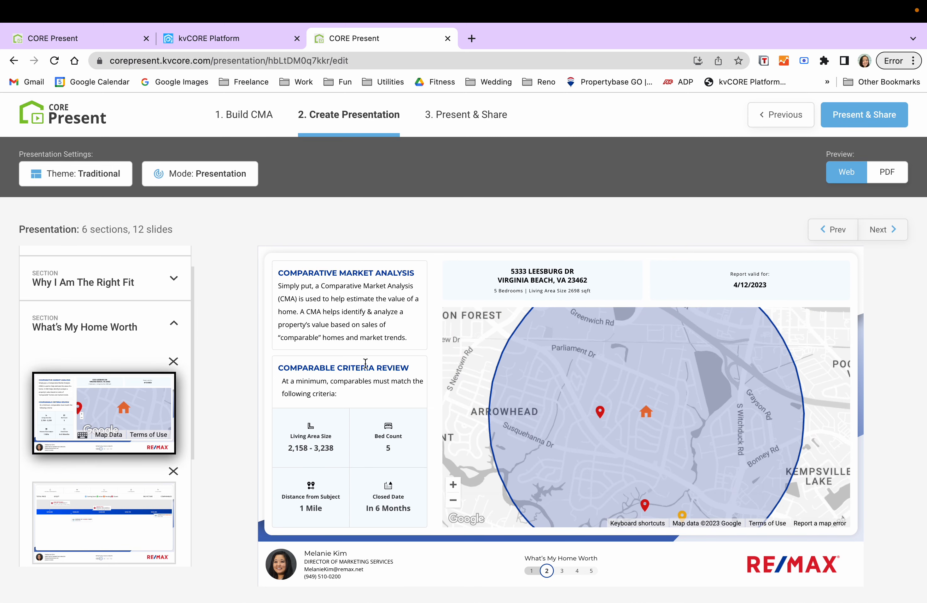
pyautogui.moveTo(257, 337)
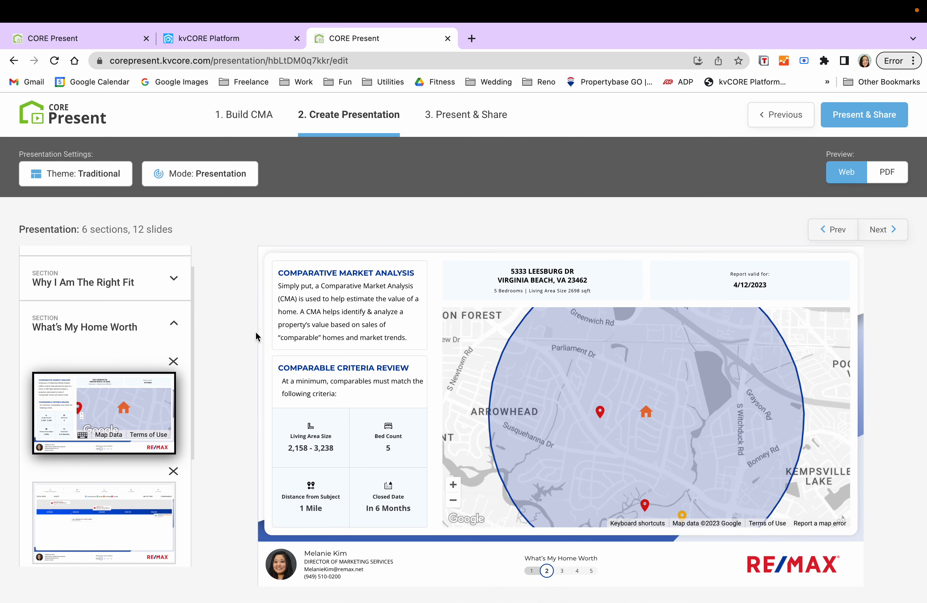
pyautogui.moveTo(131, 520)
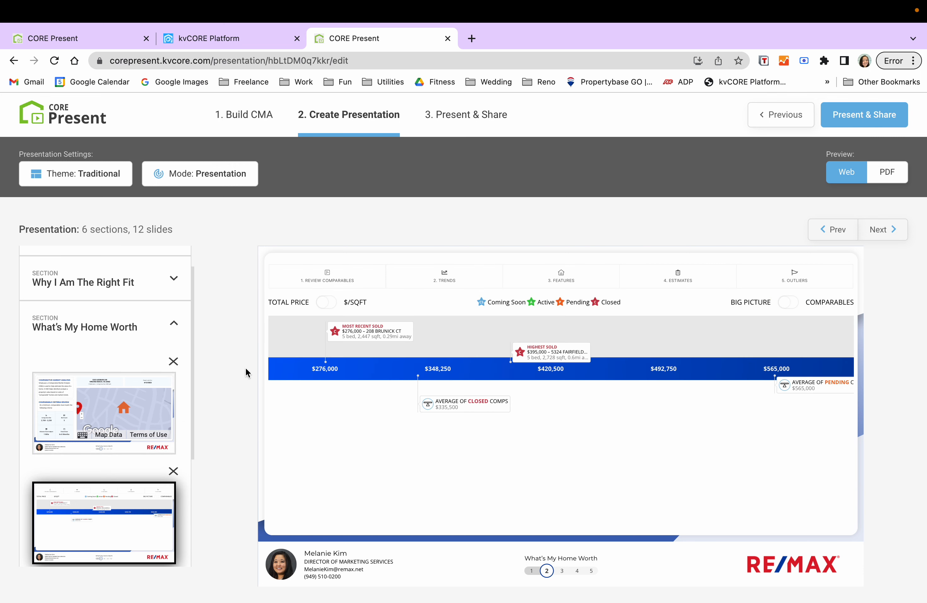
pyautogui.moveTo(810, 373)
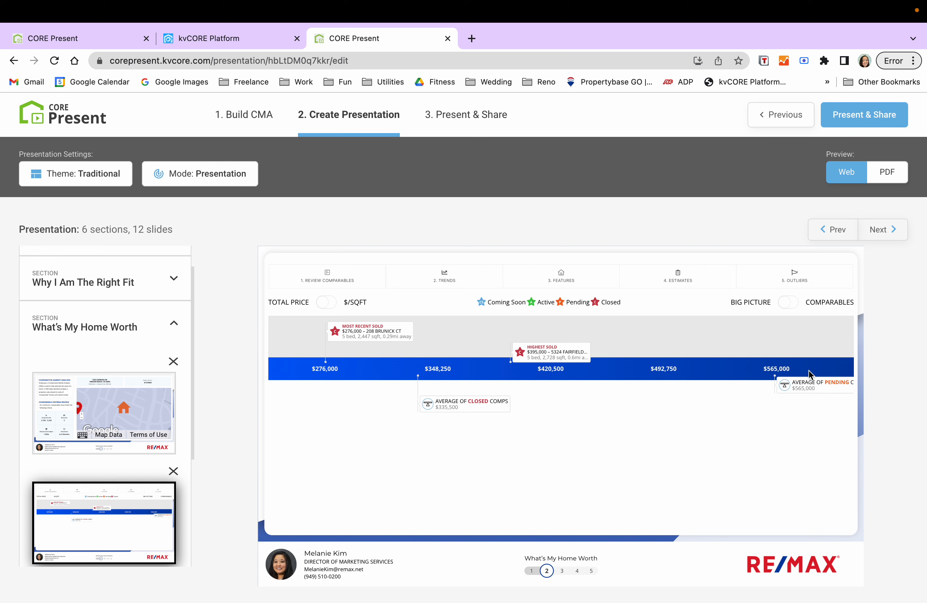
pyautogui.scroll(-3)
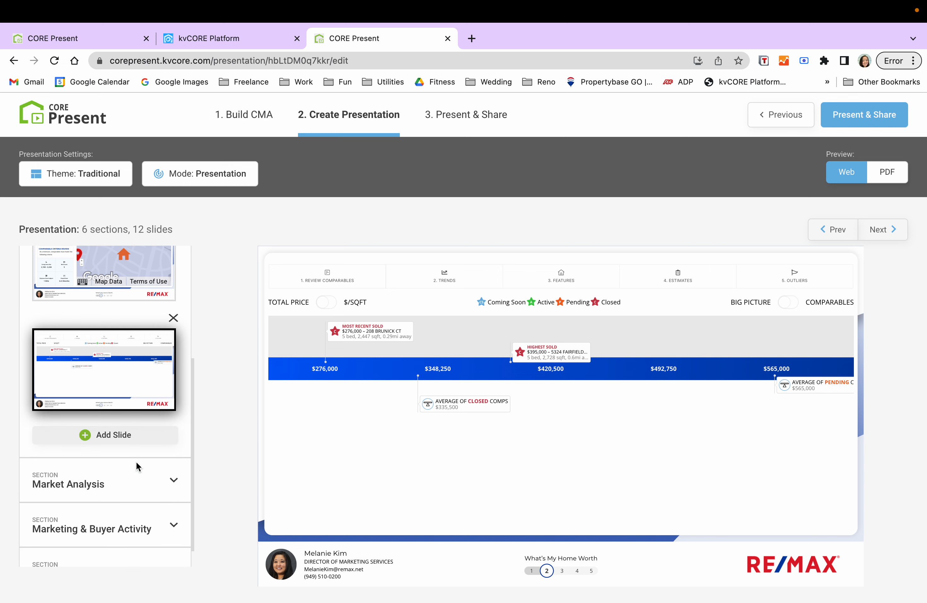
pyautogui.scroll(-3)
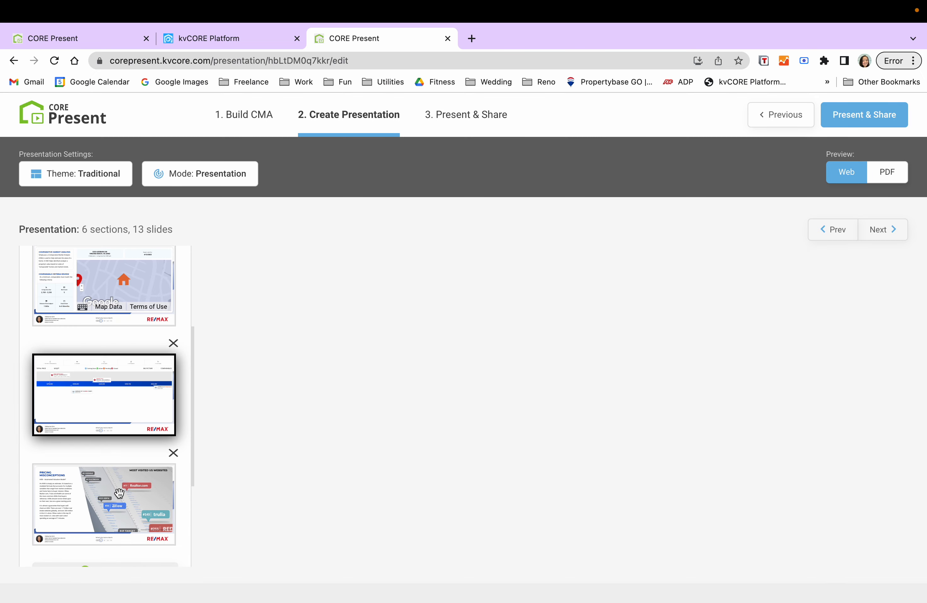
pyautogui.click(118, 493)
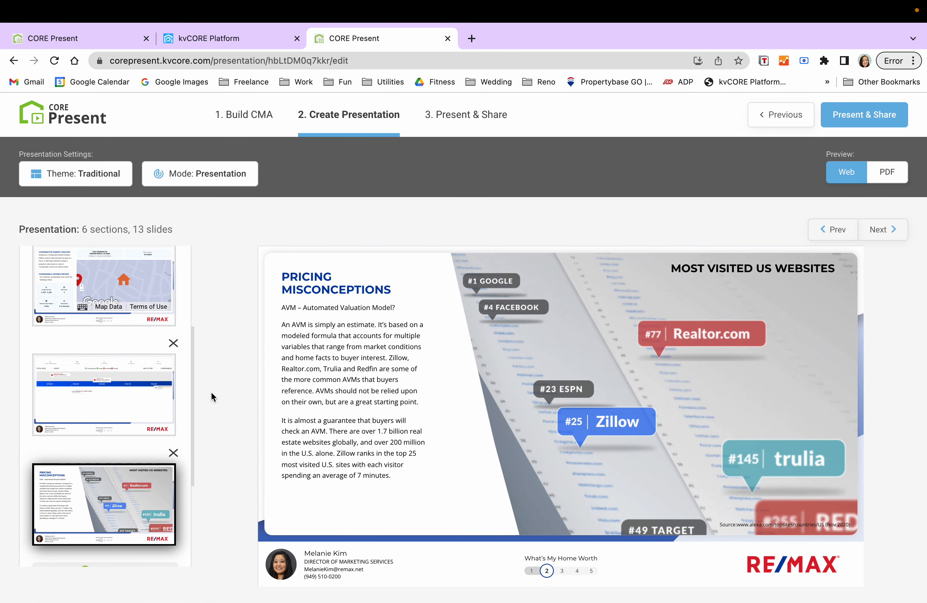
pyautogui.moveTo(840, 378)
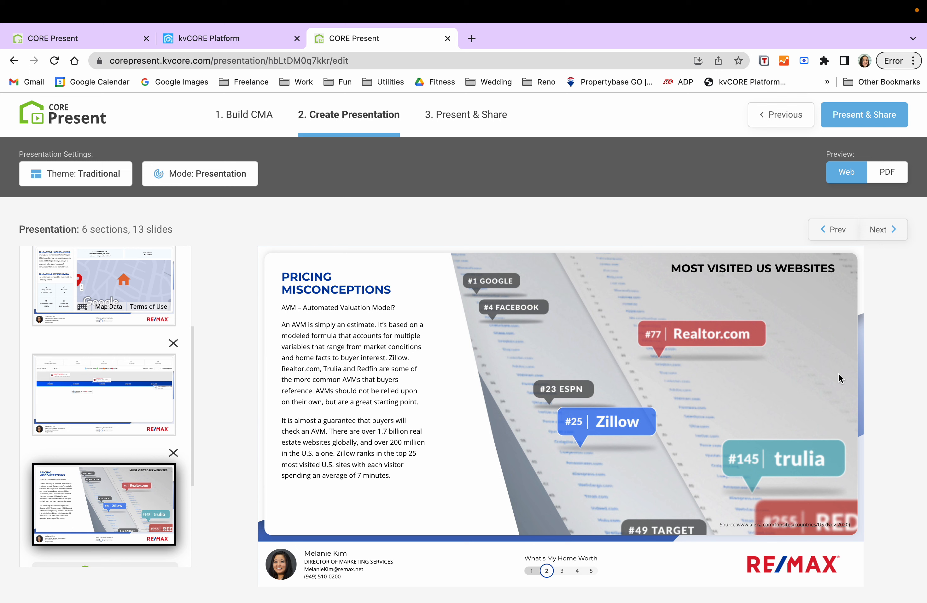
pyautogui.moveTo(177, 400)
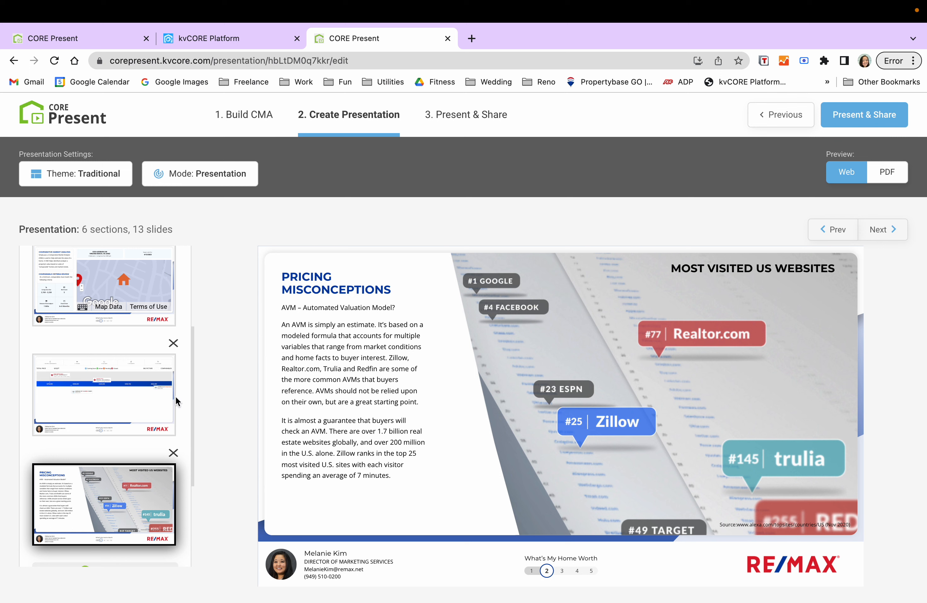
pyautogui.moveTo(320, 335)
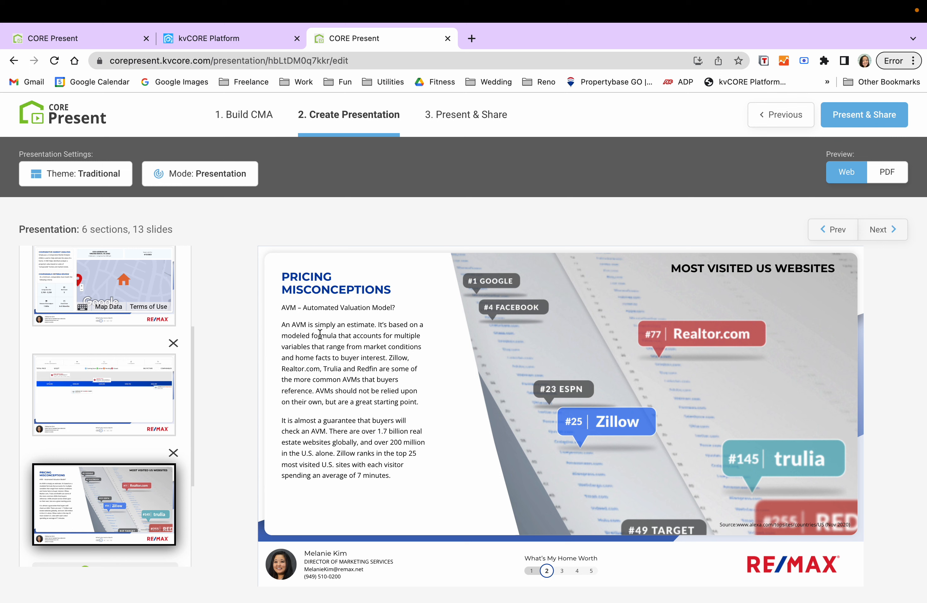
pyautogui.moveTo(384, 335)
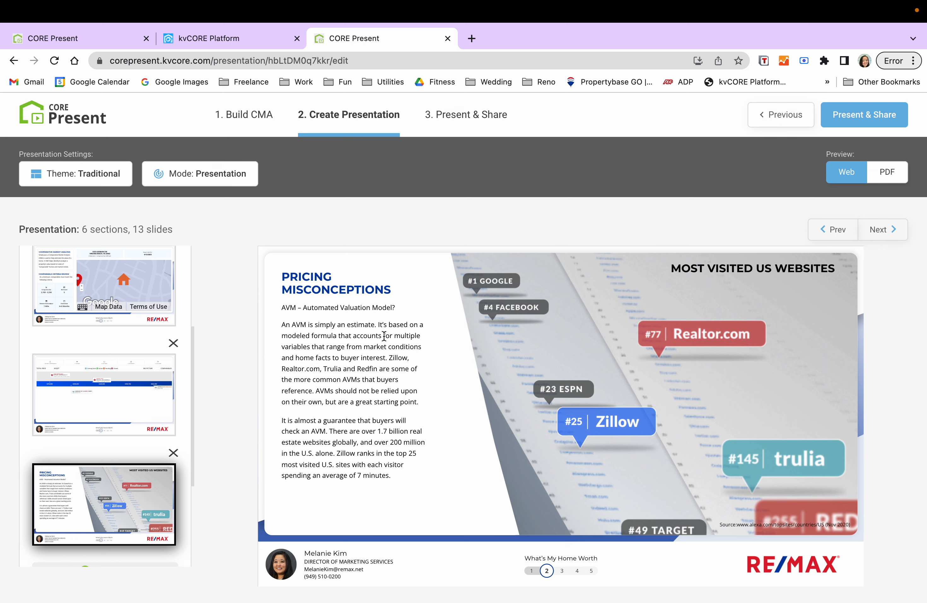
pyautogui.moveTo(251, 372)
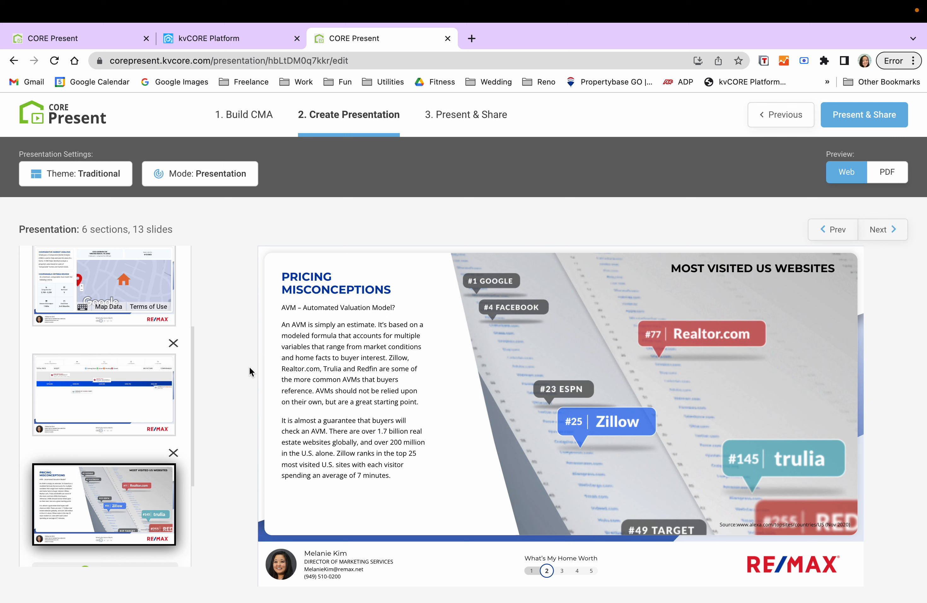
pyautogui.moveTo(235, 450)
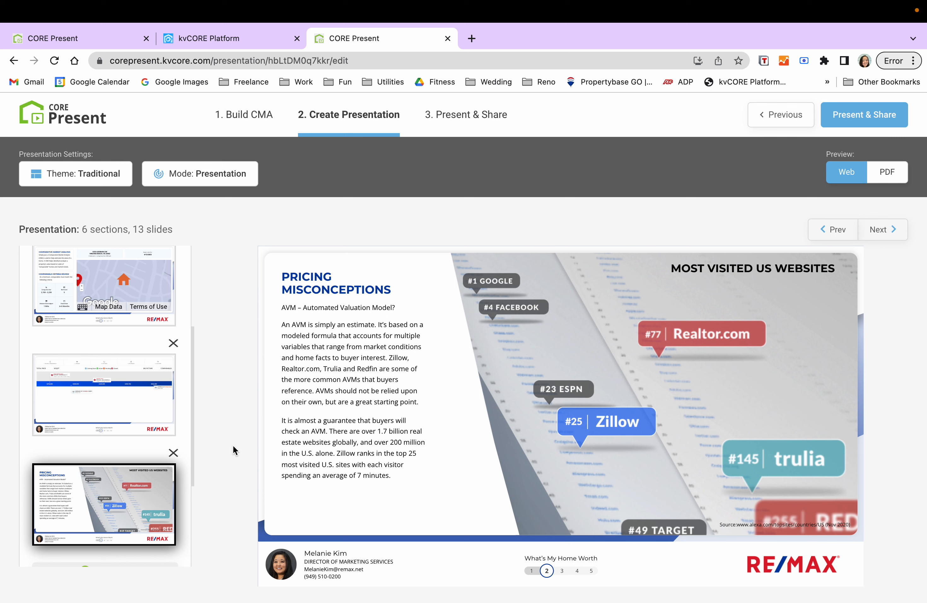
pyautogui.moveTo(234, 474)
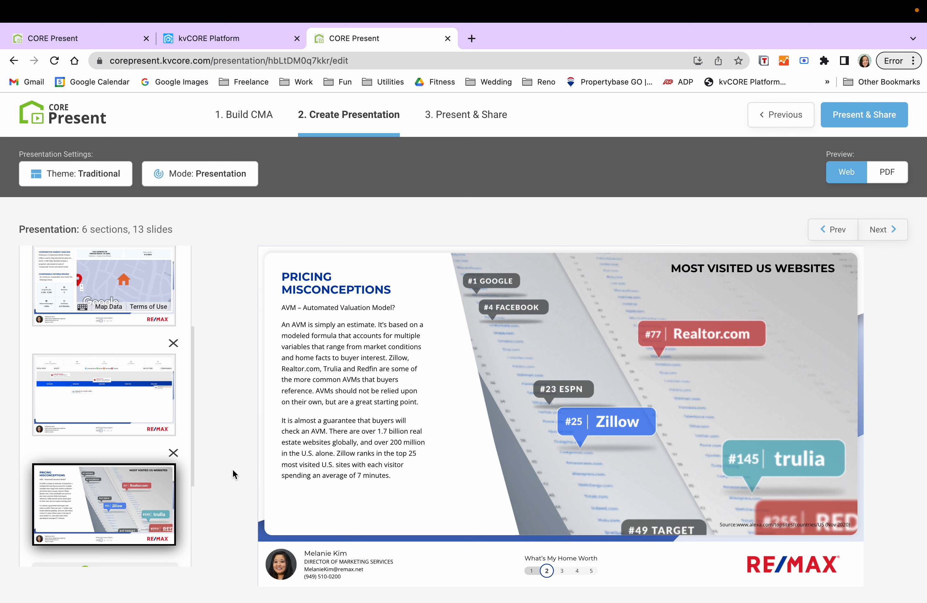
pyautogui.moveTo(172, 453)
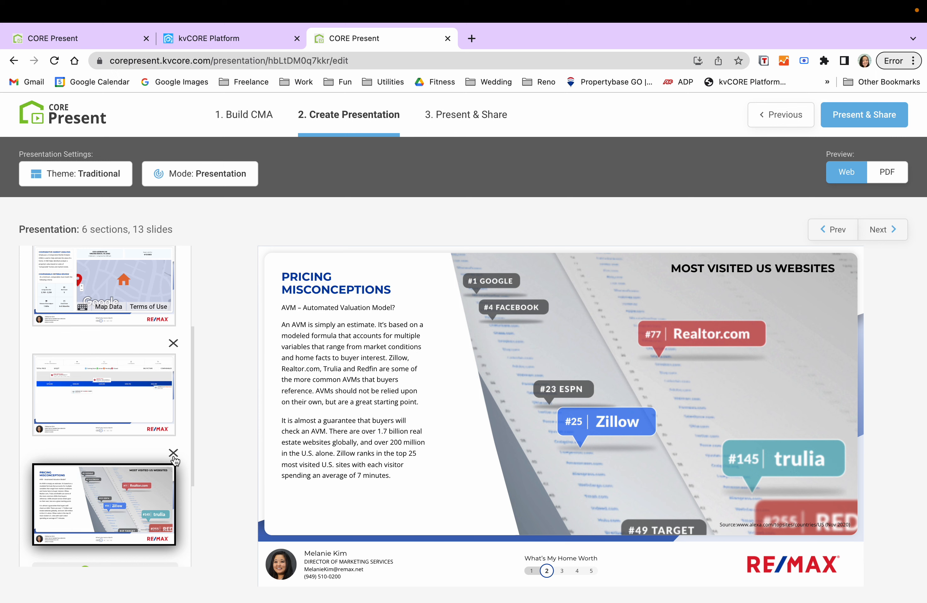
# Delete the Pricing Misconceptions slide, then preview Market Assessment and Why Pricing Correctly Is Important
pyautogui.click(172, 453)
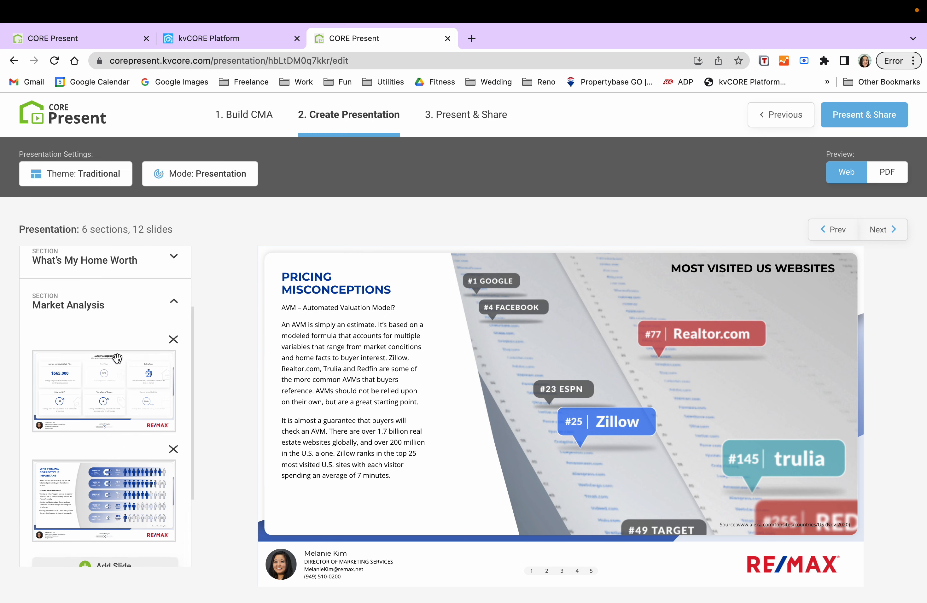
pyautogui.click(104, 390)
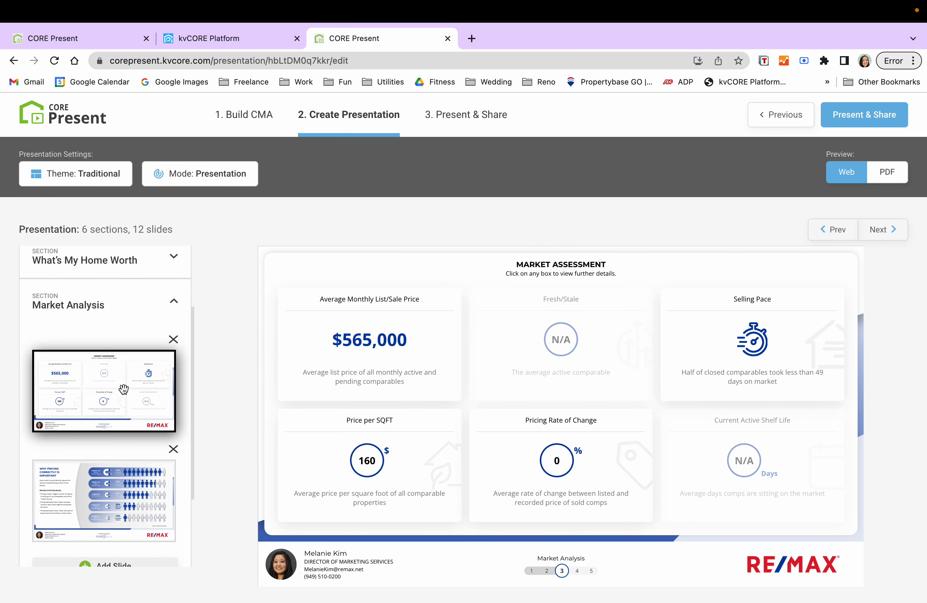
pyautogui.moveTo(118, 495)
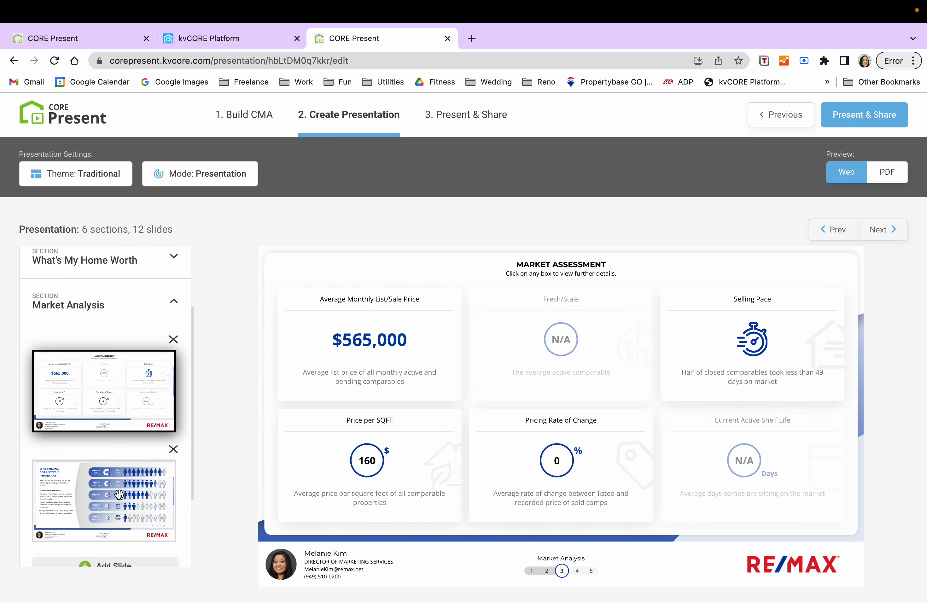
pyautogui.click(104, 500)
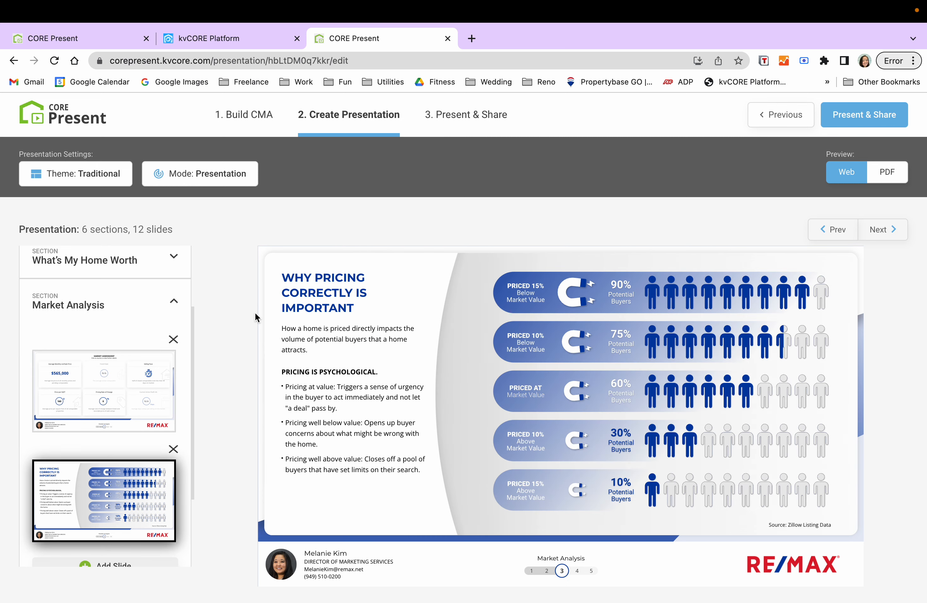
pyautogui.moveTo(137, 446)
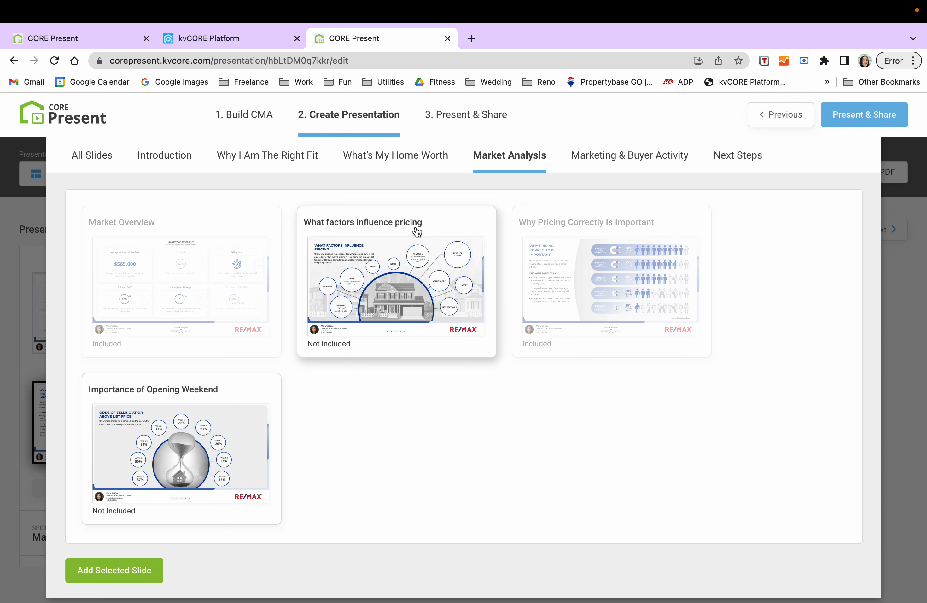
pyautogui.moveTo(141, 466)
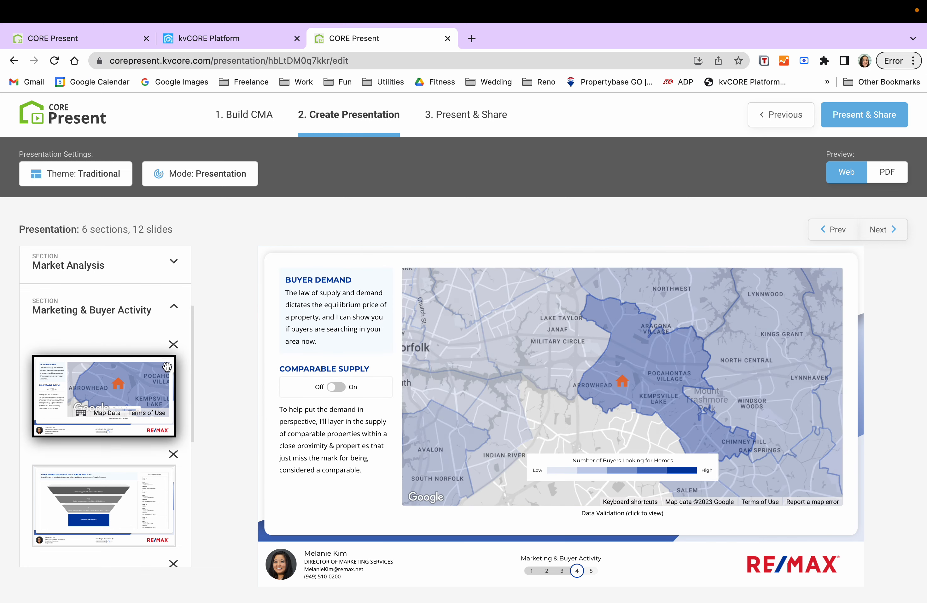
# Show and hide the Comparable Supply layer on the buyer demand map, then preview the interested-buyers funnel slide (73, 47, 6)
pyautogui.click(335, 387)
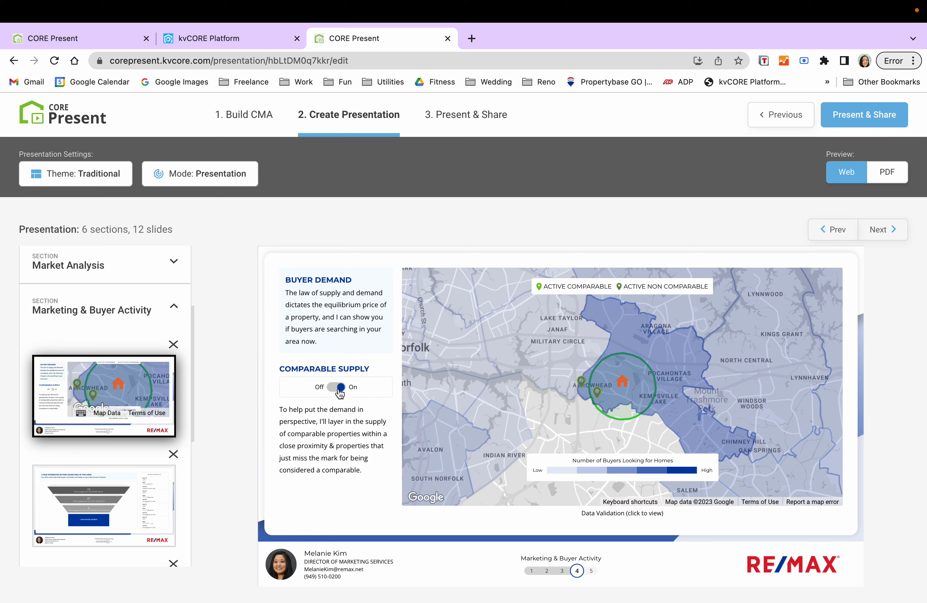
pyautogui.click(336, 387)
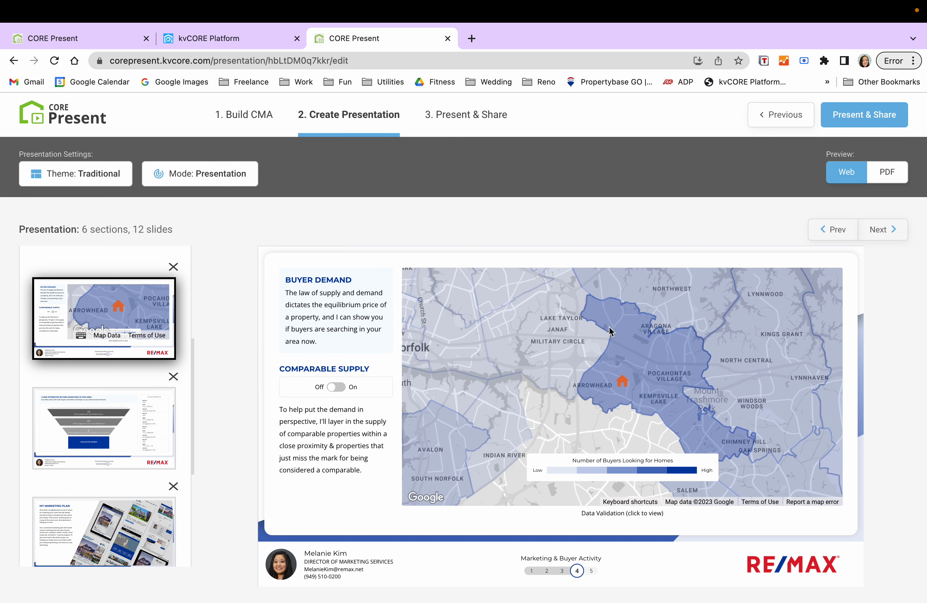
pyautogui.moveTo(433, 519)
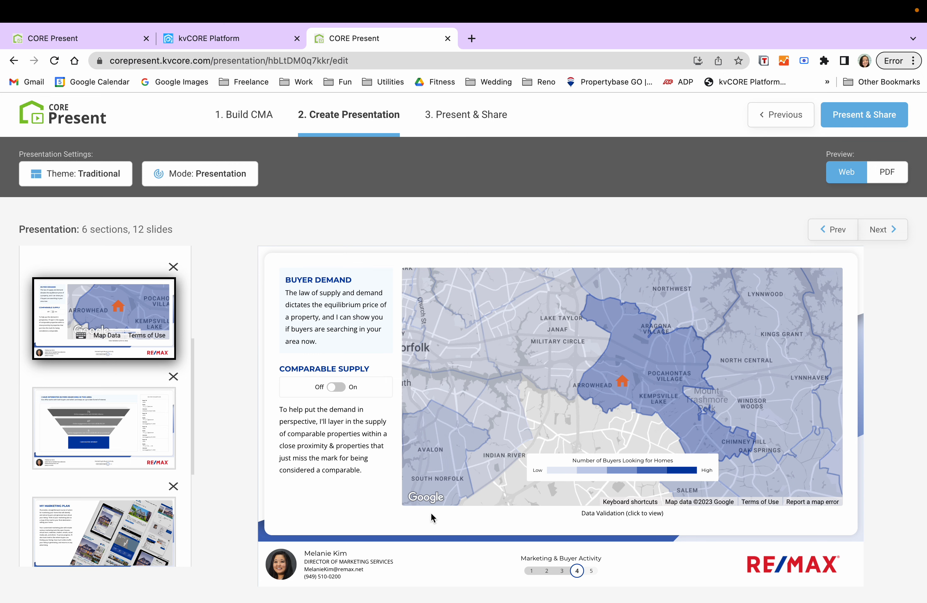
pyautogui.click(103, 428)
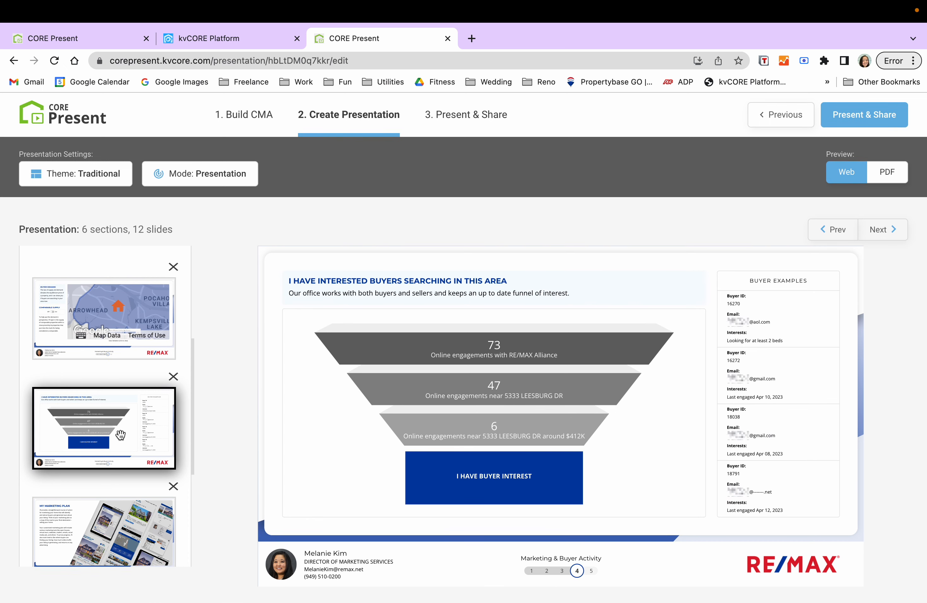
pyautogui.moveTo(334, 277)
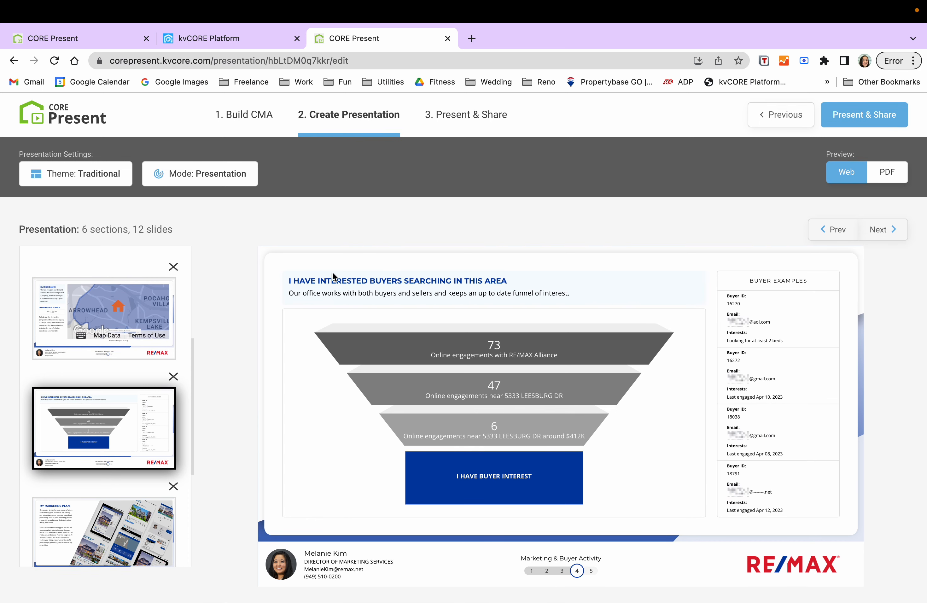
pyautogui.moveTo(578, 316)
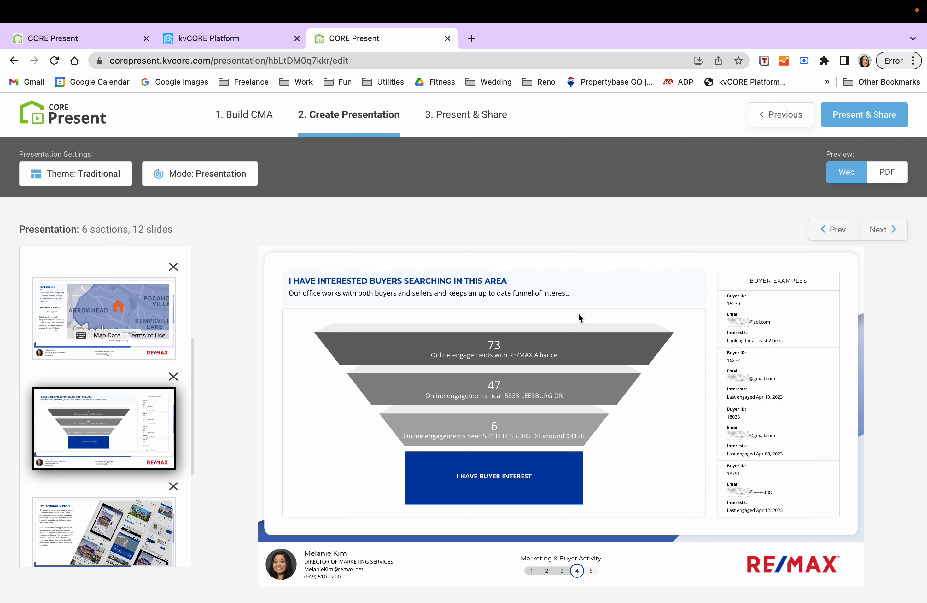
pyautogui.moveTo(829, 496)
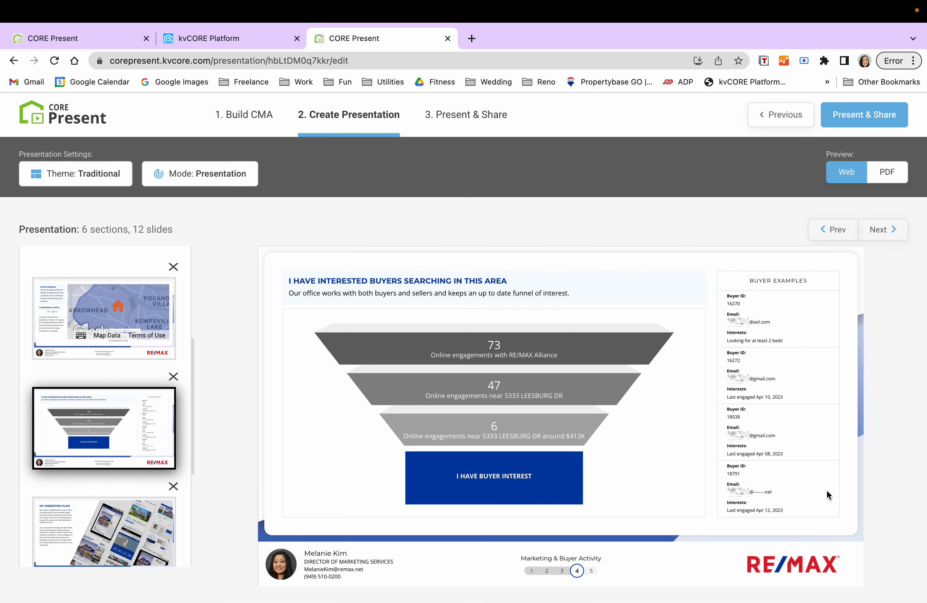
pyautogui.moveTo(796, 397)
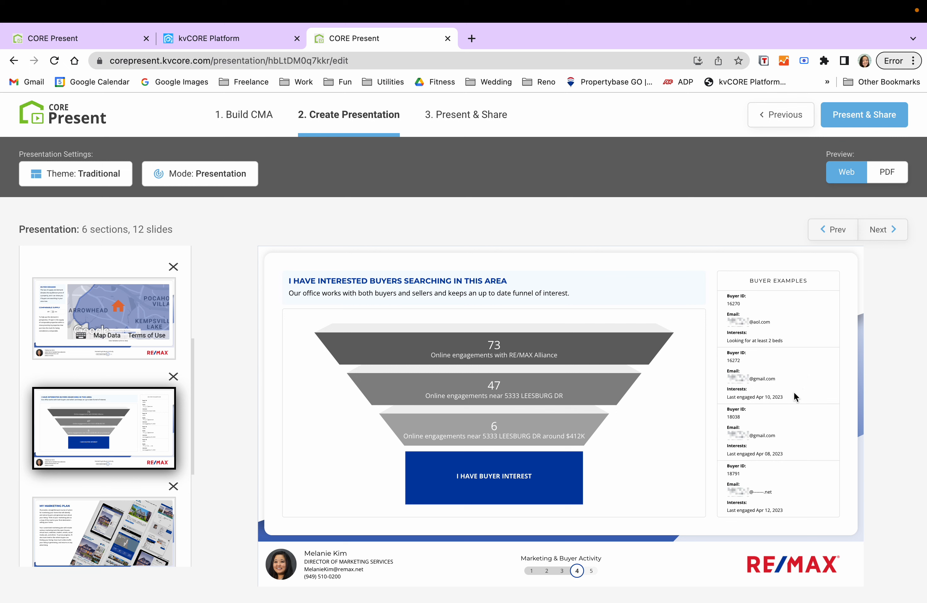
pyautogui.moveTo(760, 298)
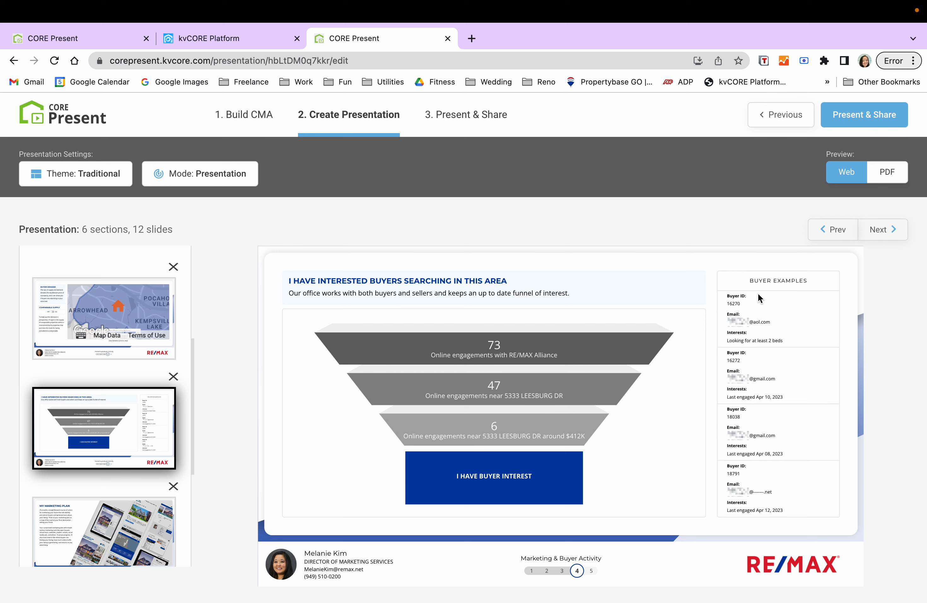
pyautogui.moveTo(521, 382)
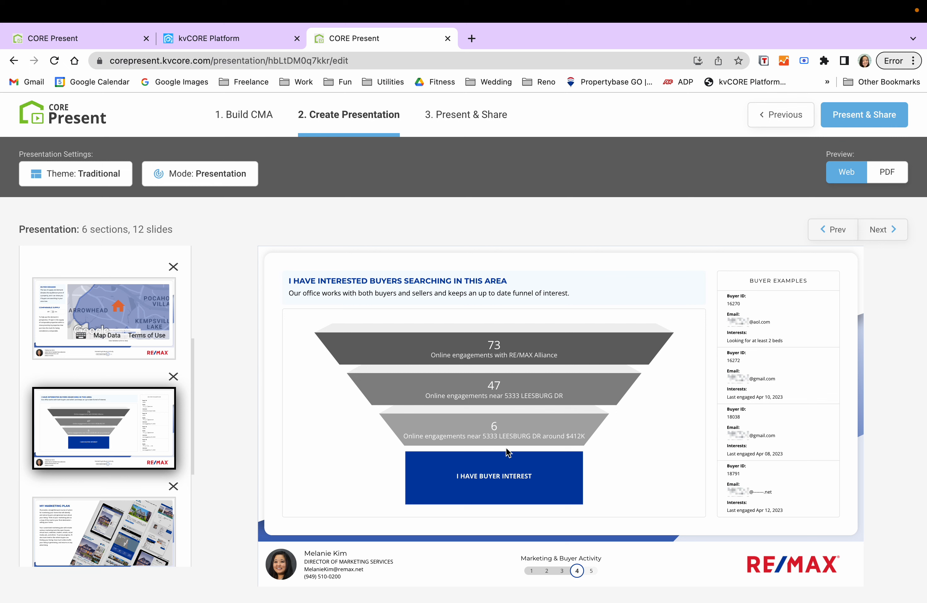
pyautogui.moveTo(514, 354)
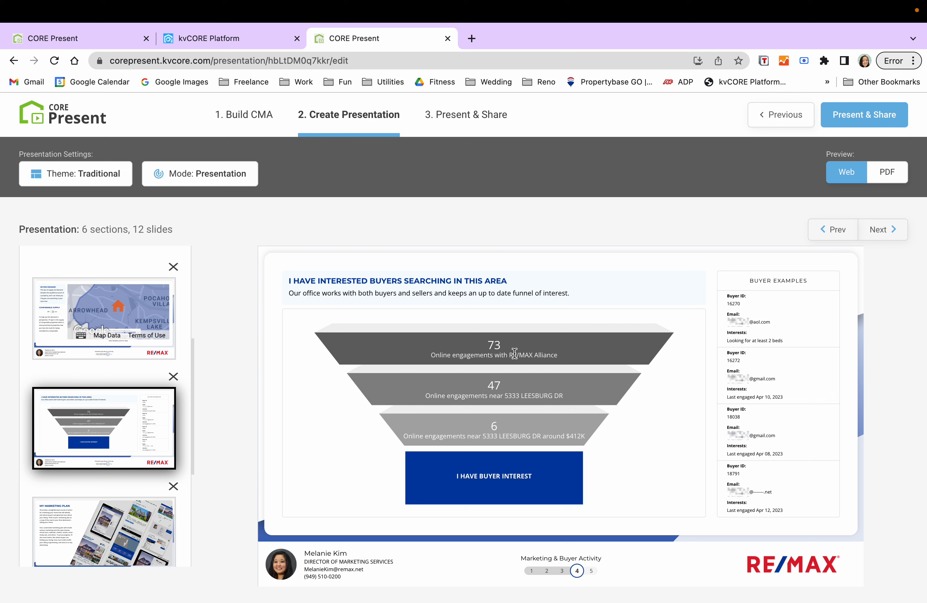
pyautogui.moveTo(484, 390)
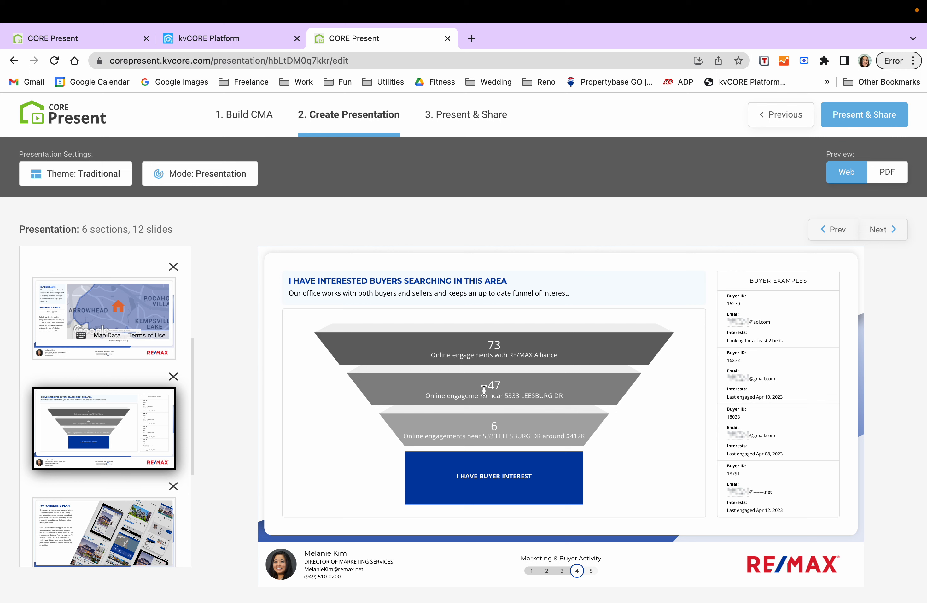
pyautogui.moveTo(472, 393)
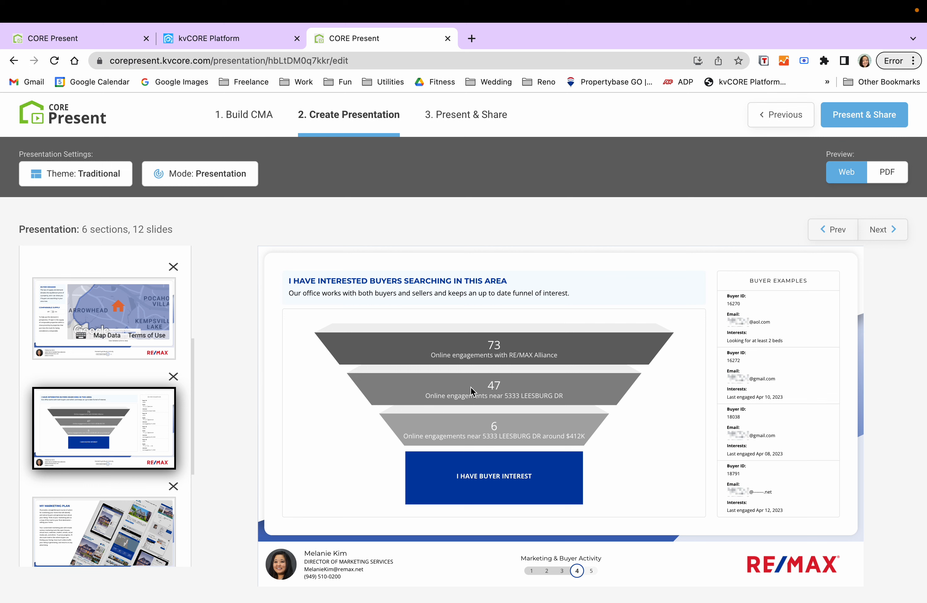
pyautogui.moveTo(507, 437)
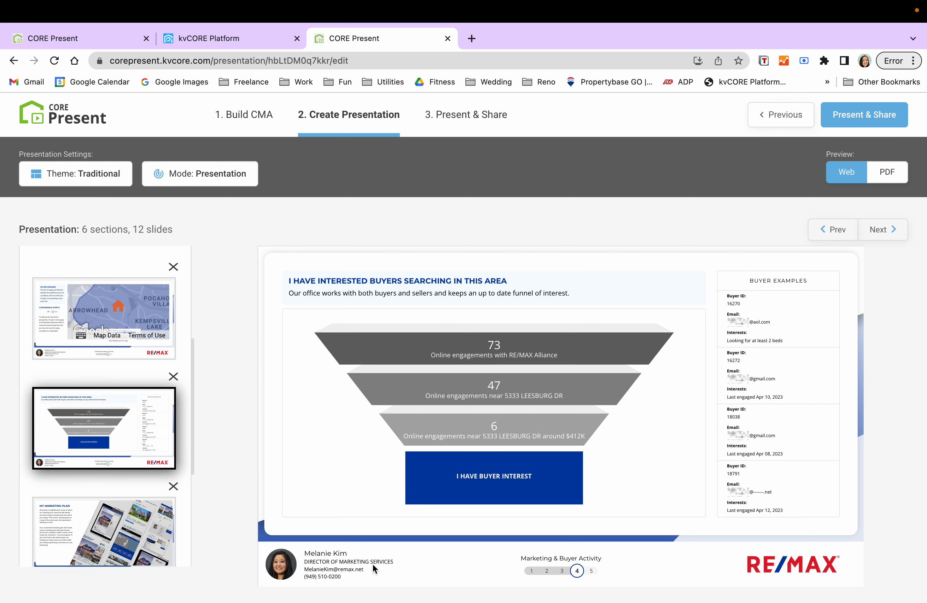
pyautogui.moveTo(224, 422)
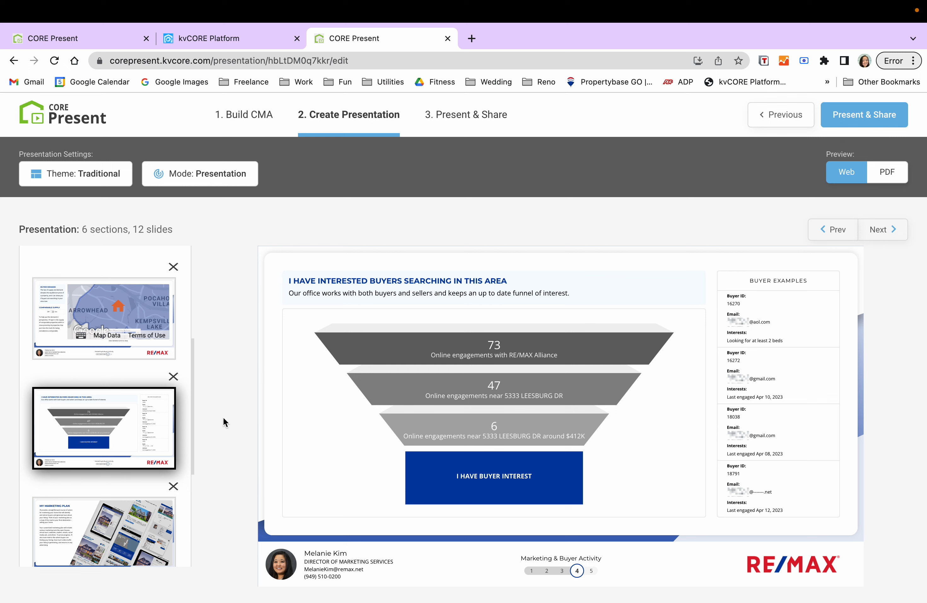
pyautogui.moveTo(123, 524)
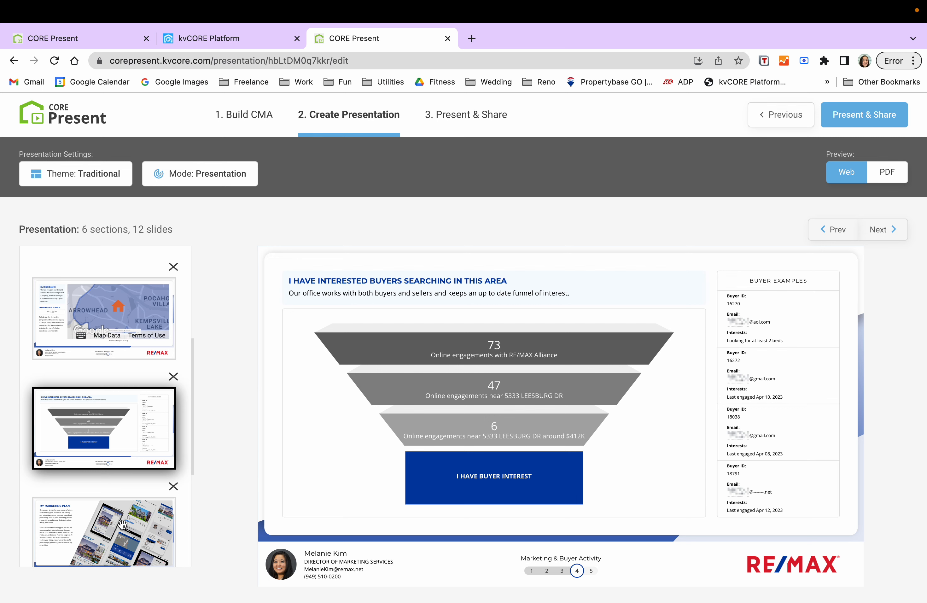
# Preview the My Marketing Plan slide, then the CORE Social slide on automated social media posting
pyautogui.click(105, 532)
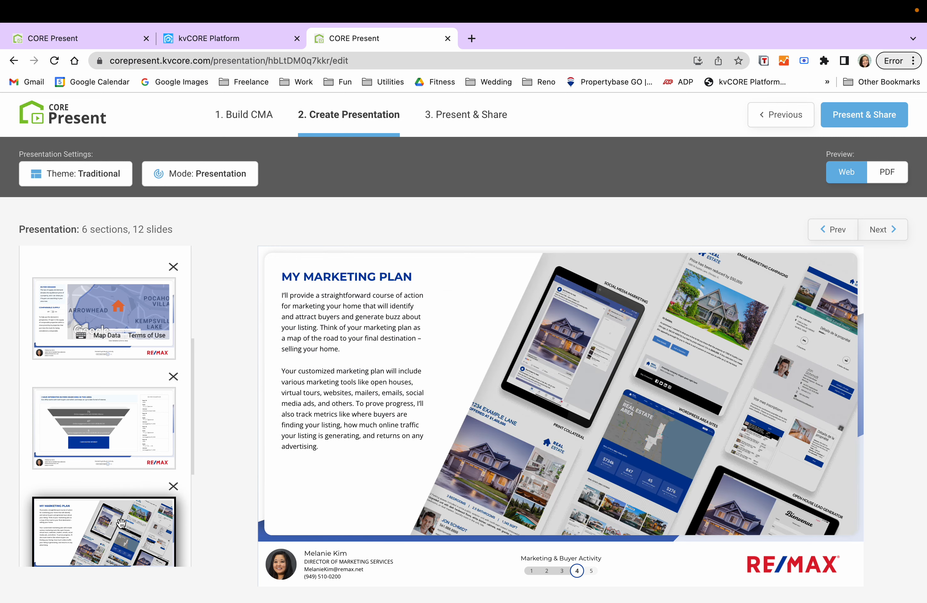
pyautogui.moveTo(126, 484)
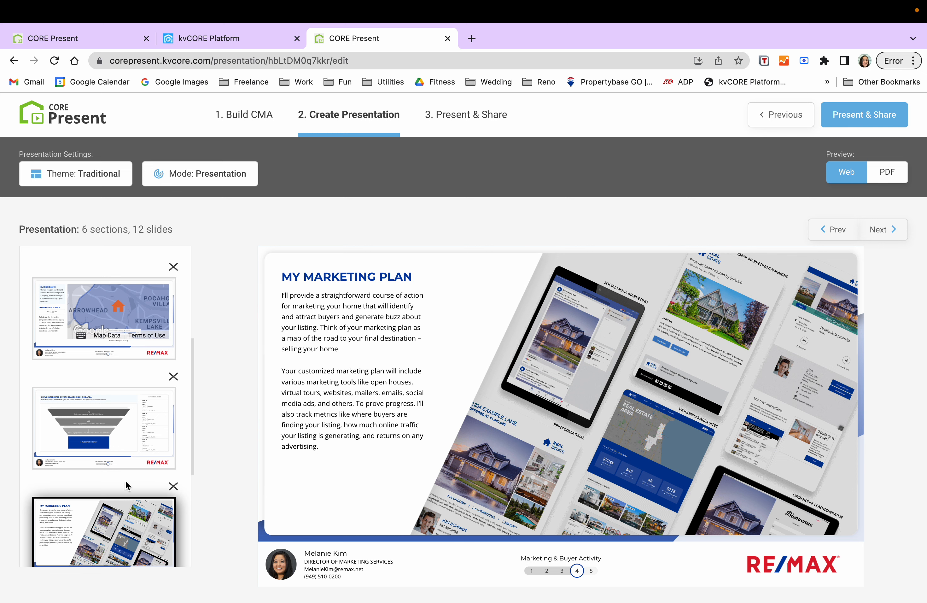
pyautogui.scroll(-3)
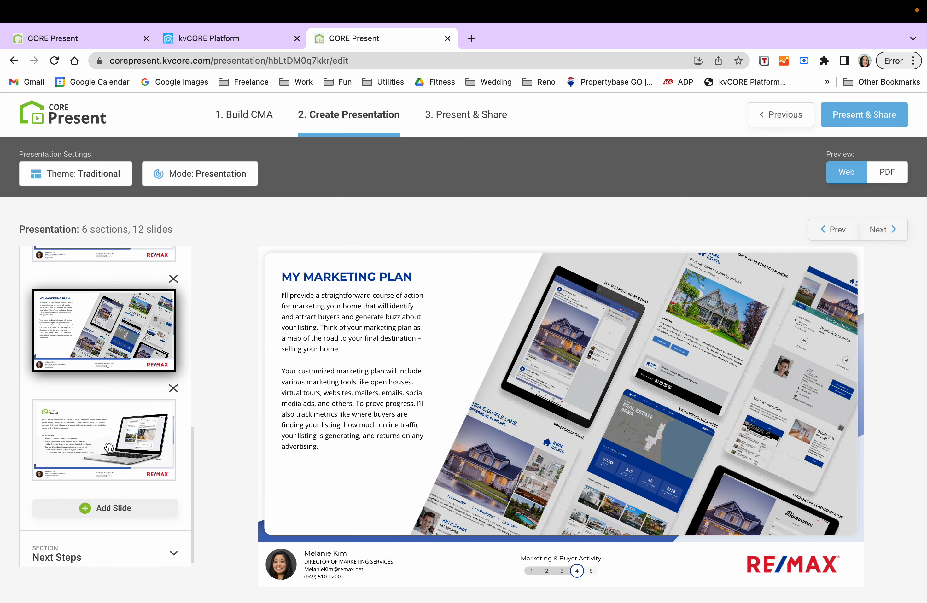
pyautogui.moveTo(129, 450)
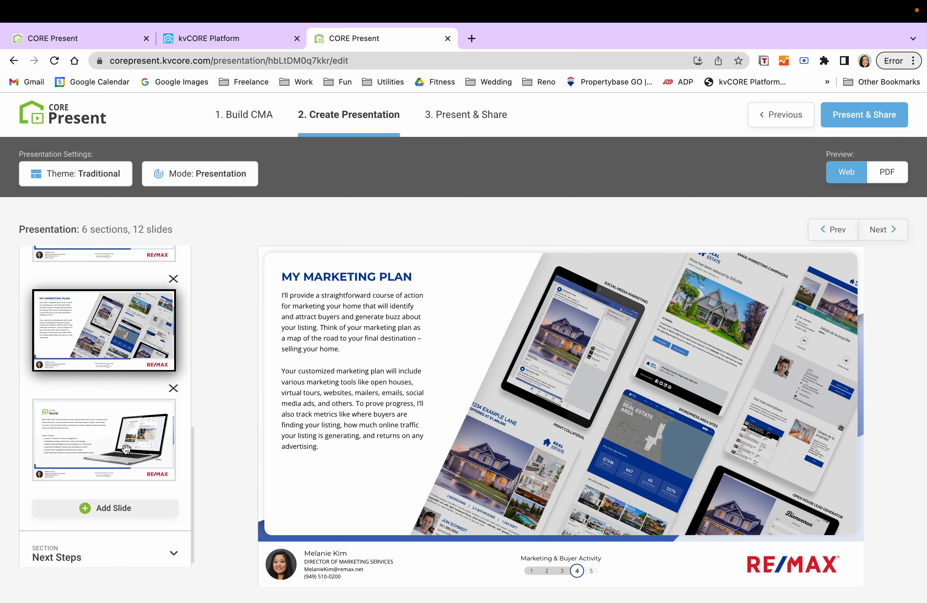
pyautogui.click(104, 440)
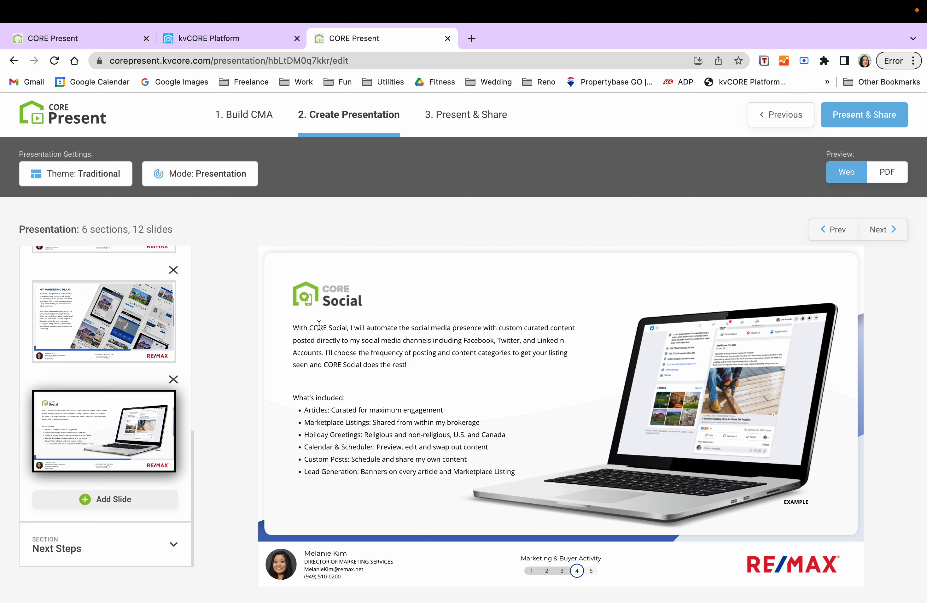
pyautogui.moveTo(427, 319)
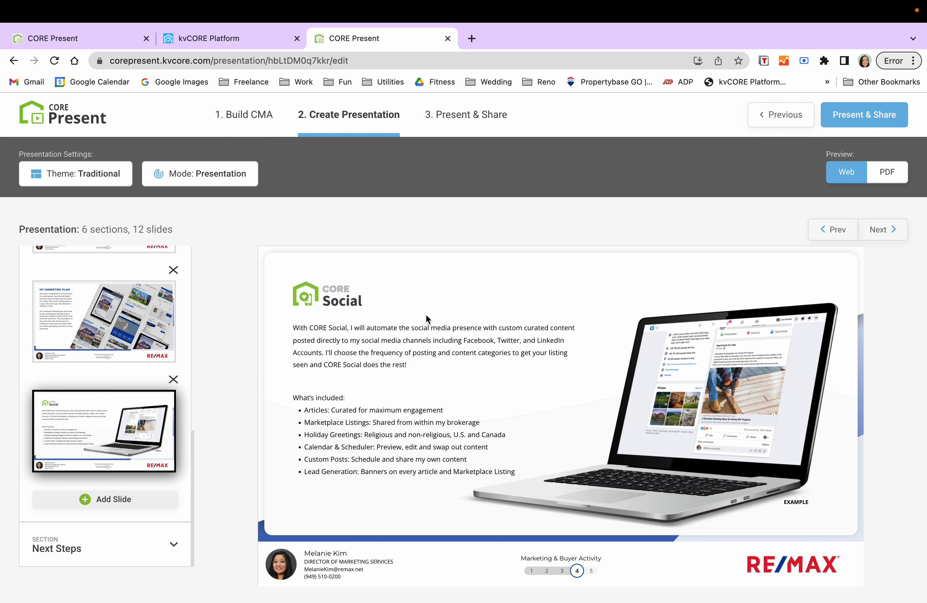
pyautogui.moveTo(420, 344)
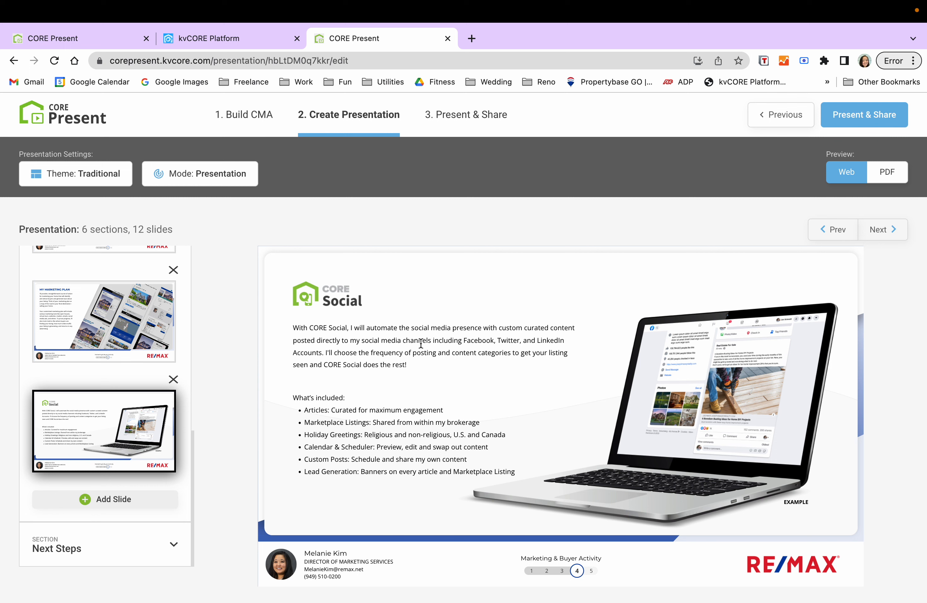
pyautogui.moveTo(173, 379)
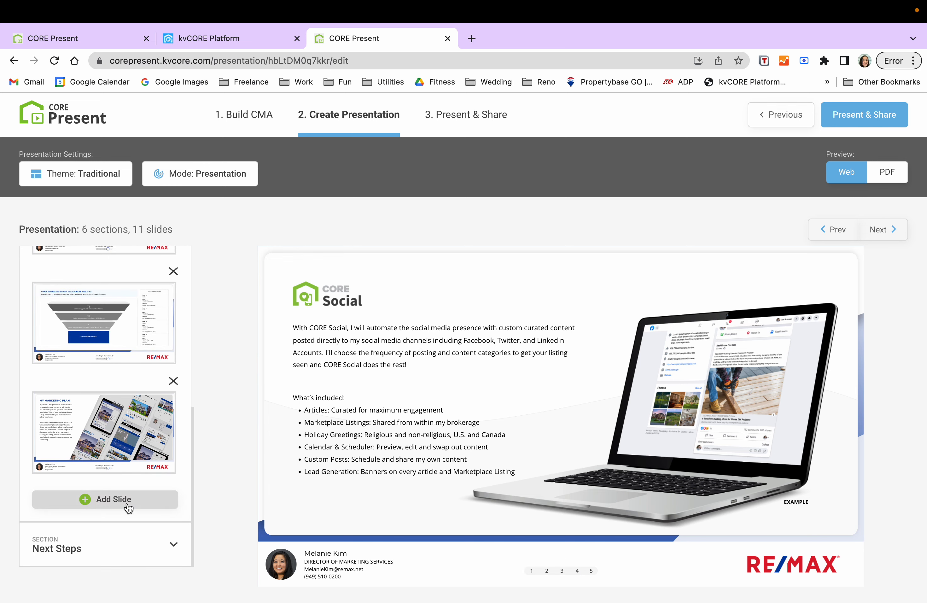
# Browse the marketing slide library, marking Property Boost and then Importance of Staging for inclusion
pyautogui.click(105, 499)
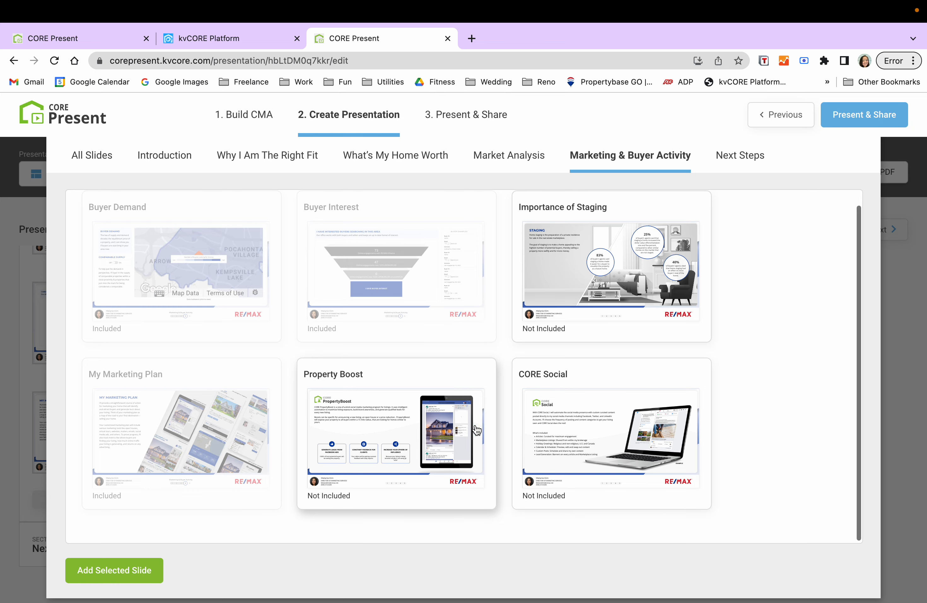
pyautogui.click(421, 440)
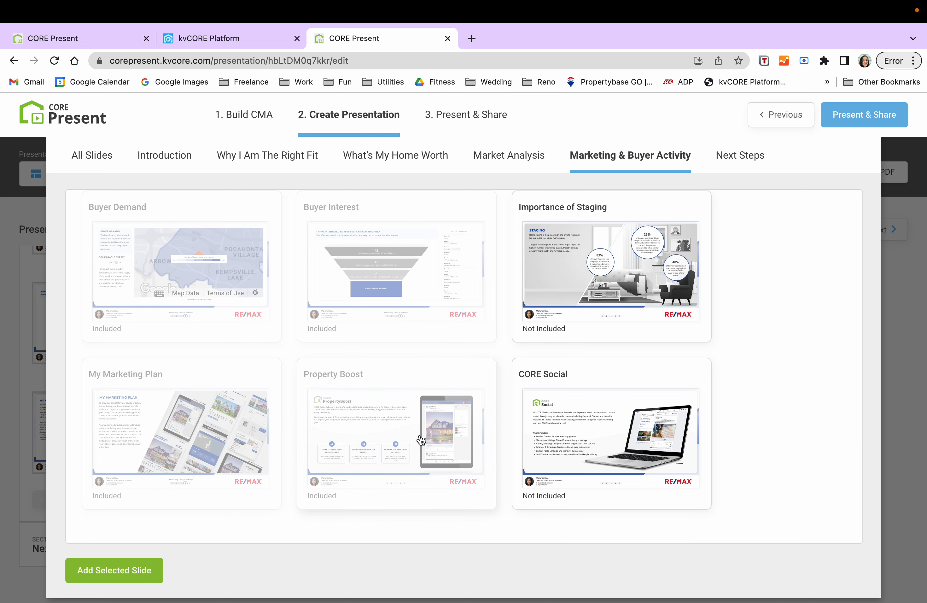
pyautogui.click(396, 437)
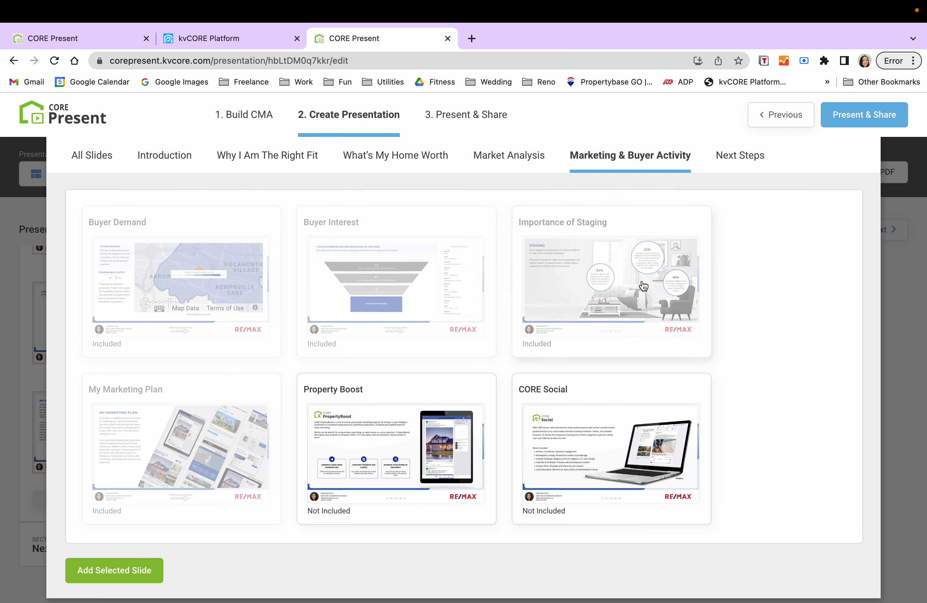
pyautogui.moveTo(595, 288)
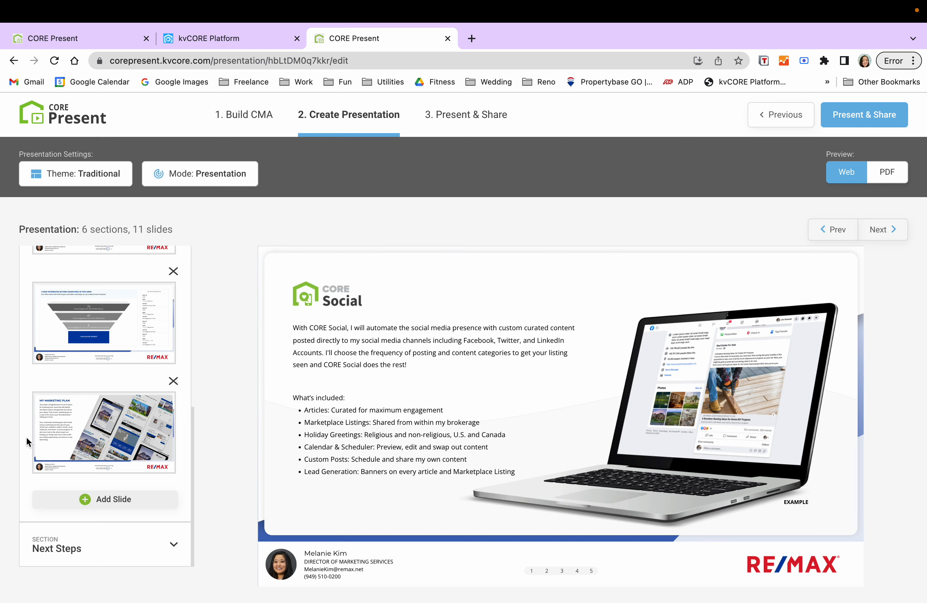
pyautogui.moveTo(138, 502)
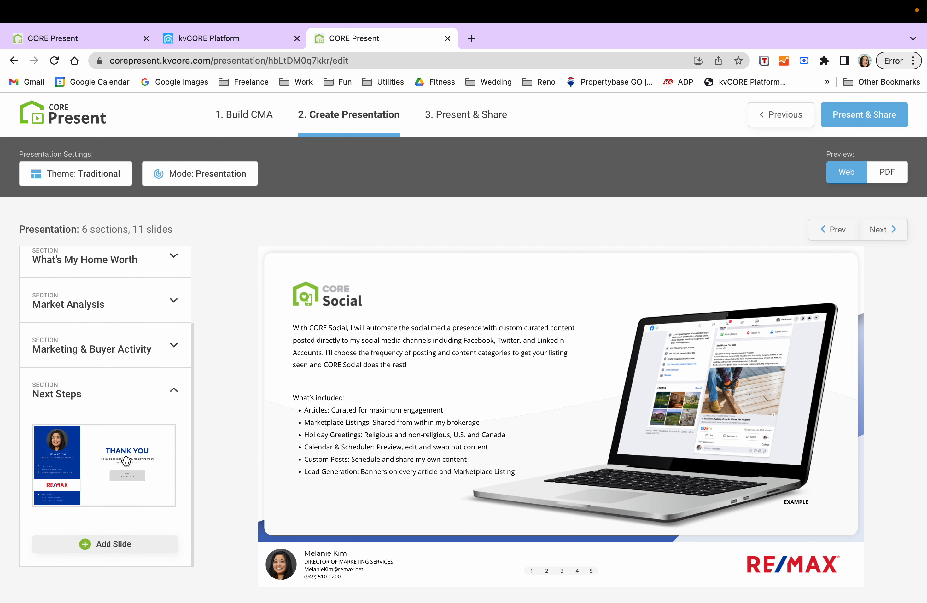
# Preview the Thank You slide, try its Let's Get Started message and dismiss it
pyautogui.click(104, 465)
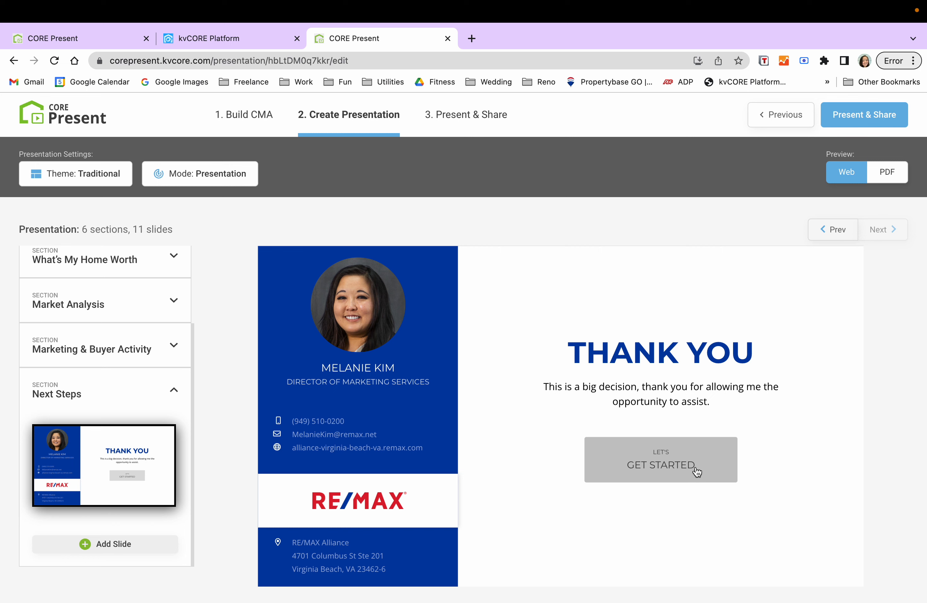
pyautogui.moveTo(698, 466)
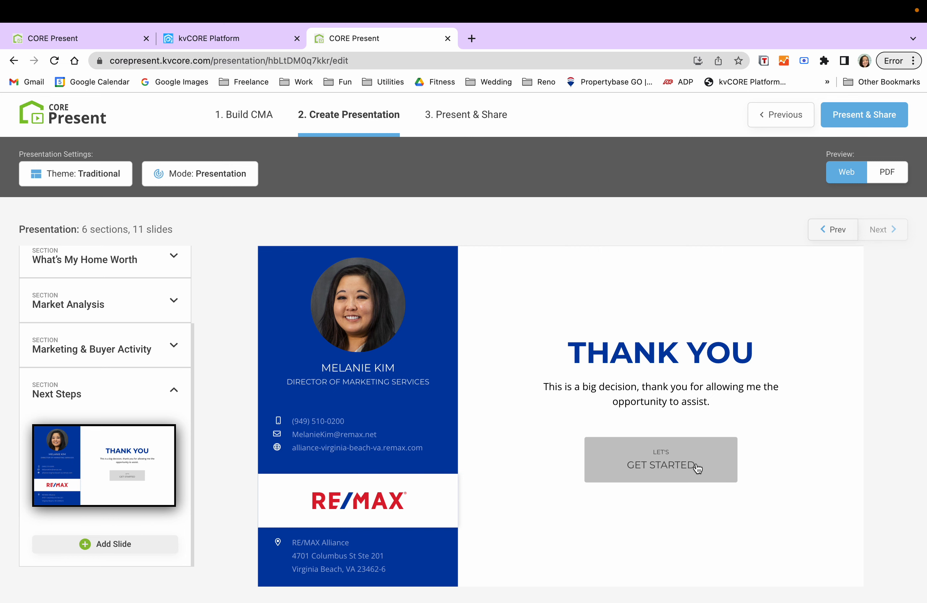
pyautogui.click(661, 460)
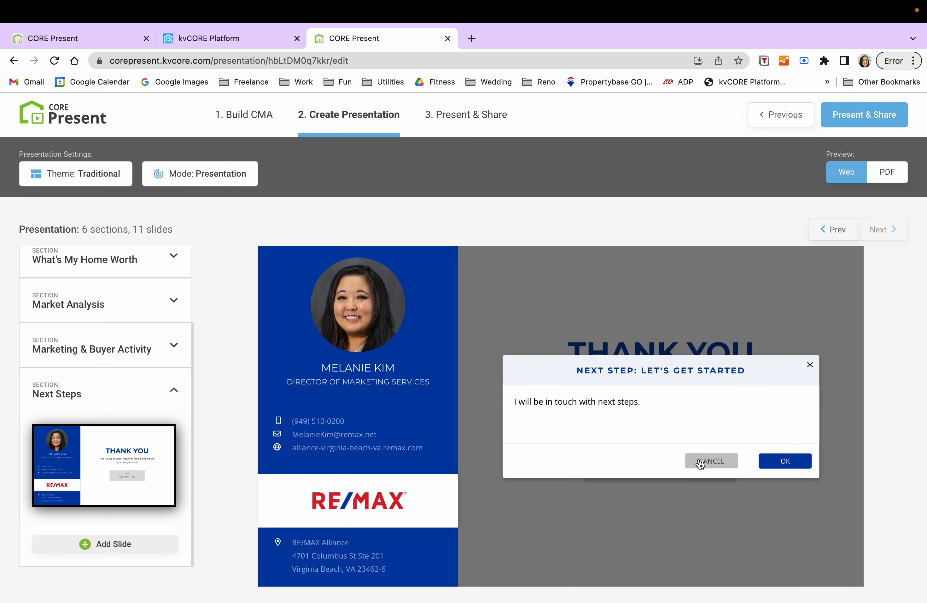
pyautogui.moveTo(716, 443)
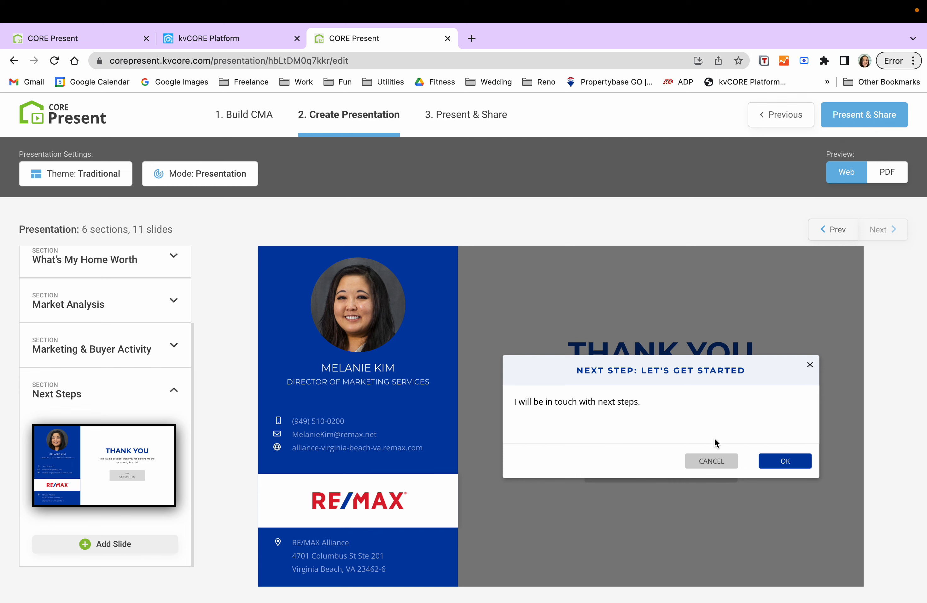
pyautogui.moveTo(729, 394)
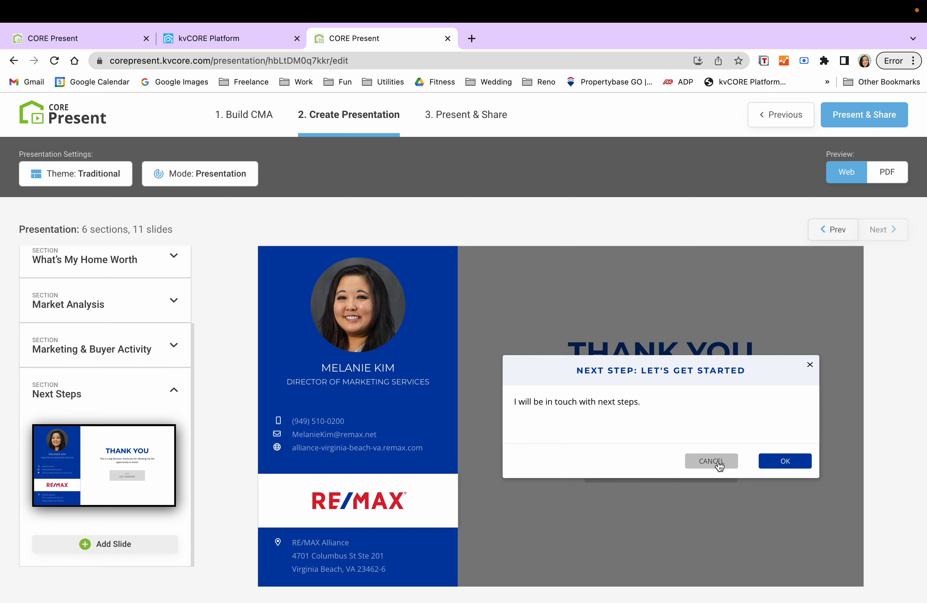
pyautogui.click(712, 461)
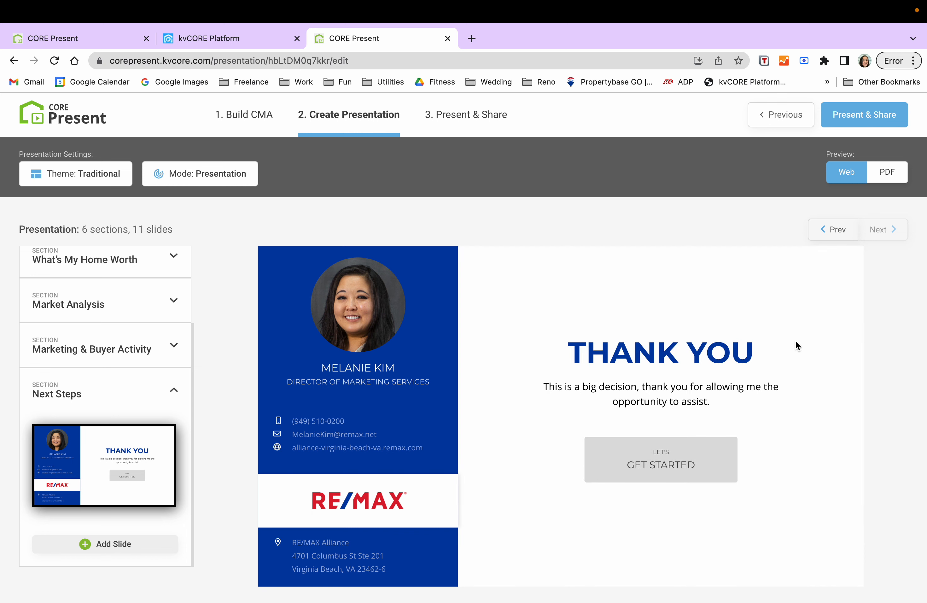
# Switch the preview to PDF format and look over the Next Steps Thank You page with agent contact details
pyautogui.click(887, 171)
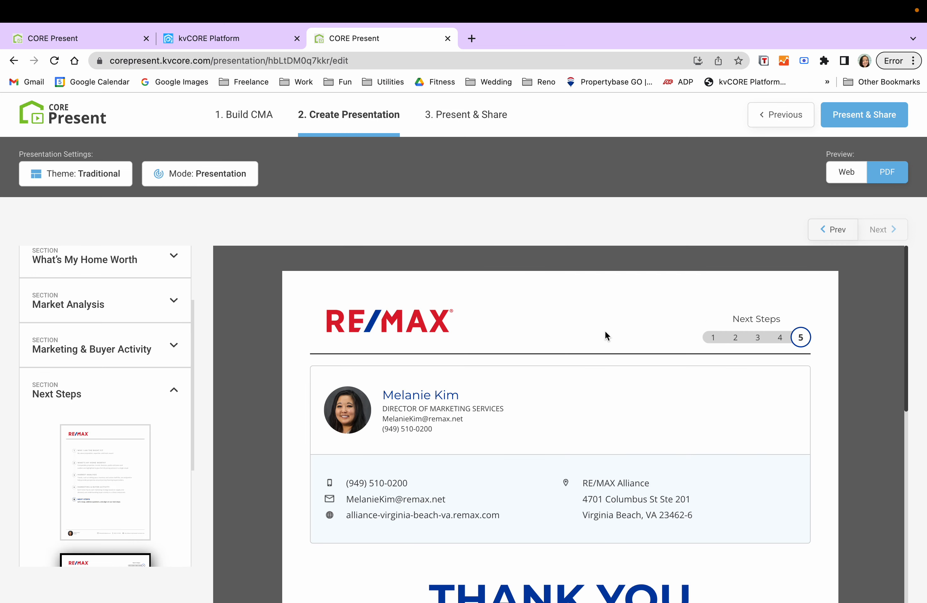
pyautogui.scroll(-3)
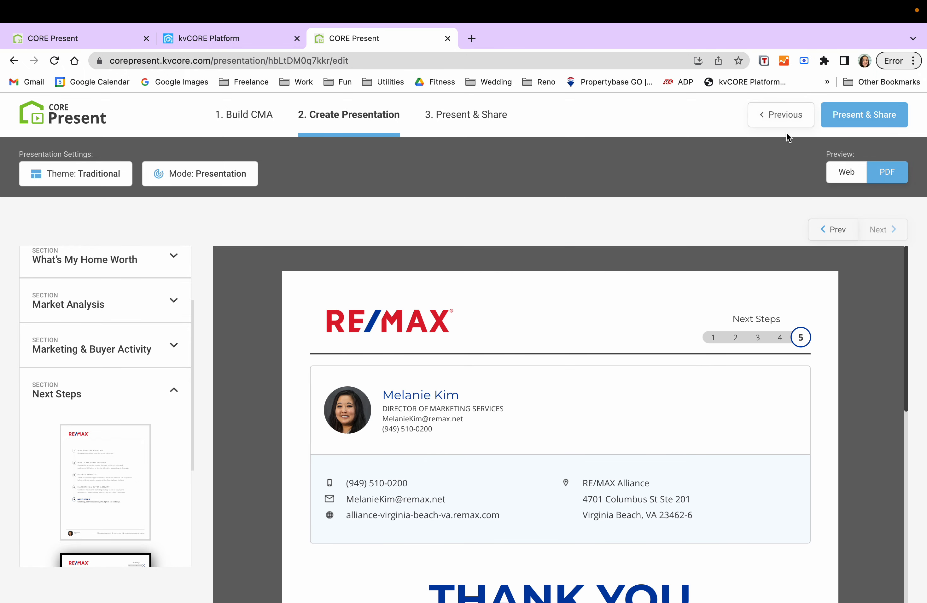
pyautogui.moveTo(260, 154)
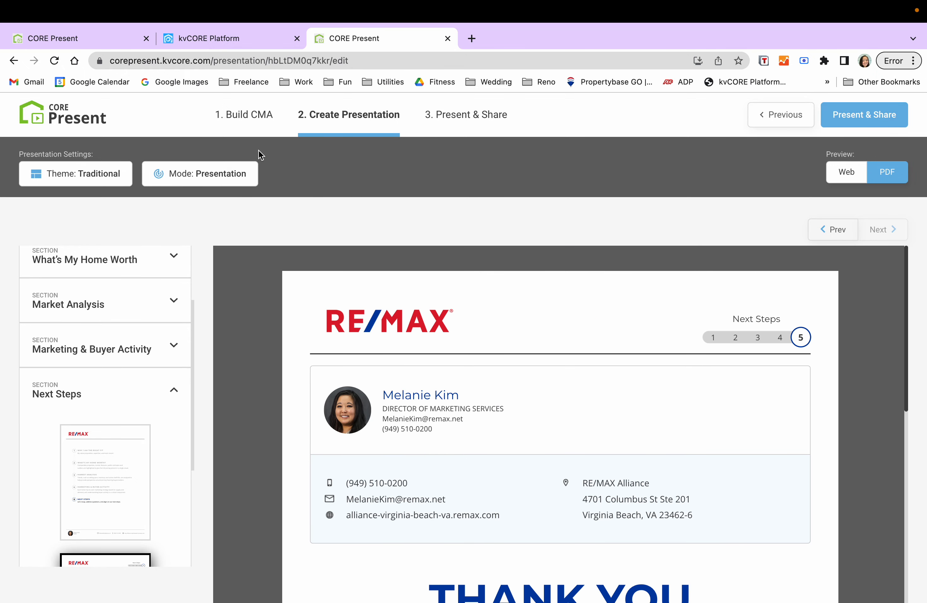
pyautogui.moveTo(478, 121)
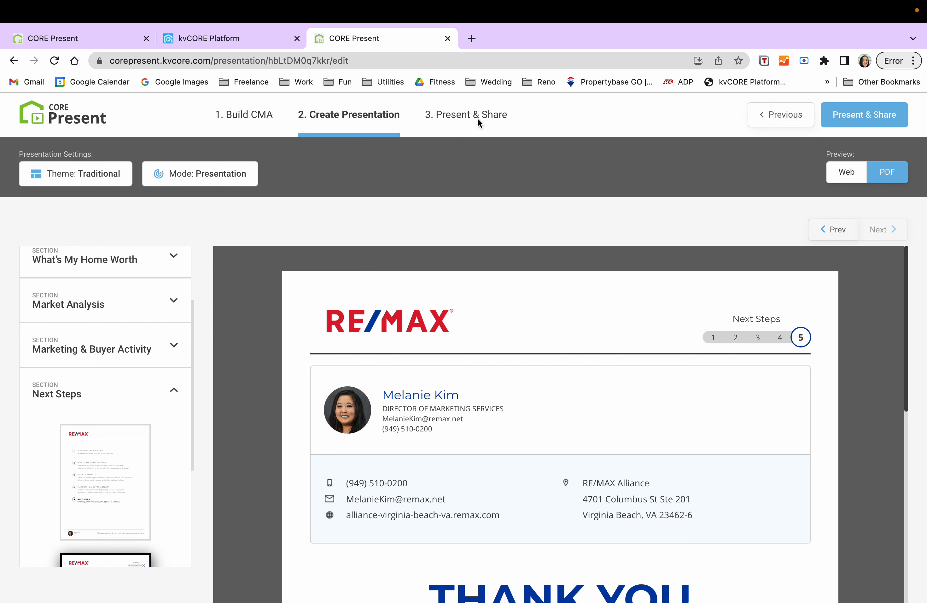
pyautogui.moveTo(848, 134)
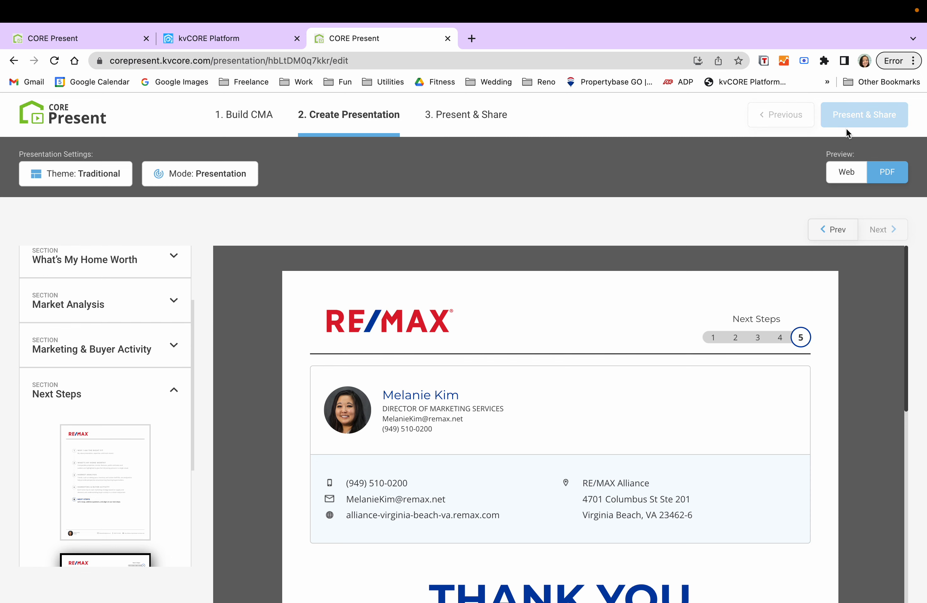
pyautogui.click(864, 115)
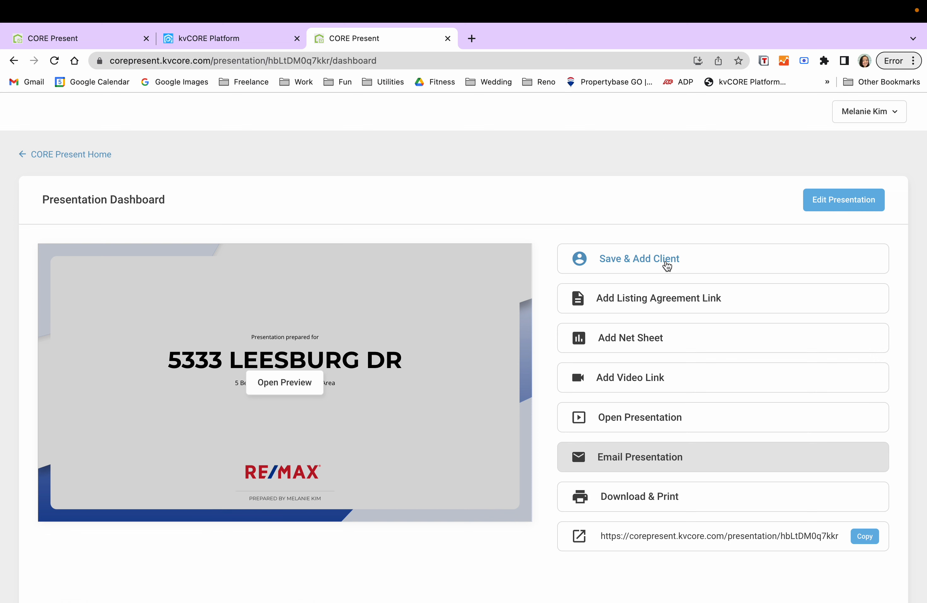
pyautogui.moveTo(664, 257)
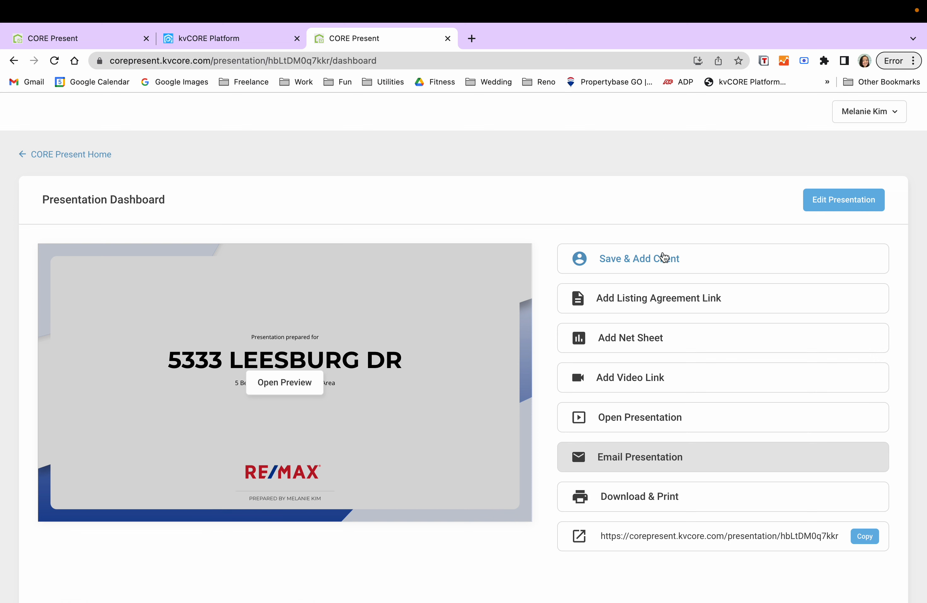
pyautogui.moveTo(653, 229)
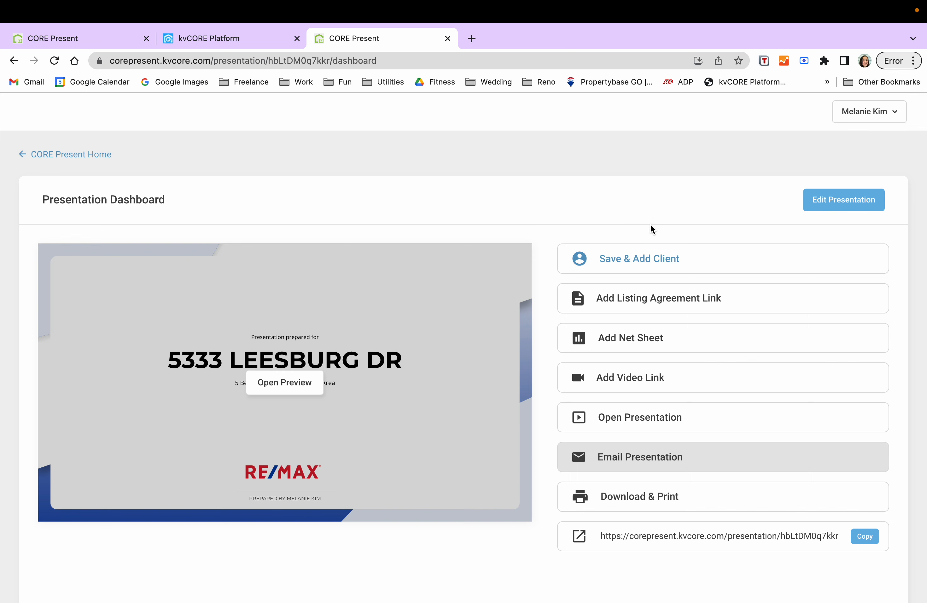
pyautogui.moveTo(633, 309)
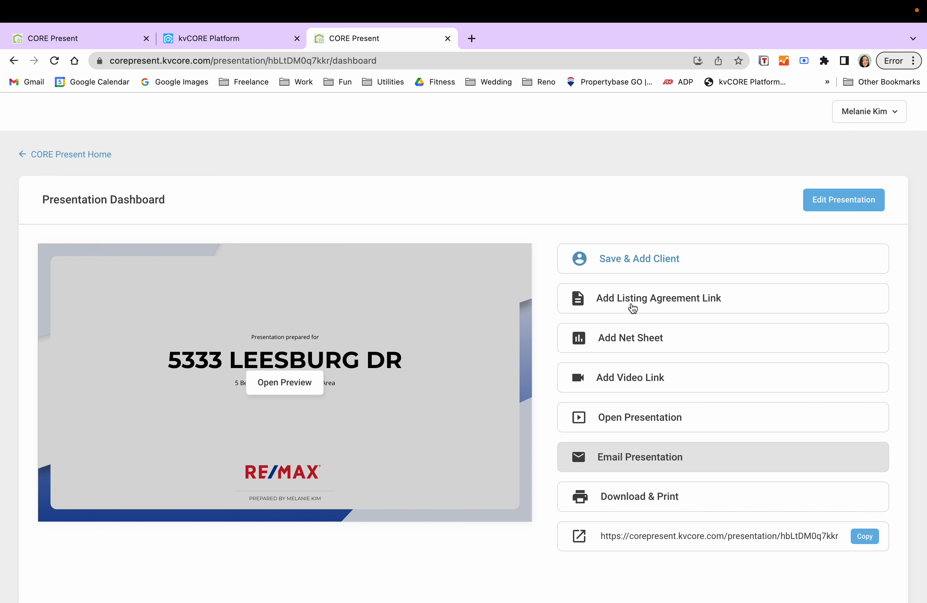
pyautogui.moveTo(685, 345)
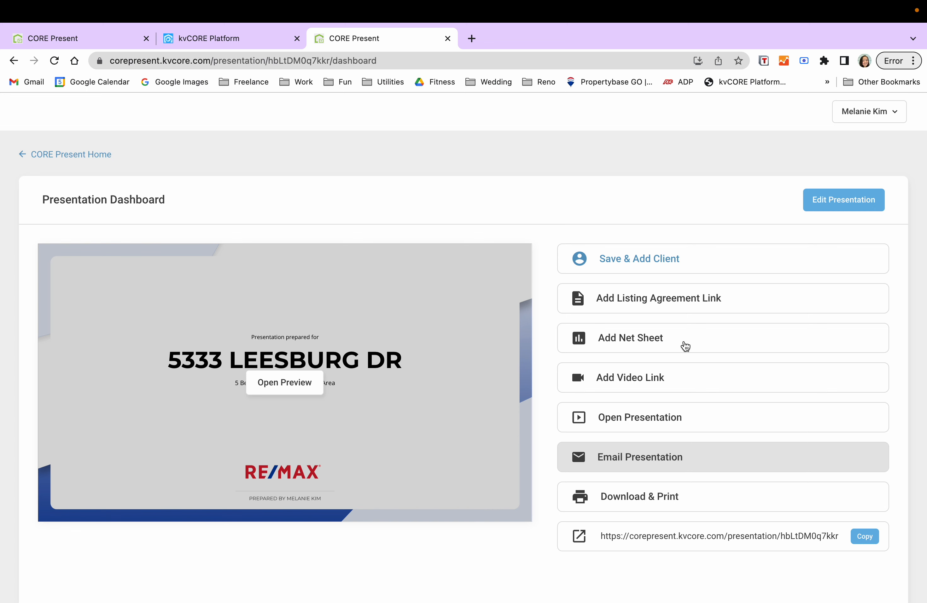
pyautogui.moveTo(633, 442)
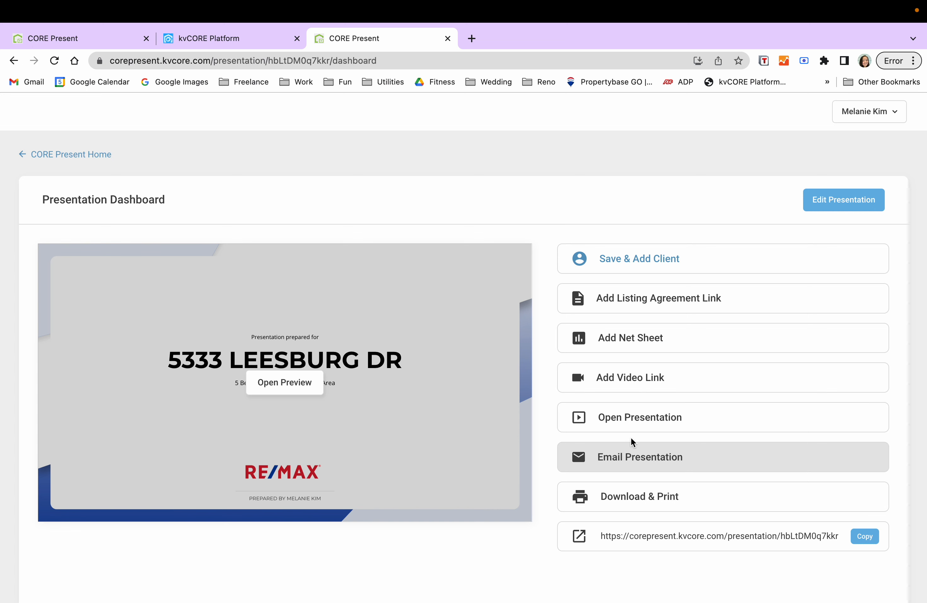
pyautogui.moveTo(751, 533)
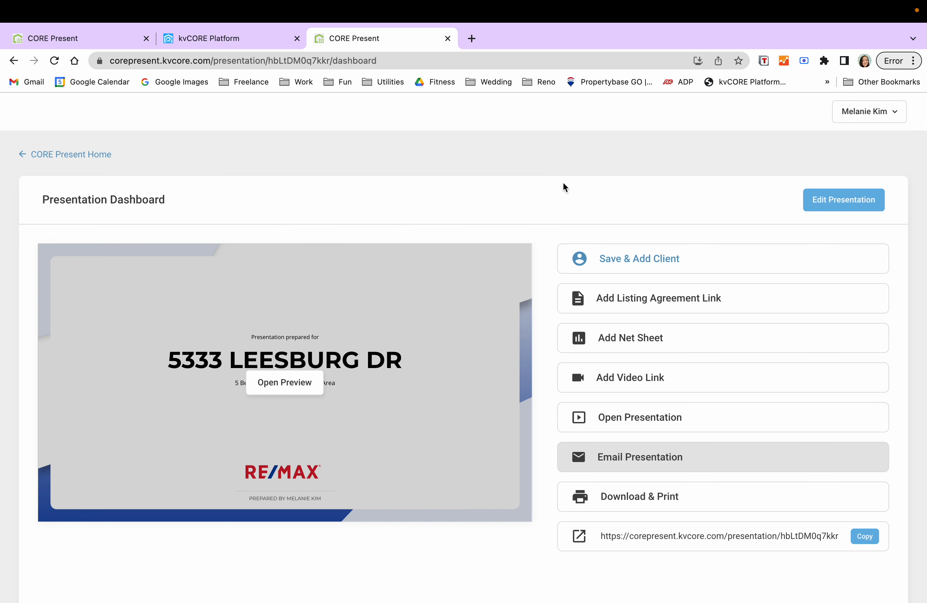
pyautogui.moveTo(565, 189)
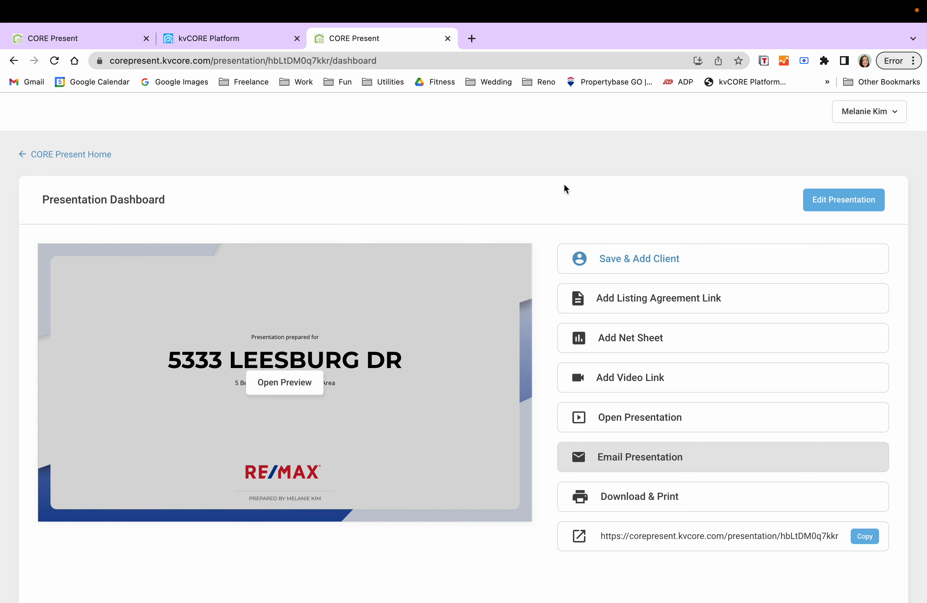
pyautogui.moveTo(591, 189)
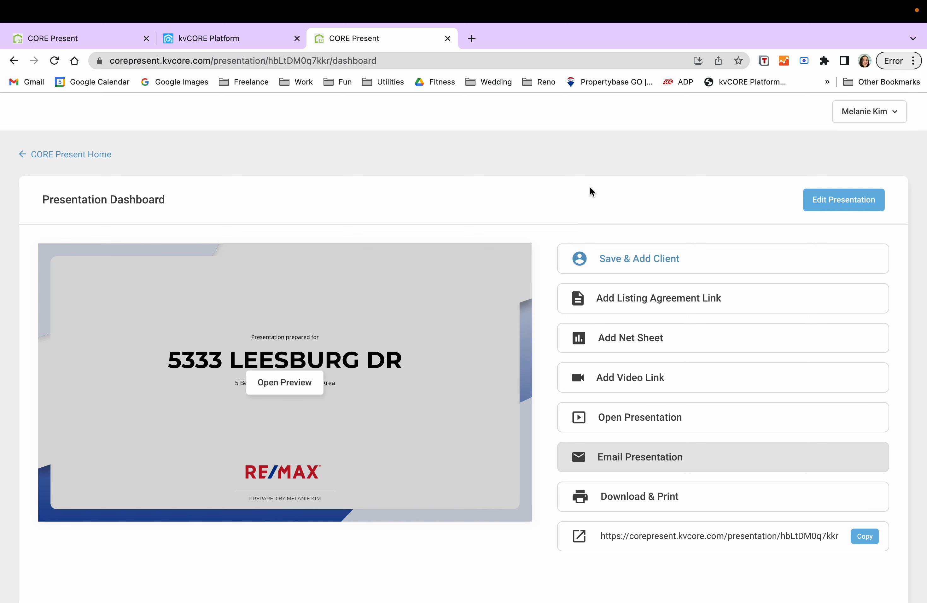
pyautogui.moveTo(573, 204)
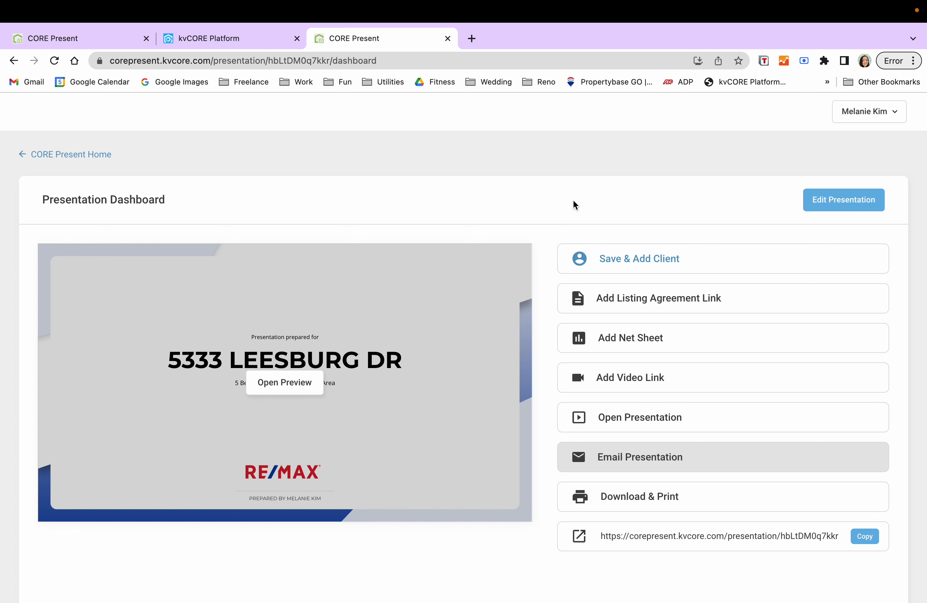